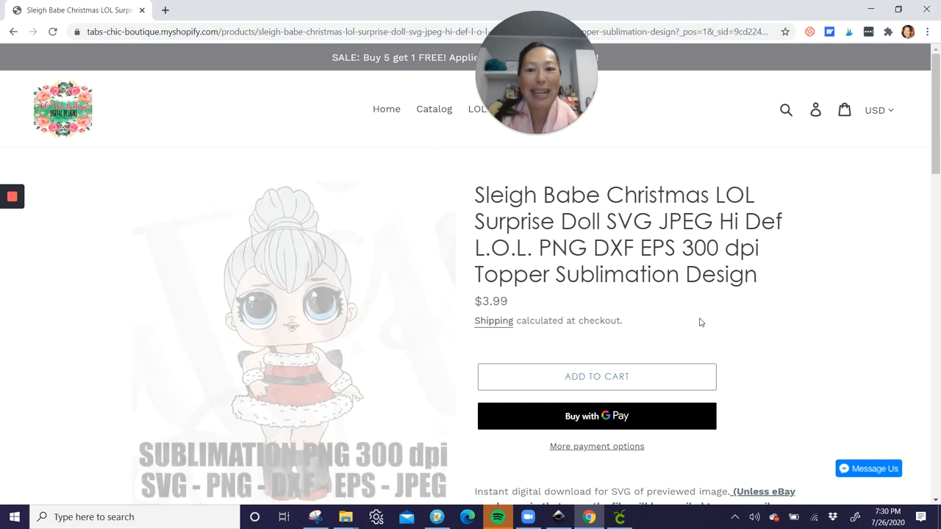
Step: Scroll down the Sleigh Babe product page before returning to the shop homepage
scroll(down, 3)
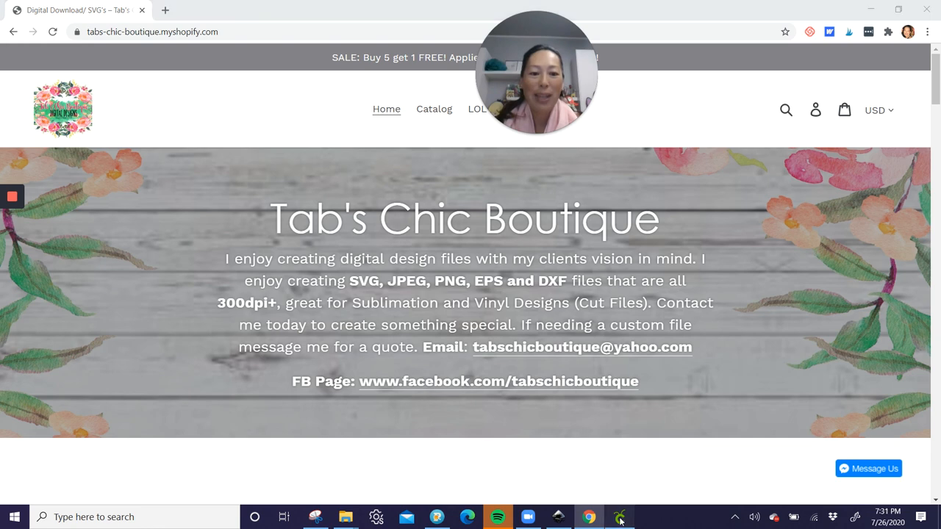
Step: Resize the doll to 30 in high by 13.341 in wide and zoom out to view it
click(620, 517)
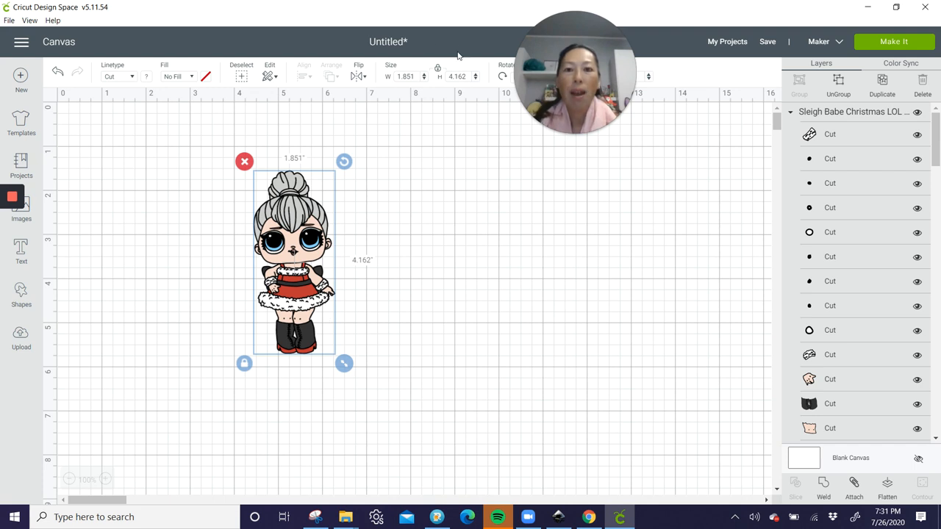
text(30)
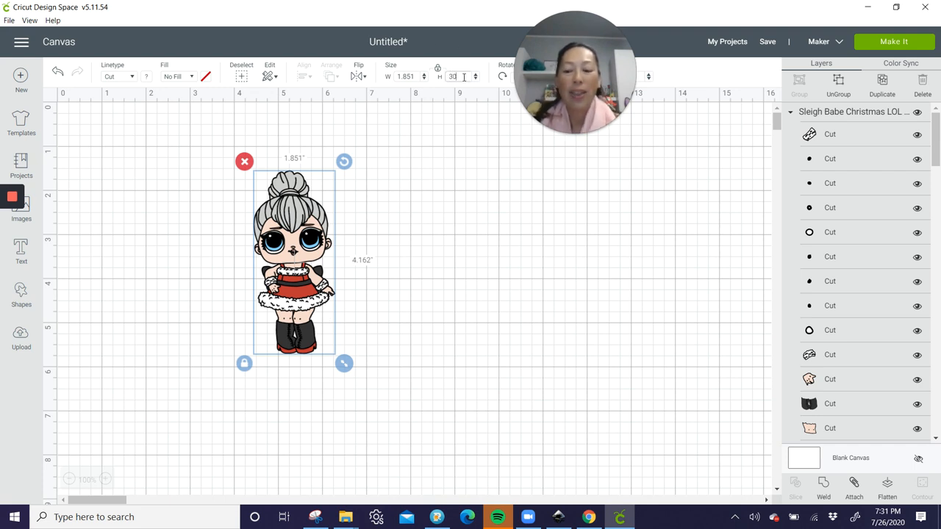
text(13.341)
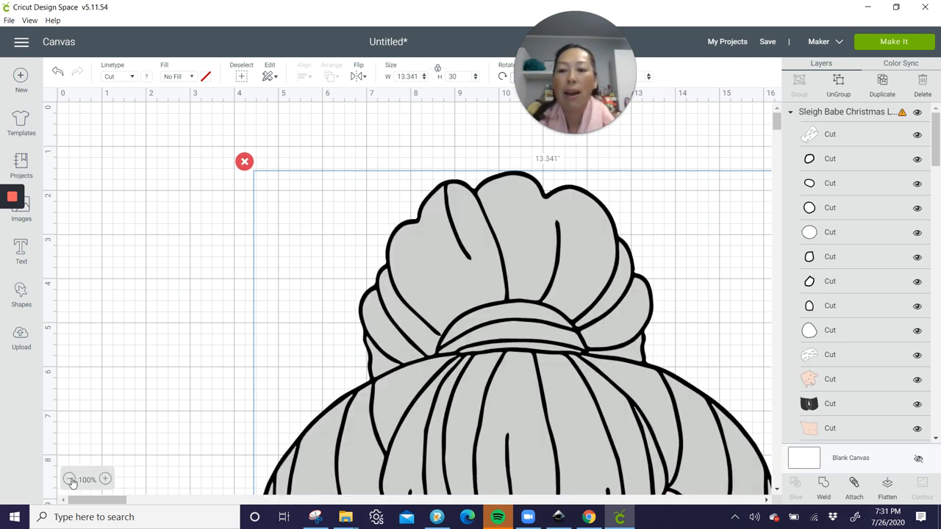
click(71, 479)
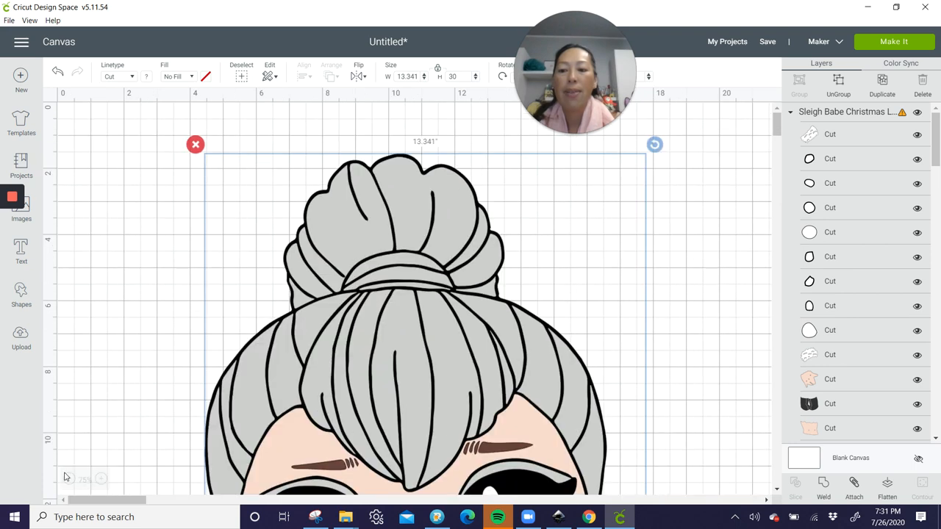
click(69, 480)
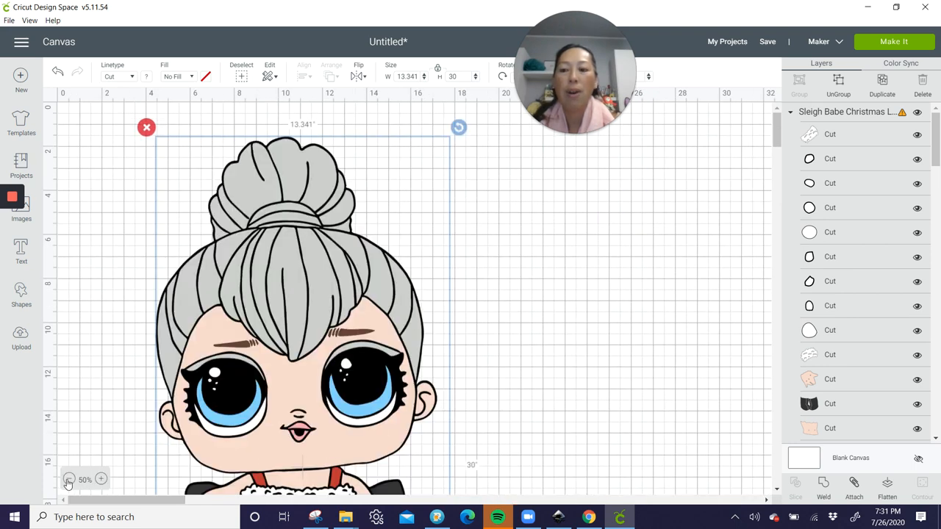
mouse_move(250, 325)
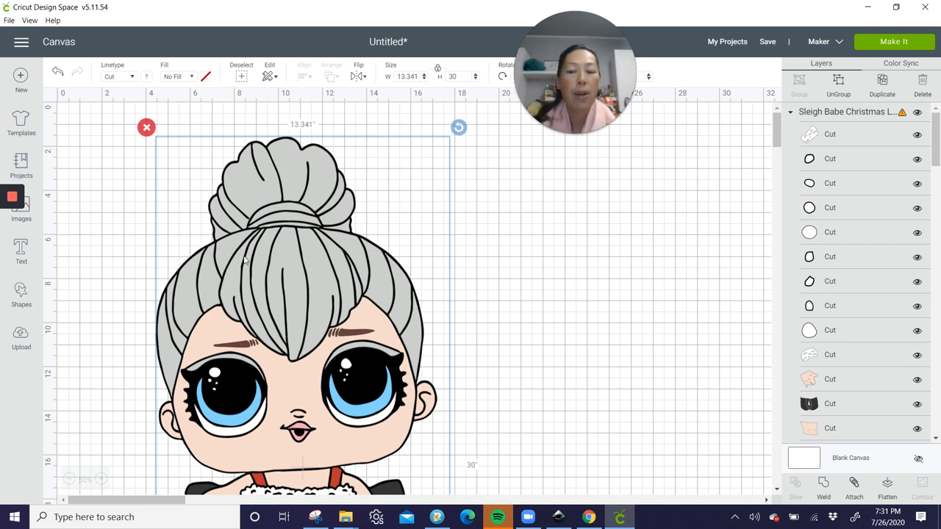
mouse_move(385, 307)
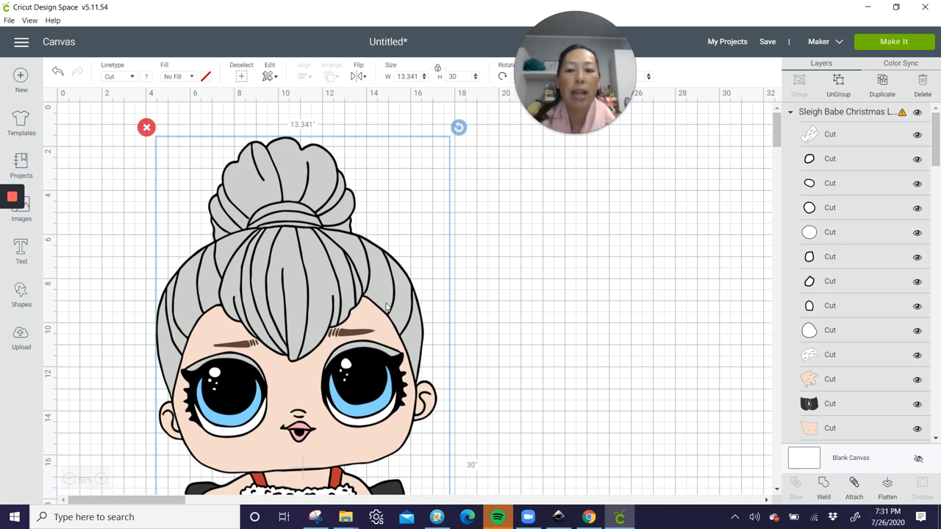
mouse_move(289, 234)
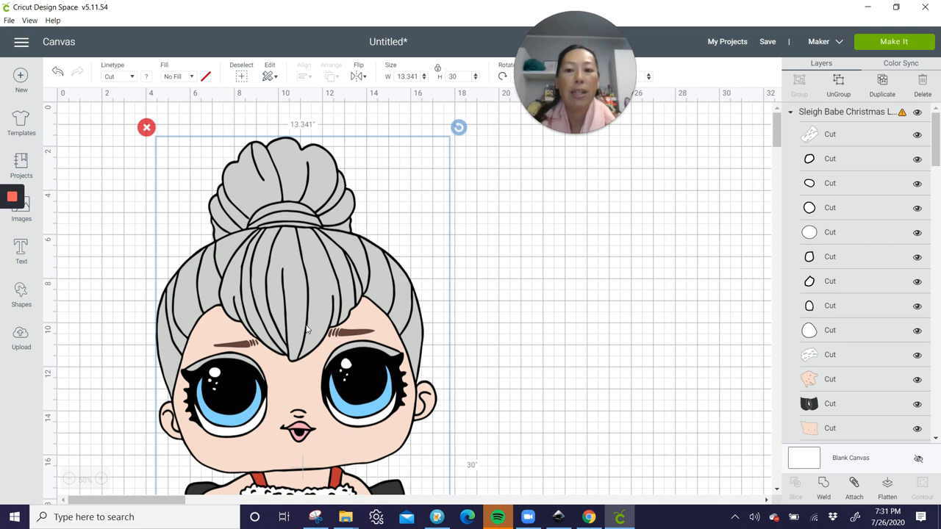
mouse_move(184, 317)
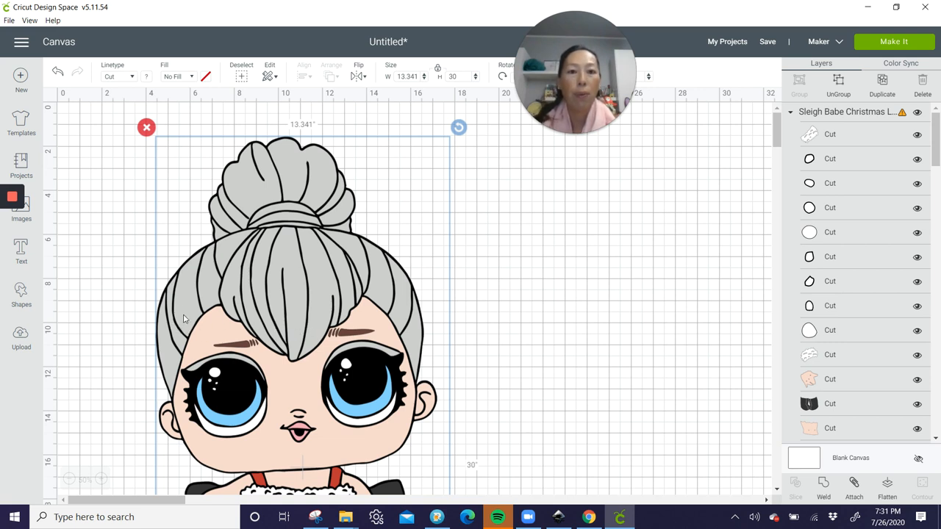
mouse_move(291, 282)
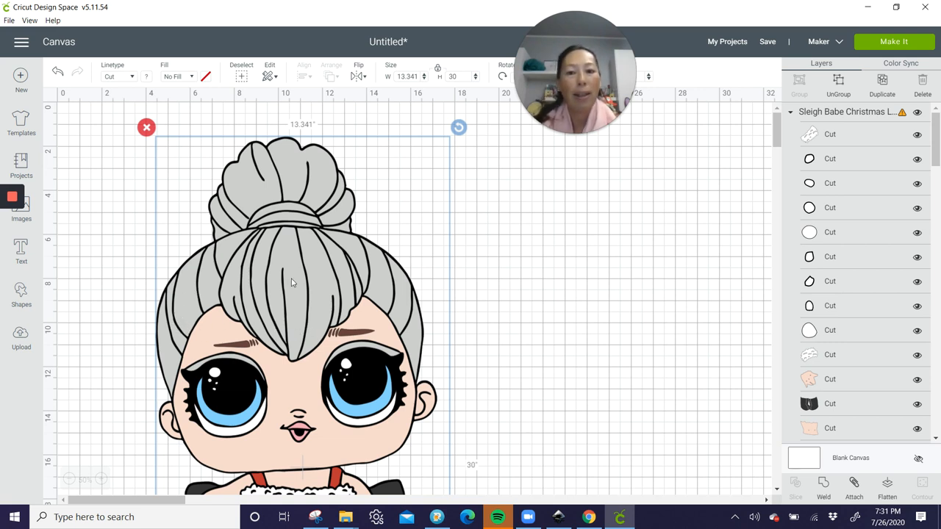
mouse_move(218, 292)
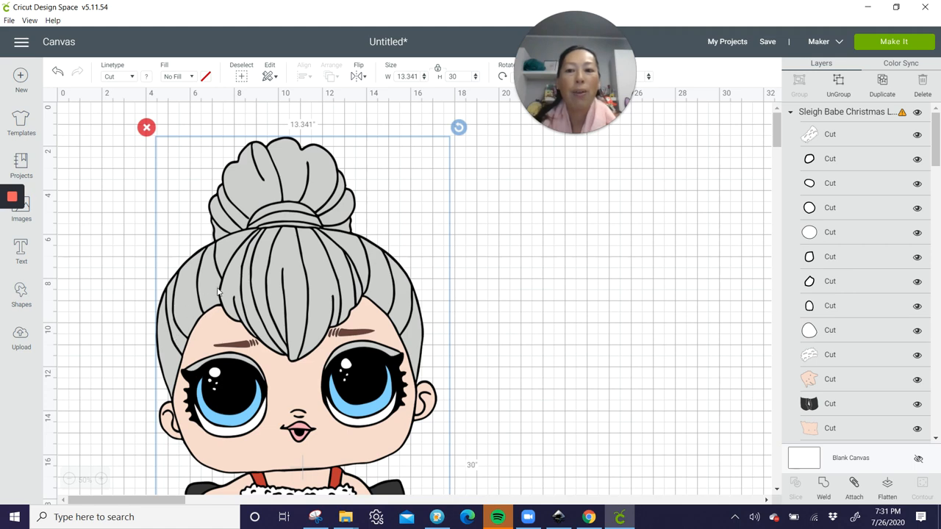
mouse_move(315, 219)
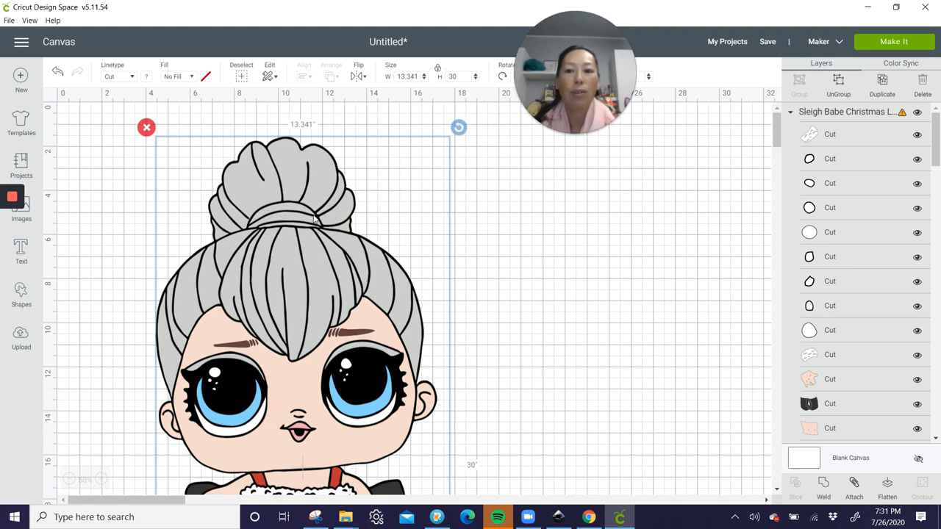
scroll(down, 3)
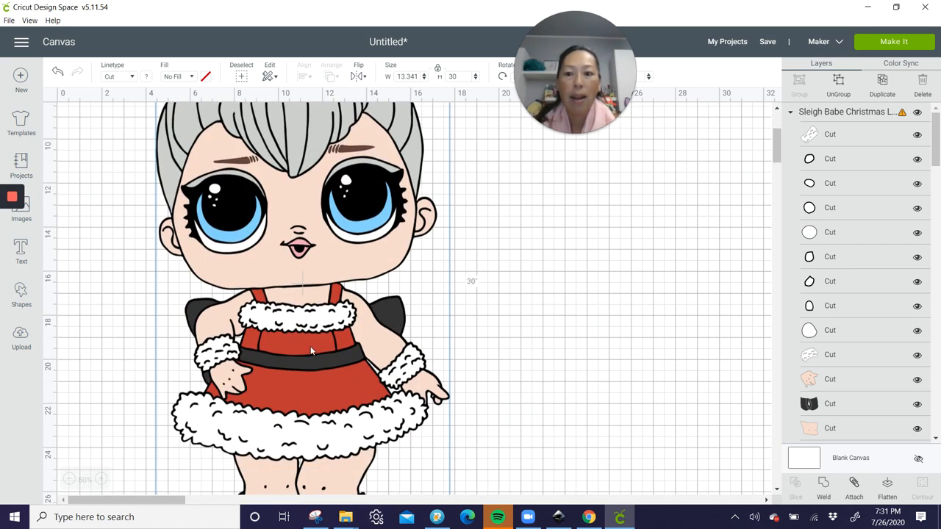
scroll(down, 3)
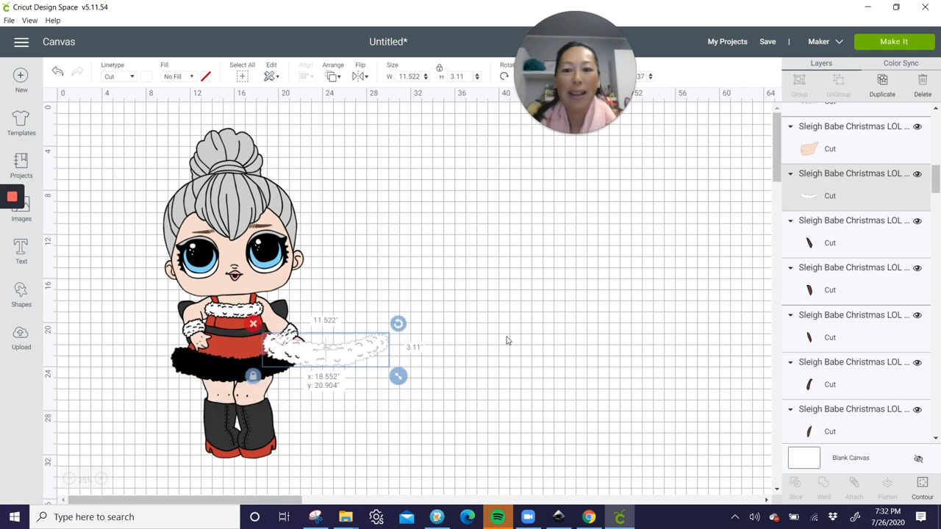
Step: Move the white fur trim off to the right of the doll and tilt it diagonally
drag(326, 350, 403, 325)
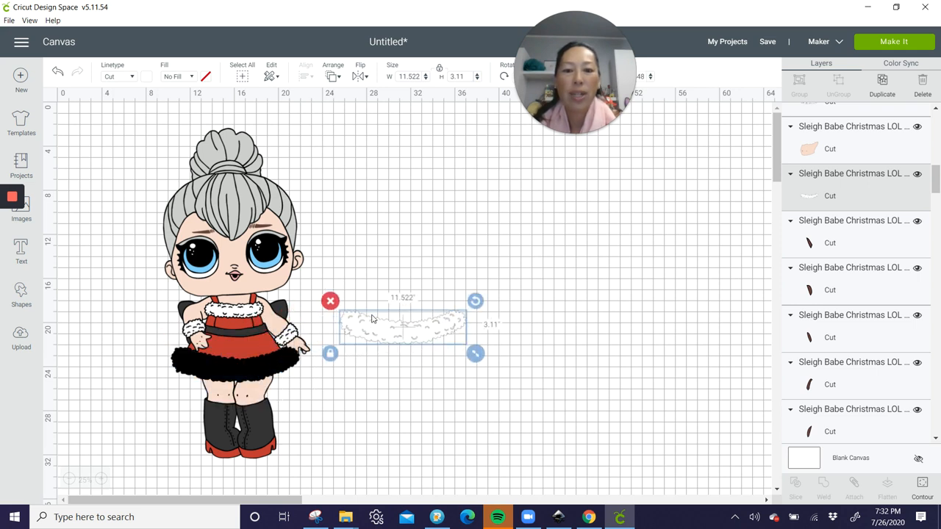
mouse_move(411, 308)
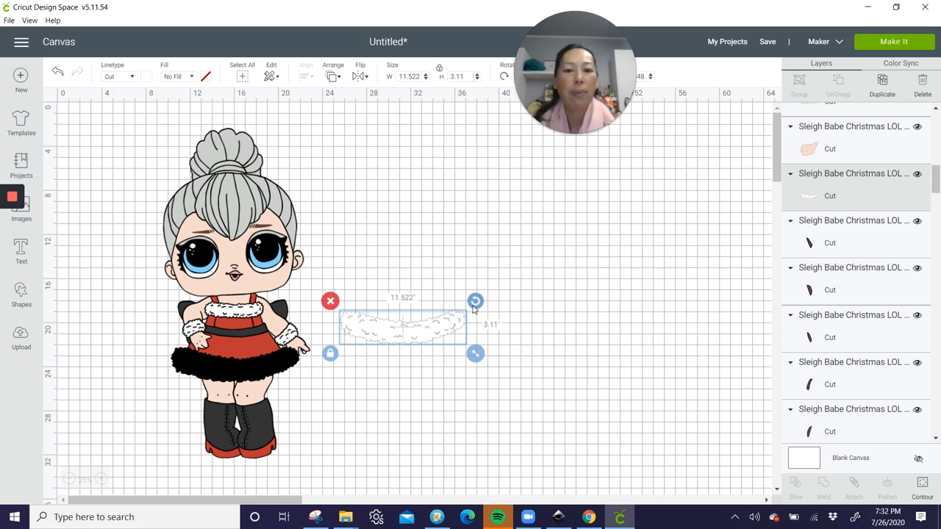
drag(476, 302, 453, 269)
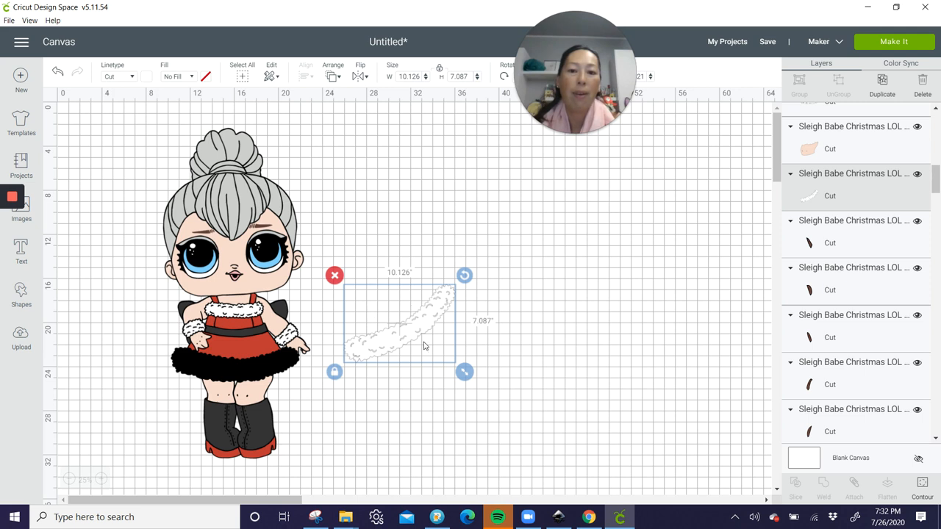
mouse_move(403, 320)
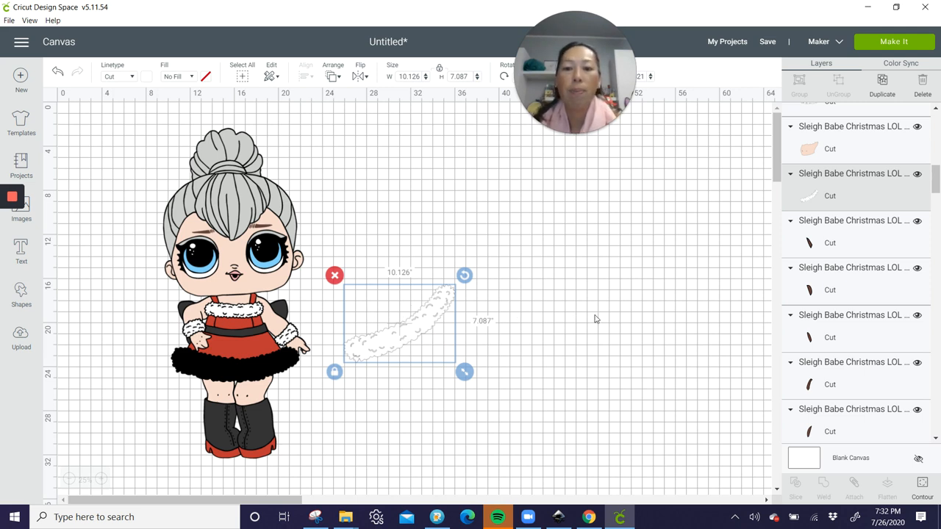
drag(400, 324, 640, 272)
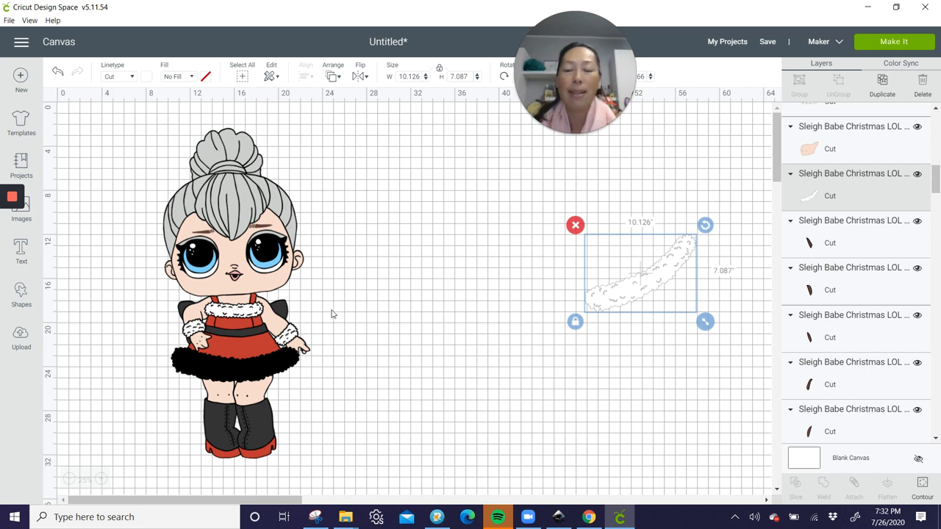
mouse_move(247, 280)
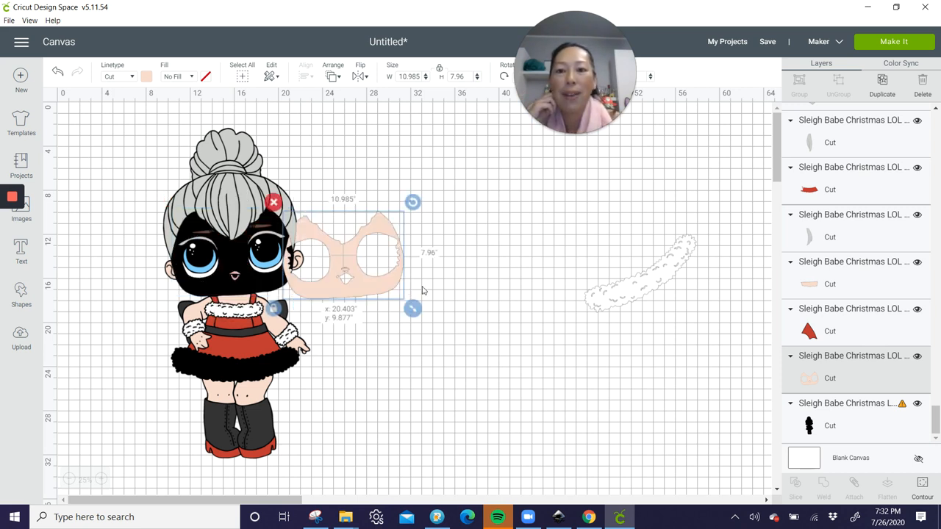
Step: Pull the skin-coloured face layer out and set it beside the doll
drag(346, 257, 423, 262)
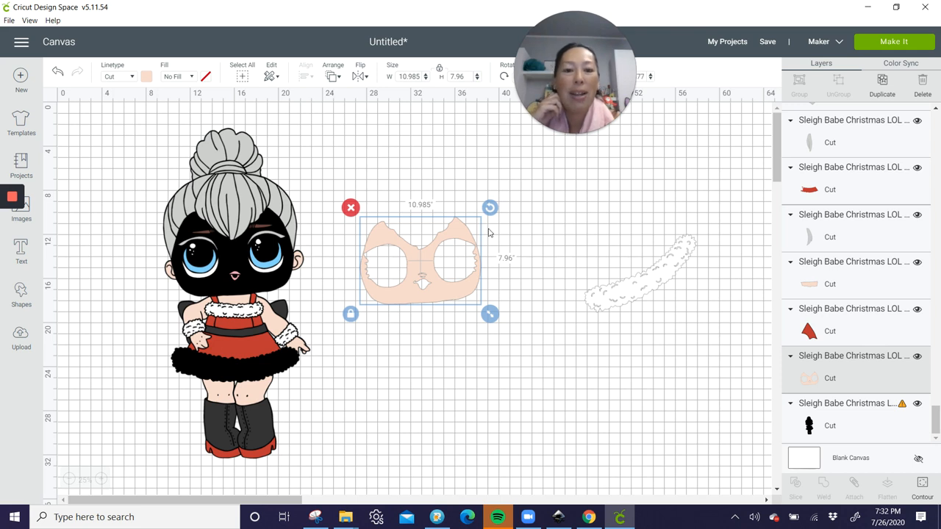
drag(421, 261, 447, 253)
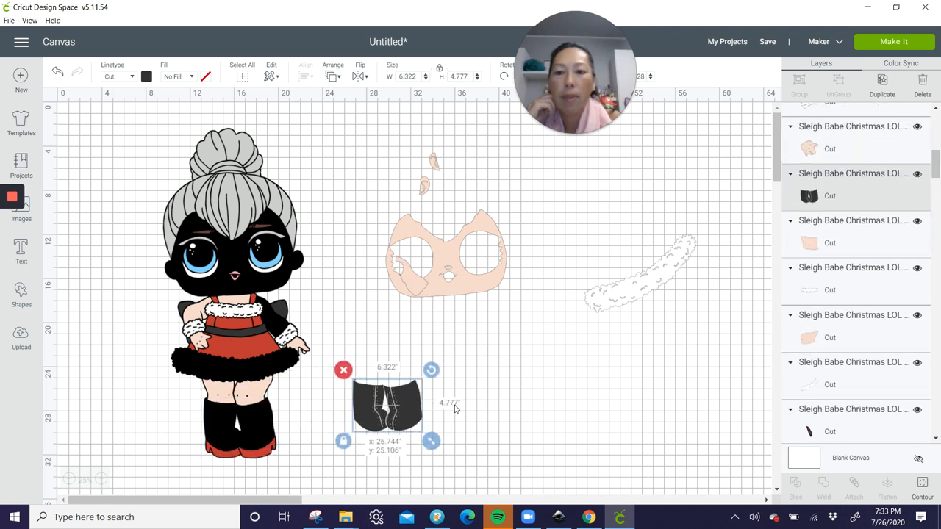
Step: Bring the black boots piece into view and hide some of its contours
drag(388, 404, 420, 404)
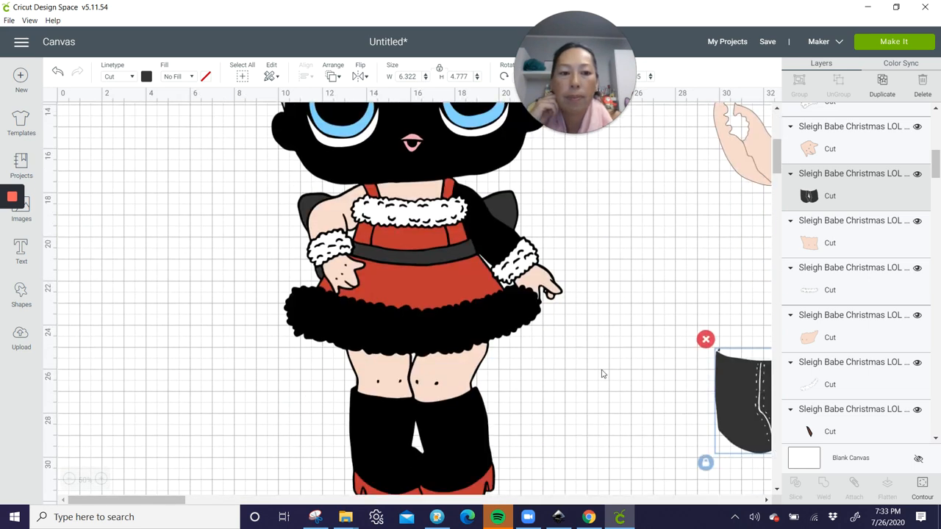
drag(148, 500, 228, 499)
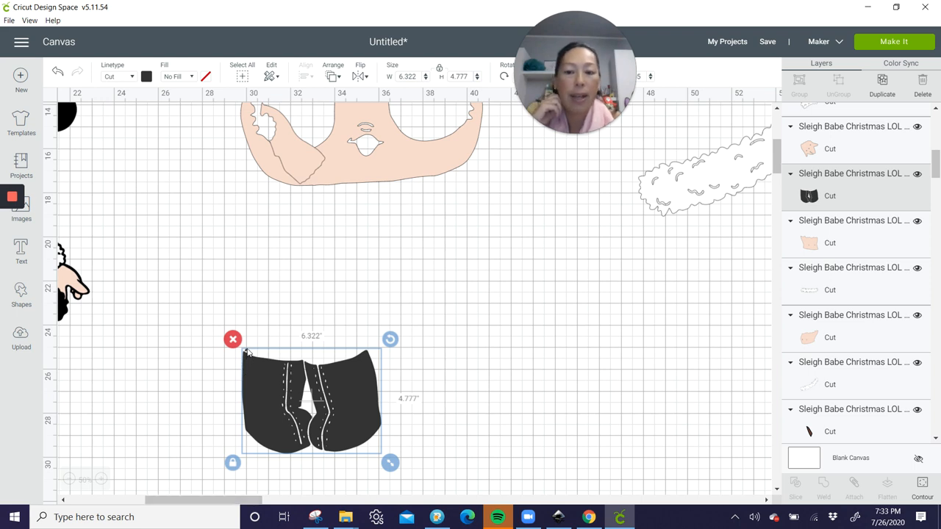
mouse_move(272, 415)
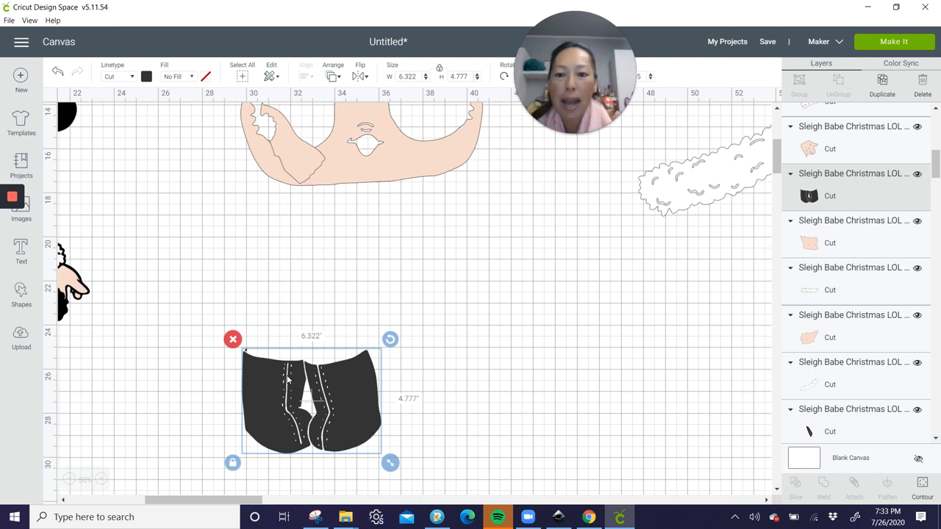
mouse_move(326, 438)
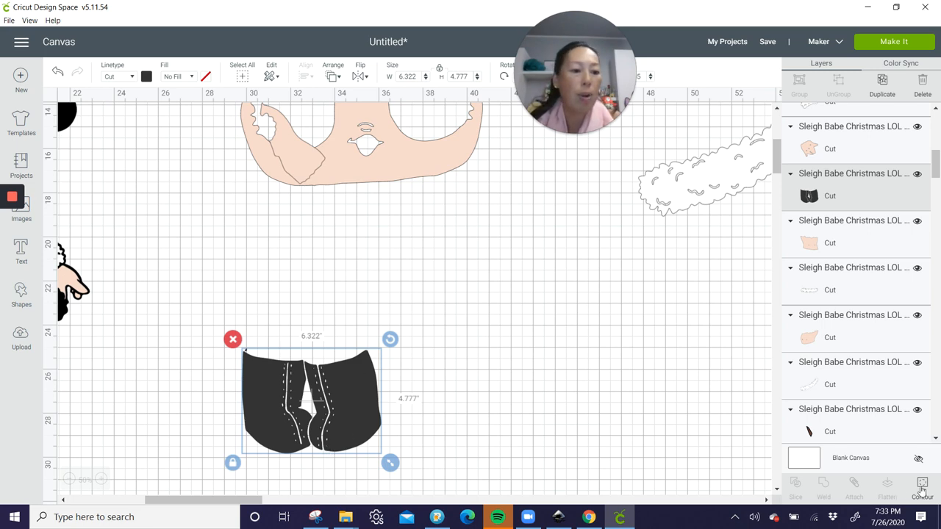
click(922, 485)
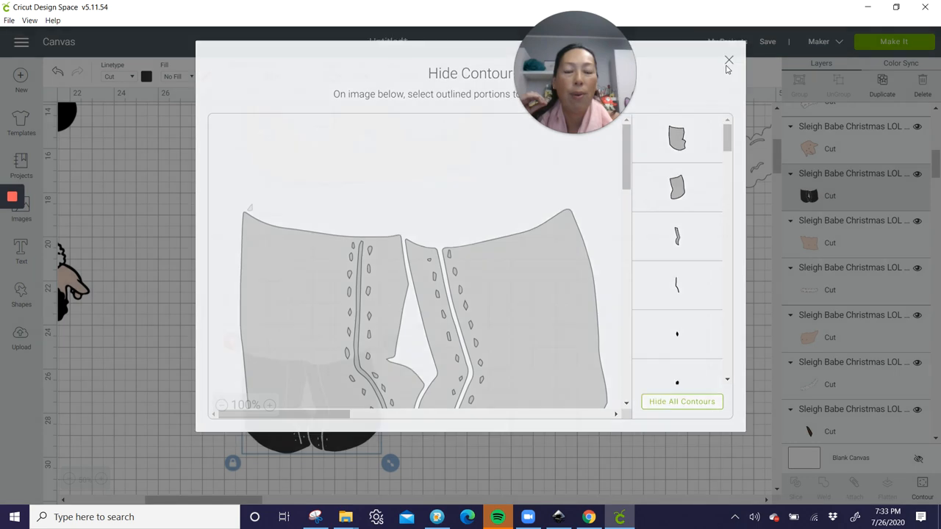
click(730, 59)
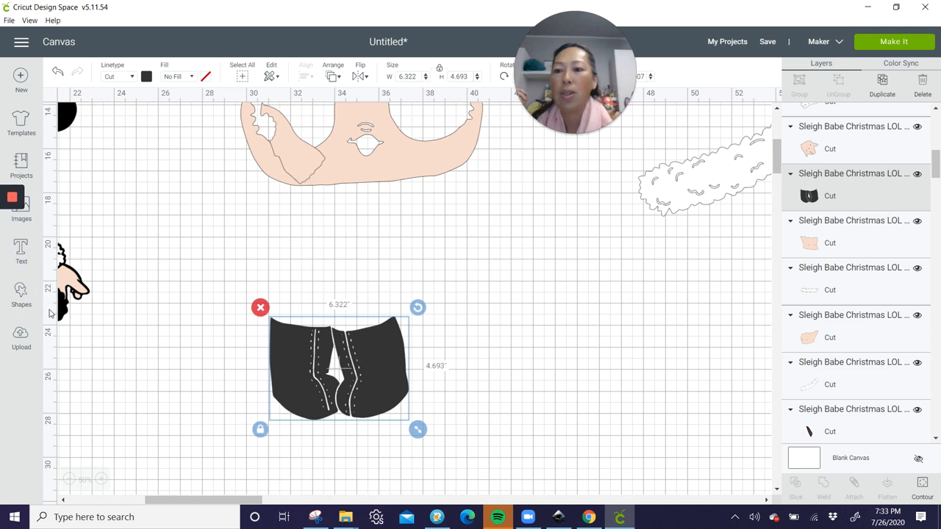
Step: Add a circle from Shapes and weld it into the black shorts as one shape
click(20, 294)
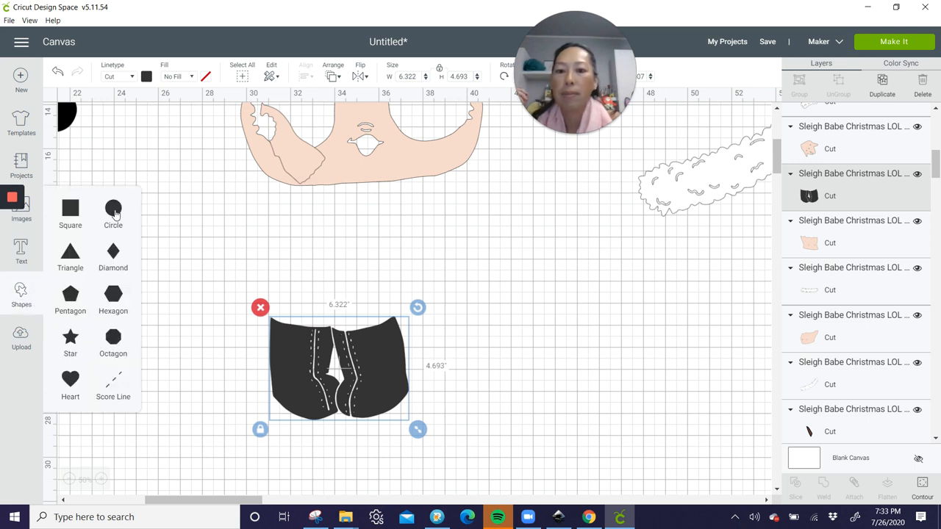
click(112, 209)
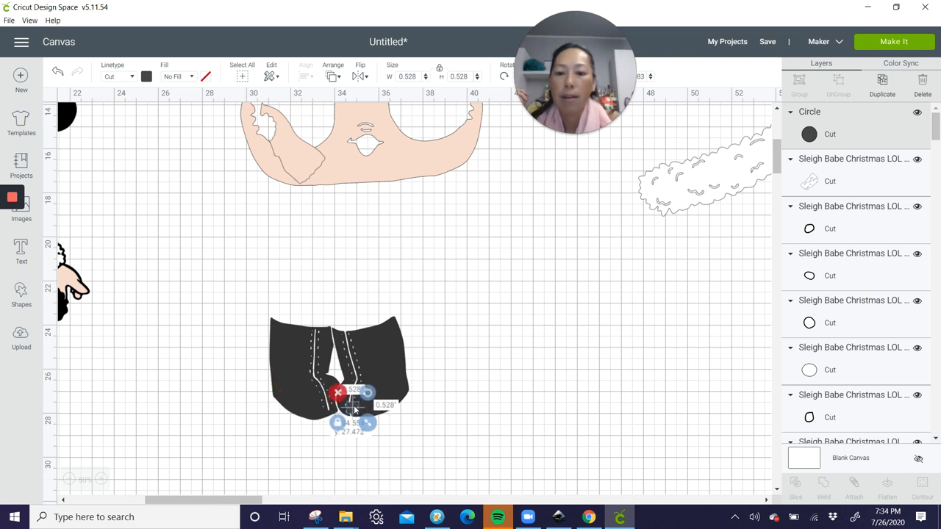
click(444, 453)
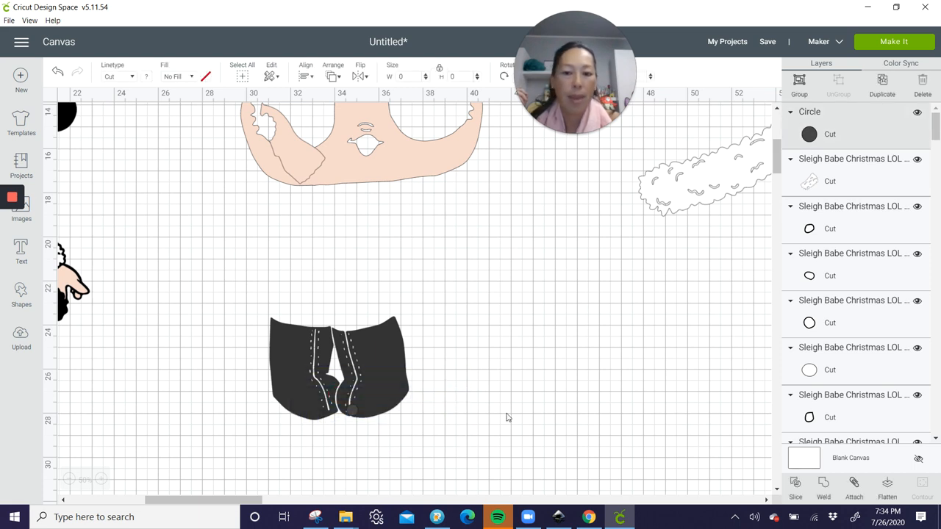
click(338, 368)
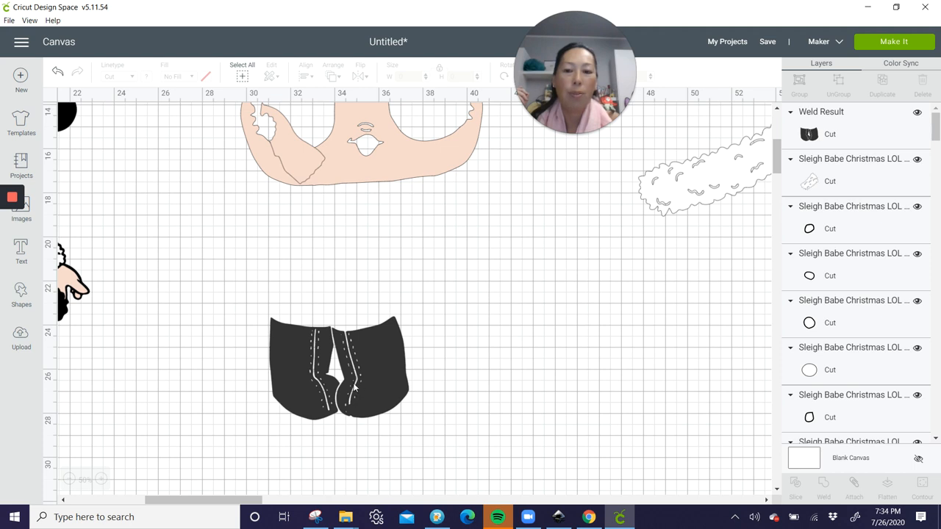
mouse_move(320, 416)
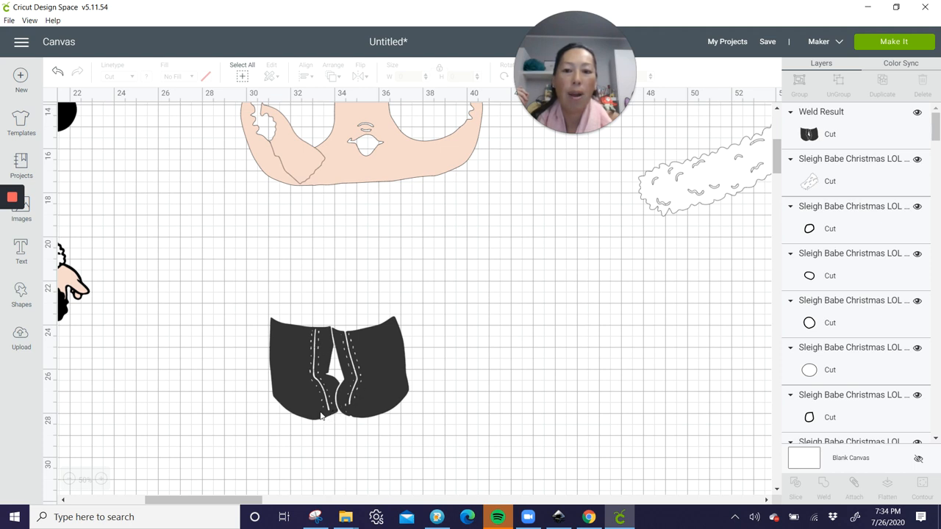
mouse_move(356, 397)
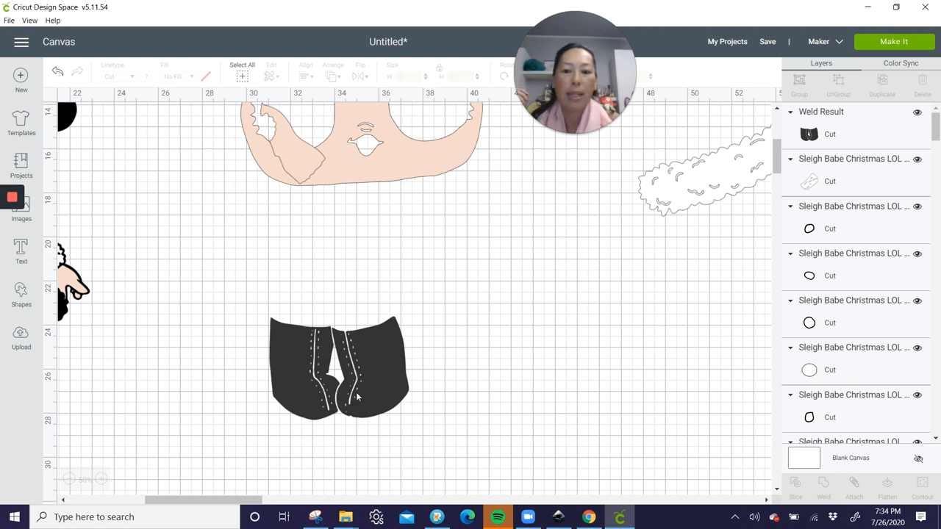
mouse_move(309, 365)
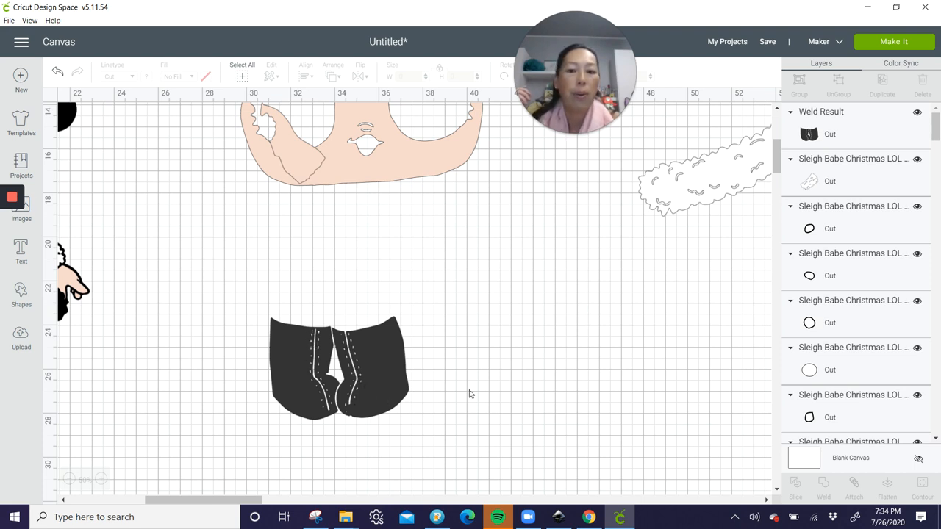
click(338, 368)
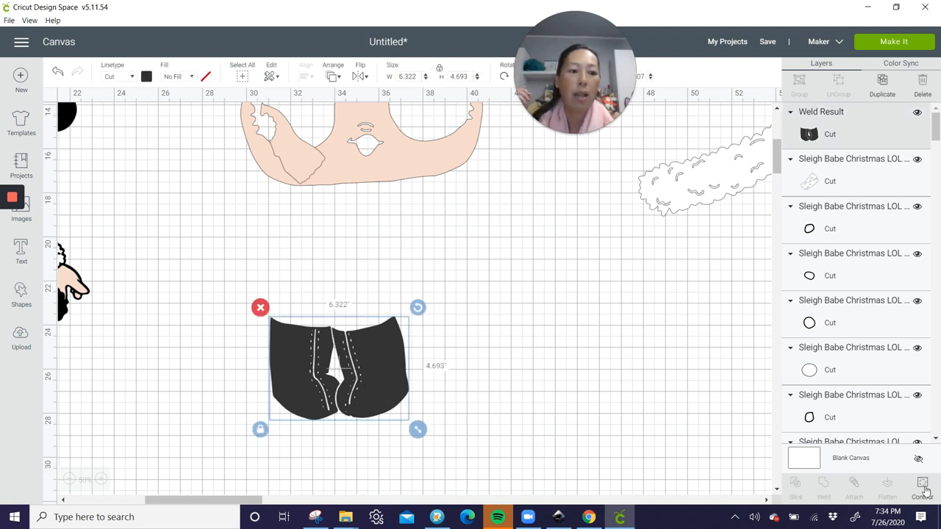
click(922, 488)
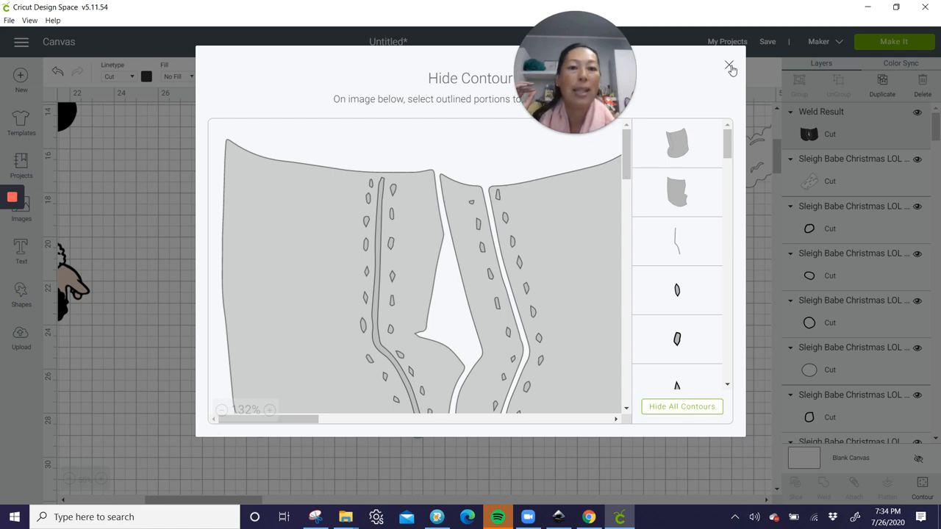
click(731, 66)
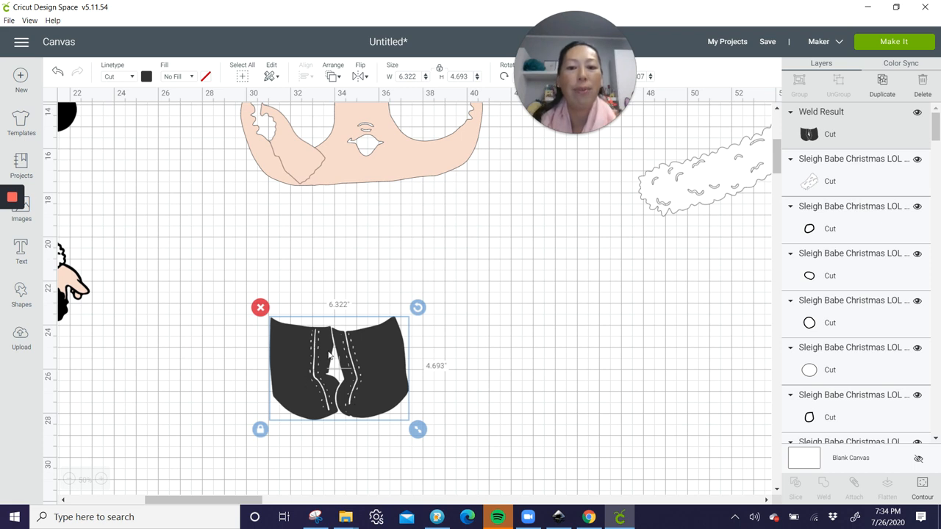
drag(338, 367, 582, 285)
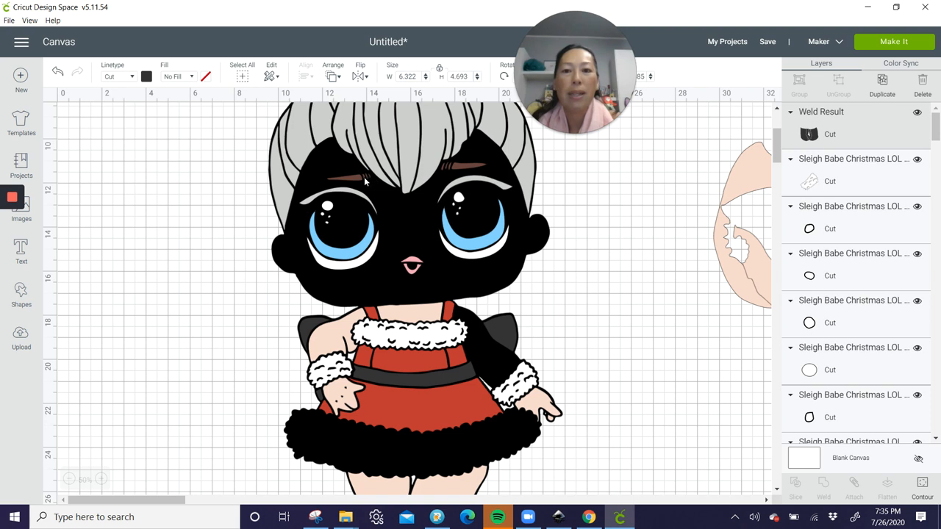
mouse_move(356, 204)
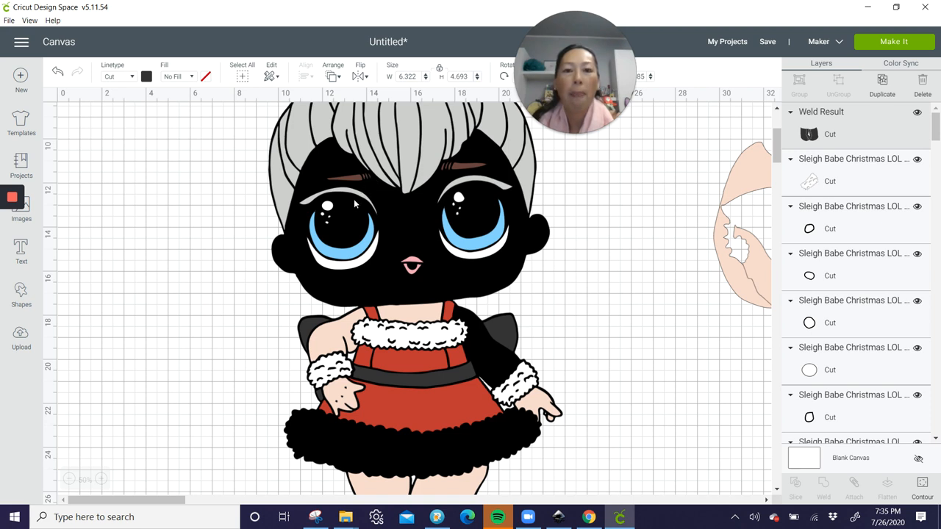
mouse_move(444, 175)
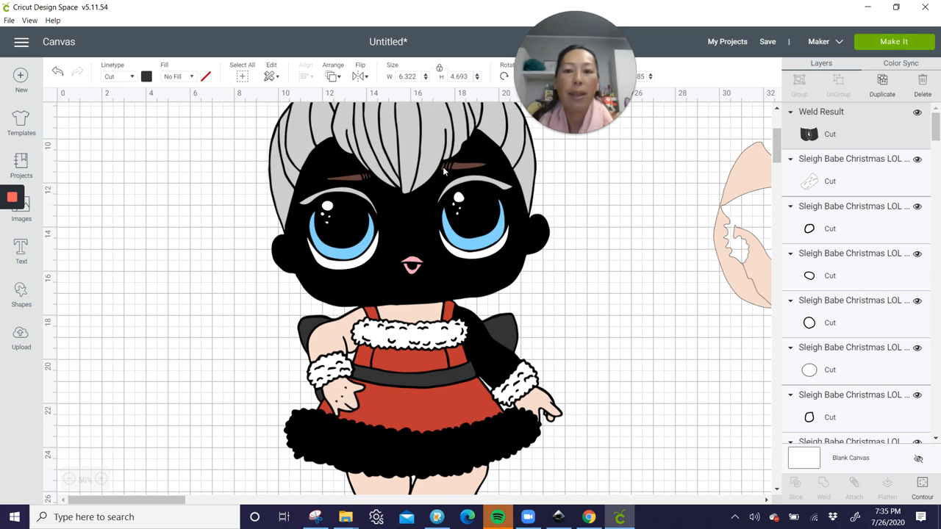
mouse_move(535, 265)
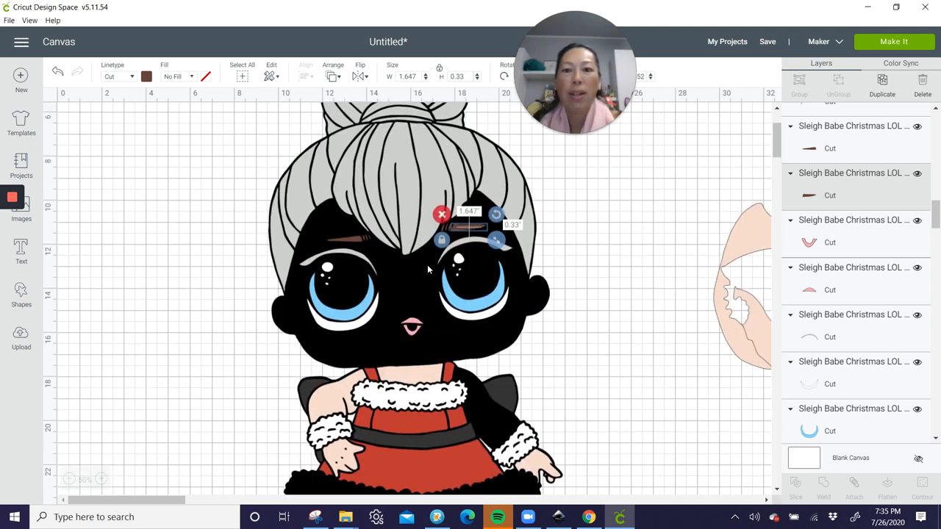
mouse_move(419, 318)
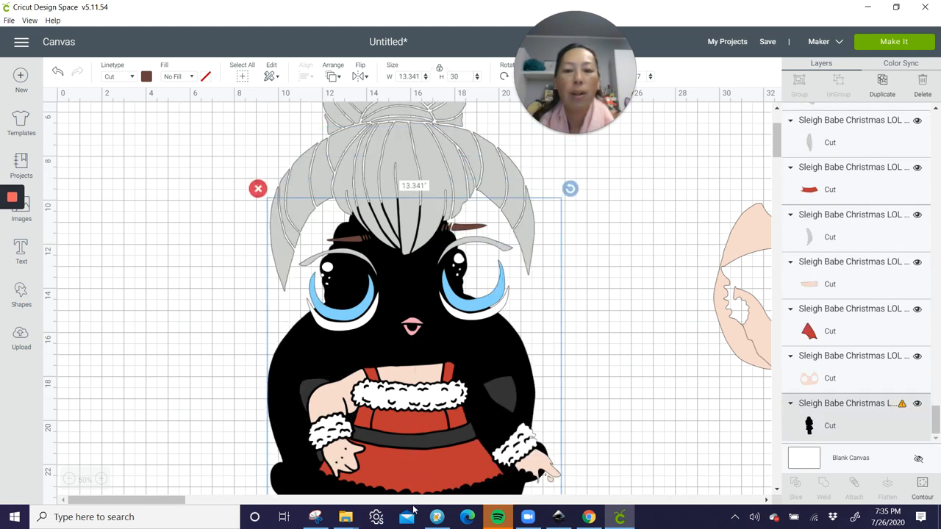
Step: Select the gray hair layer and move the blue eye pieces off to the right
scroll(down, 3)
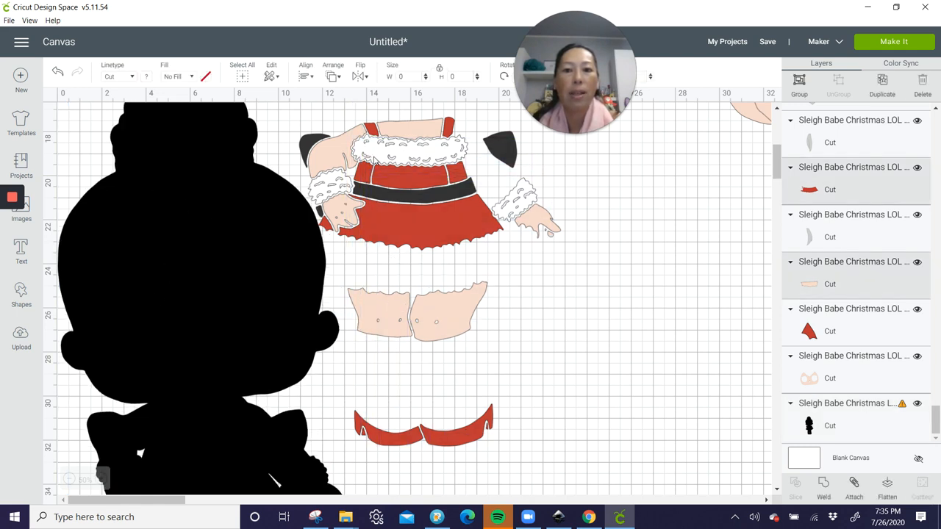
click(824, 485)
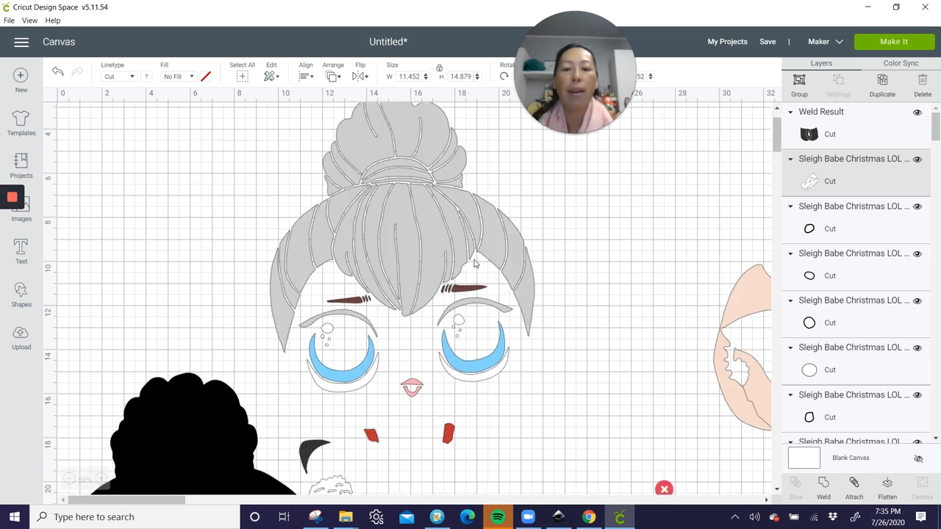
scroll(down, 3)
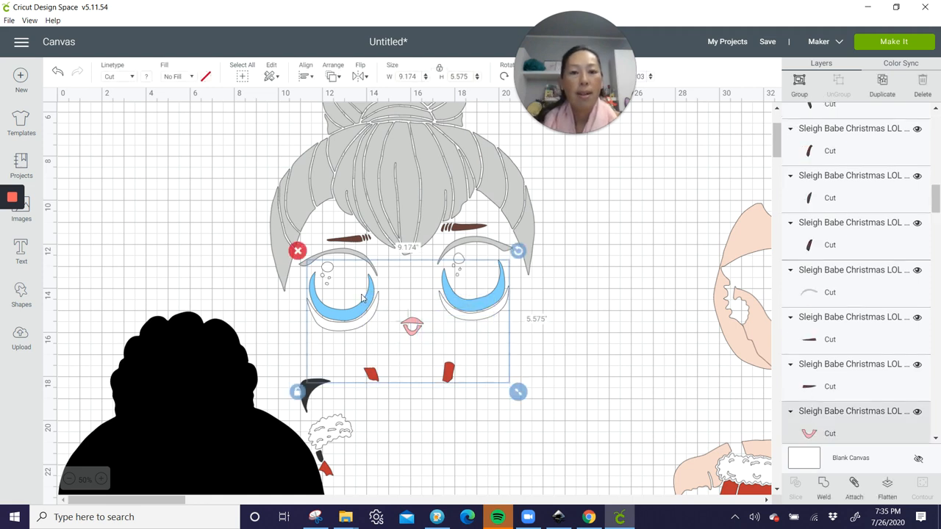
drag(411, 301, 455, 294)
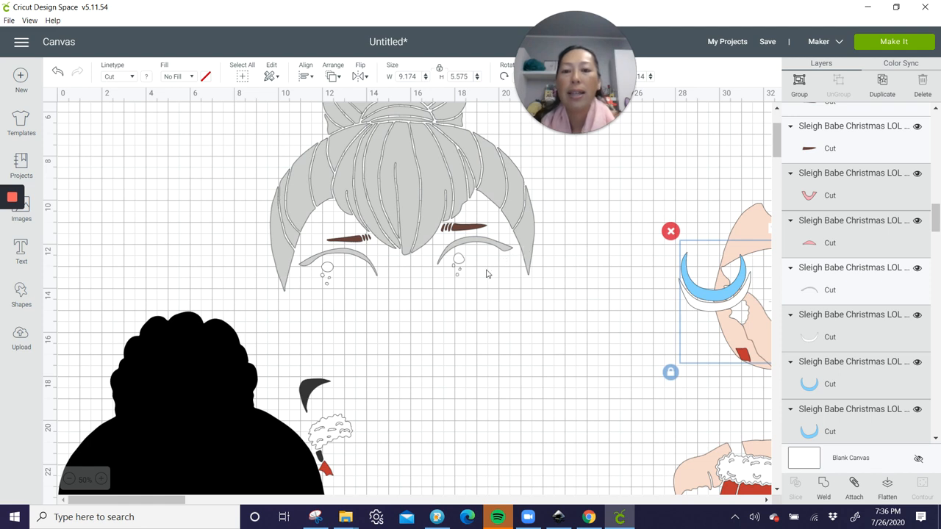
Step: Add a circle, shrink it to 0.75 in and position it on the gray hair piece
click(21, 294)
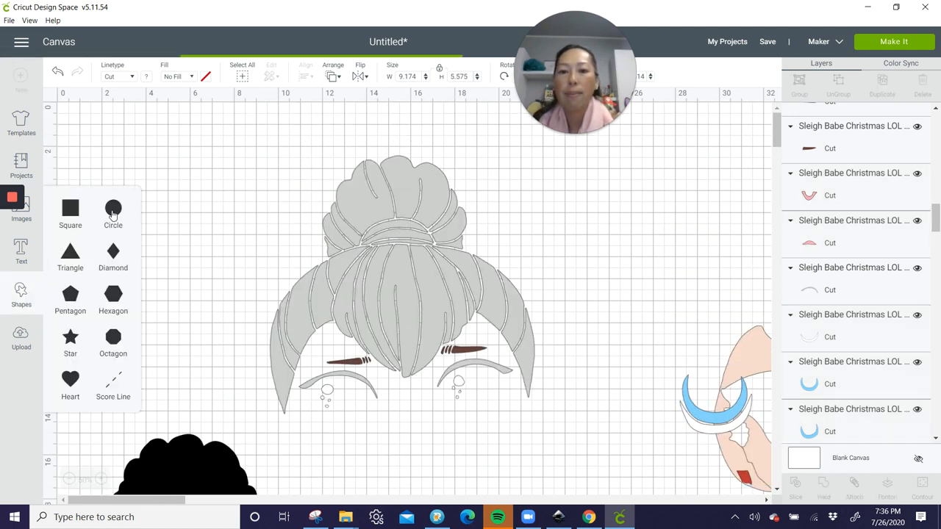
click(112, 209)
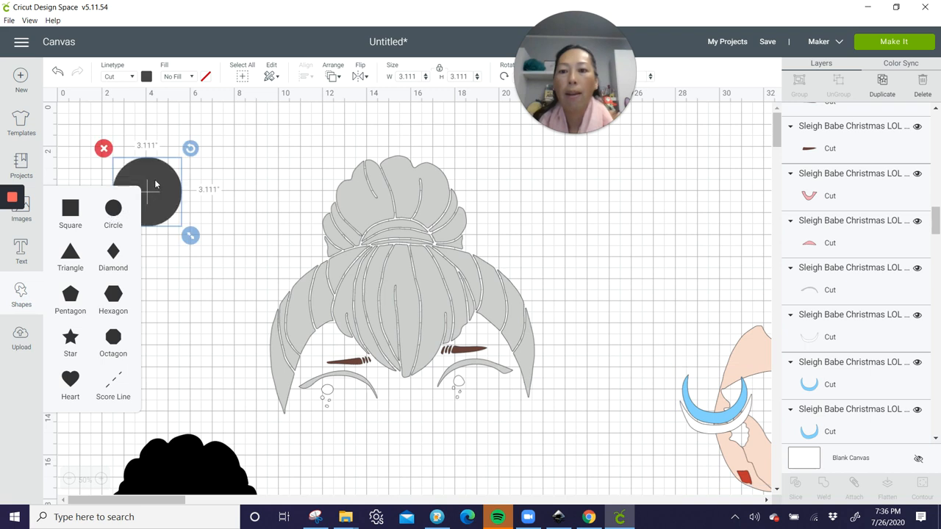
click(112, 213)
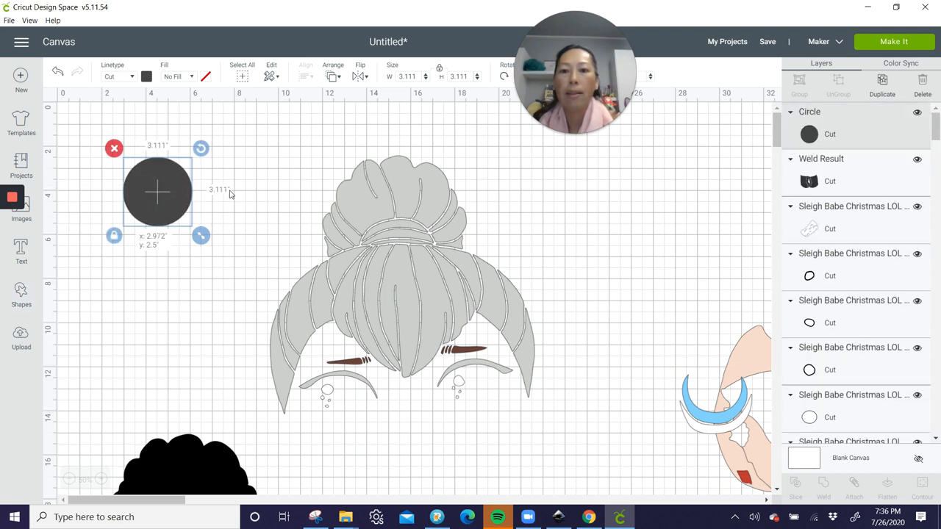
drag(159, 191, 203, 191)
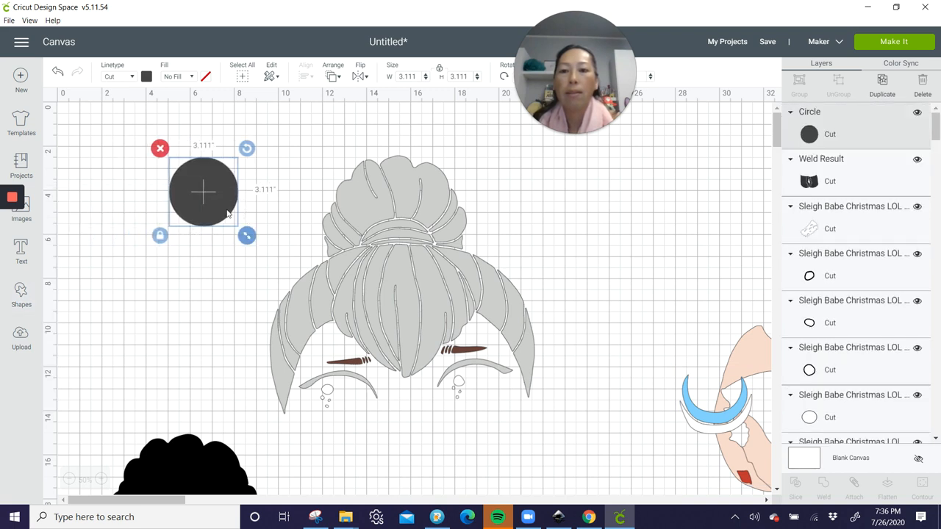
drag(247, 235, 194, 184)
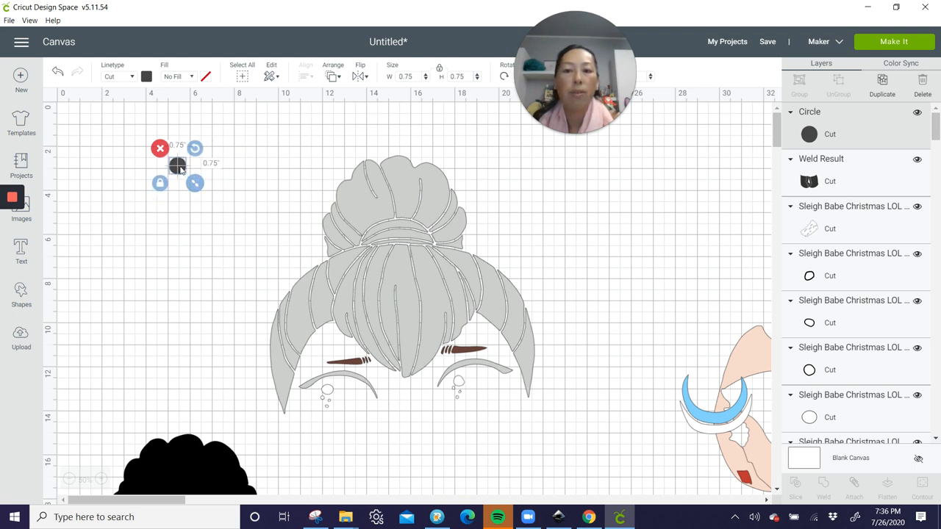
drag(177, 165, 300, 218)
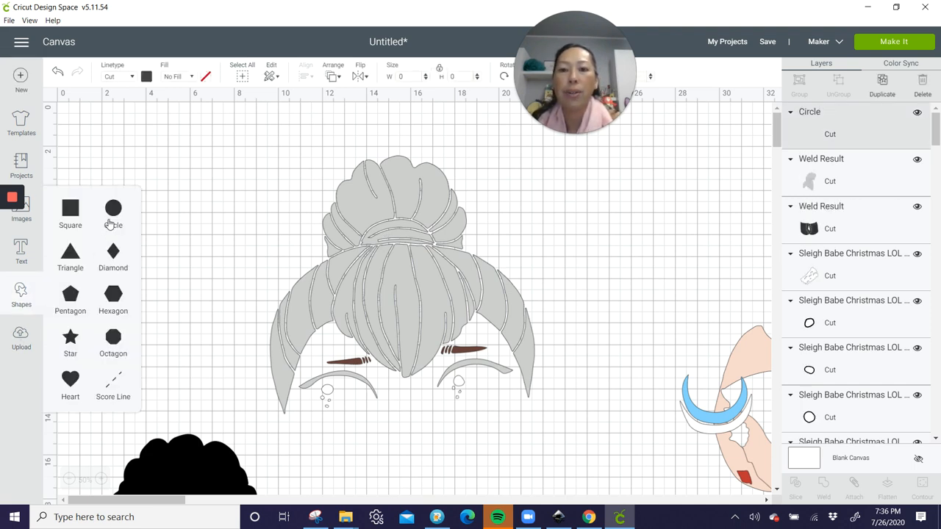
Step: Add and duplicate a circle, then place one on top of the hair bun
click(113, 209)
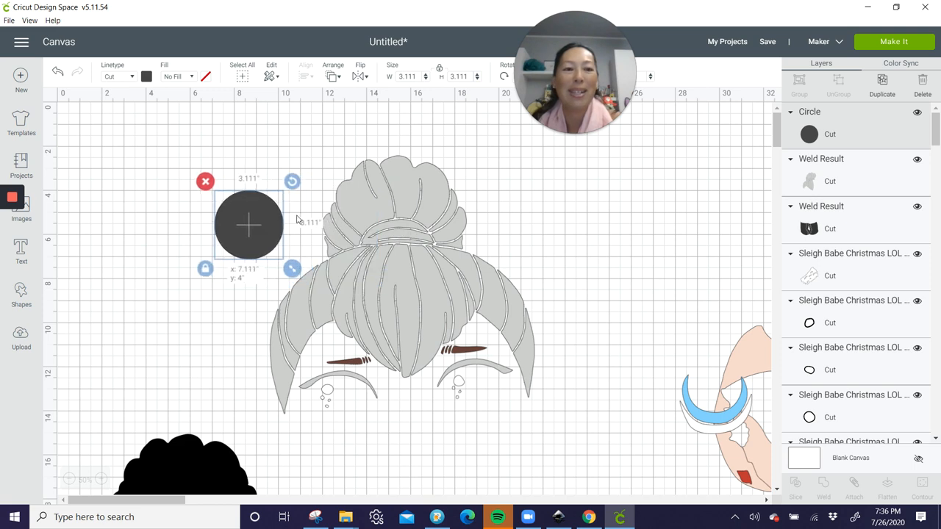
click(882, 81)
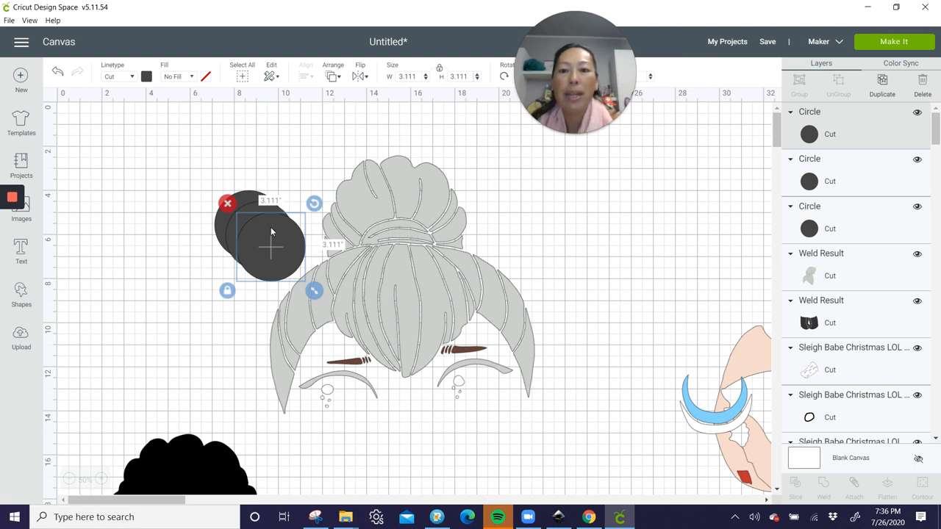
drag(272, 247, 397, 370)
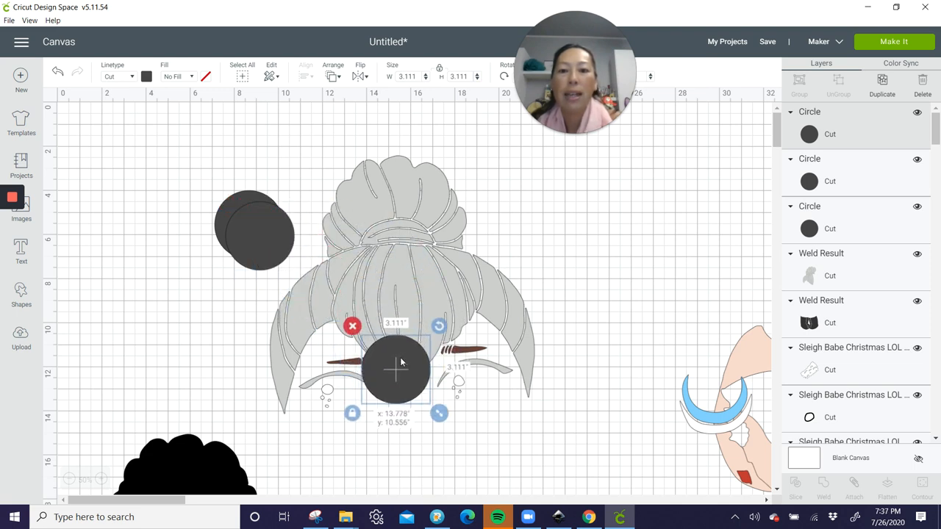
drag(400, 367, 386, 377)
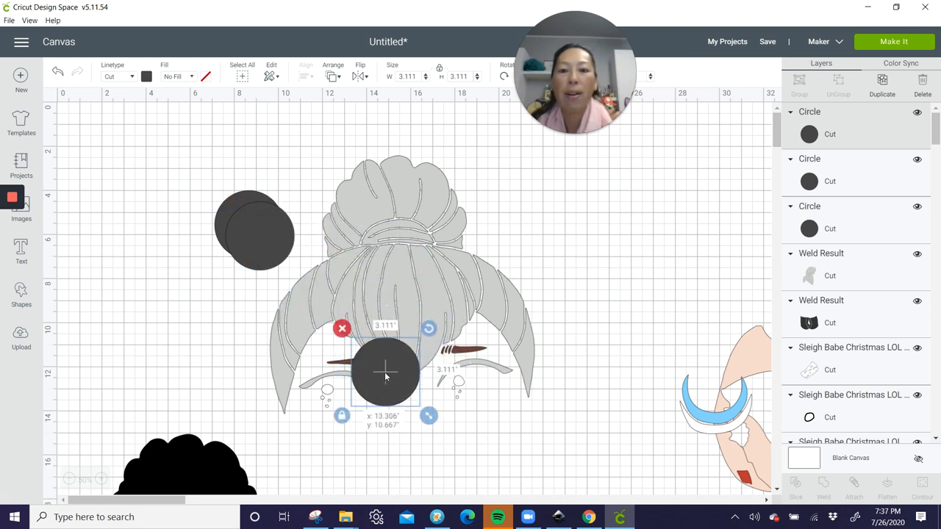
drag(385, 370, 238, 247)
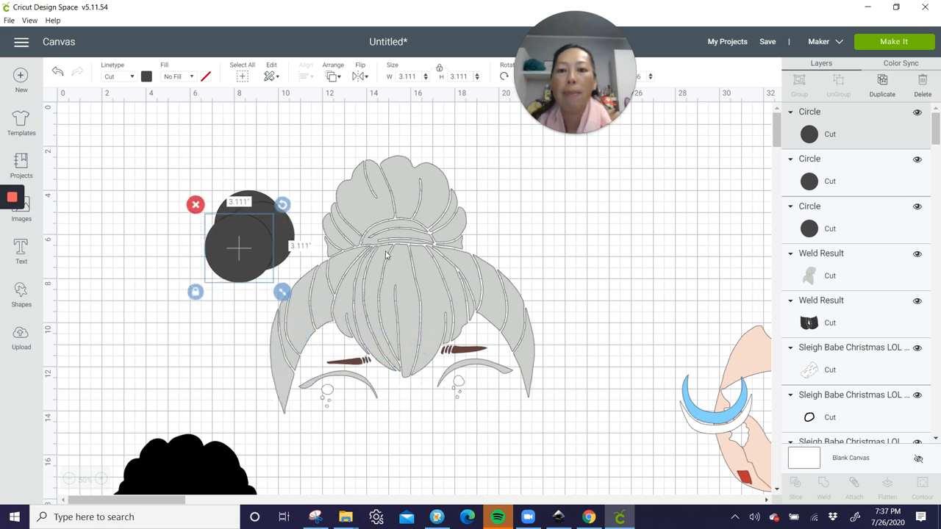
mouse_move(200, 300)
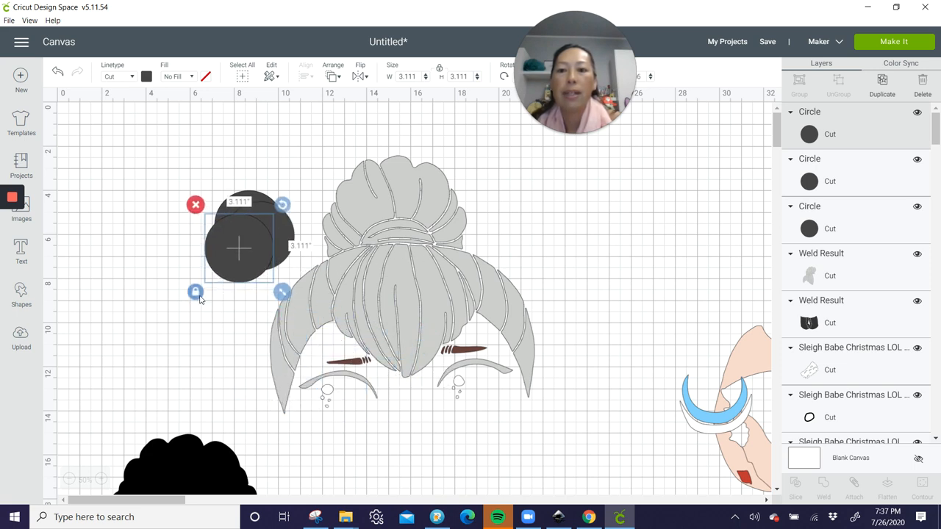
drag(238, 250, 350, 277)
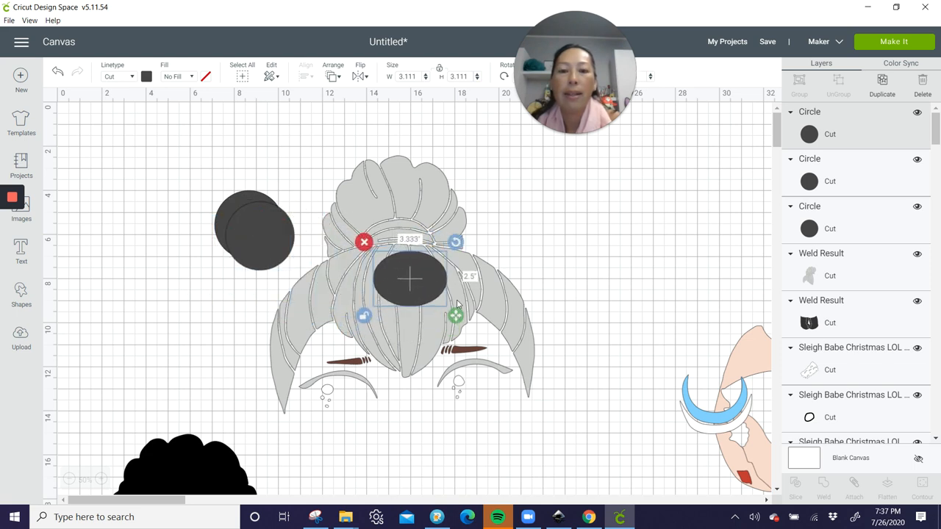
Step: Flatten that circle into a thin sliver and select it with the hair for welding
drag(455, 316, 456, 286)
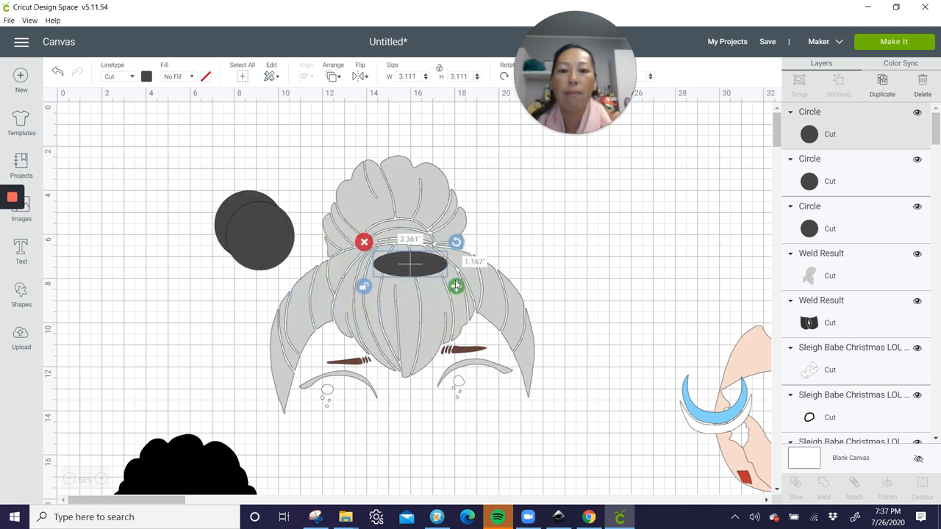
drag(455, 286, 456, 272)
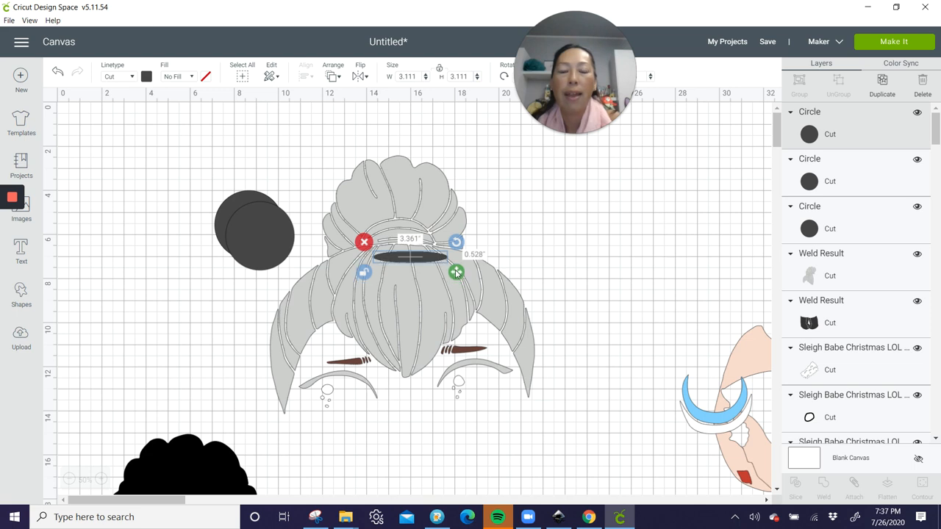
drag(456, 272, 471, 277)
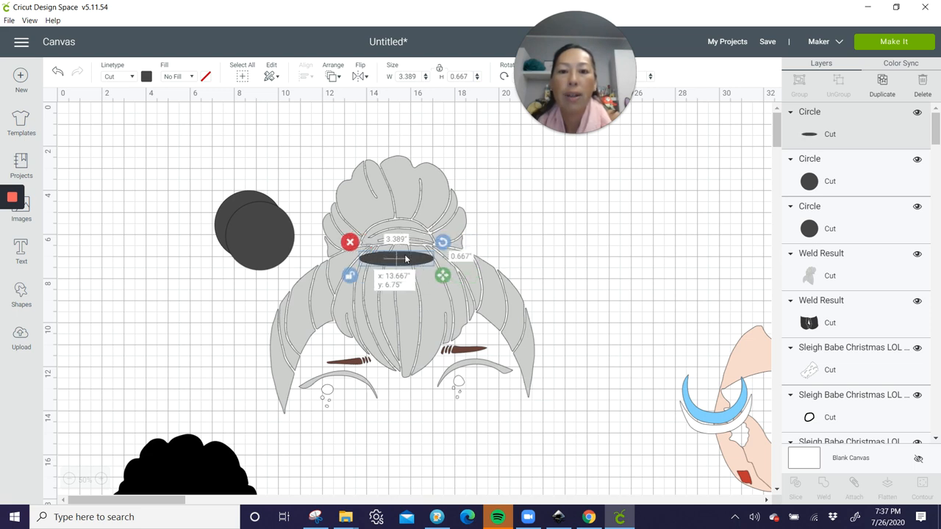
drag(404, 253, 409, 252)
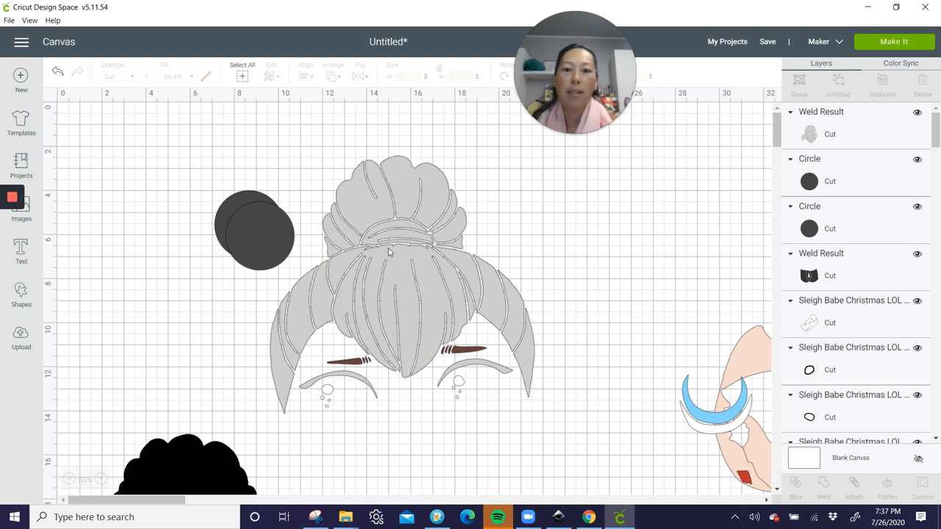
mouse_move(396, 347)
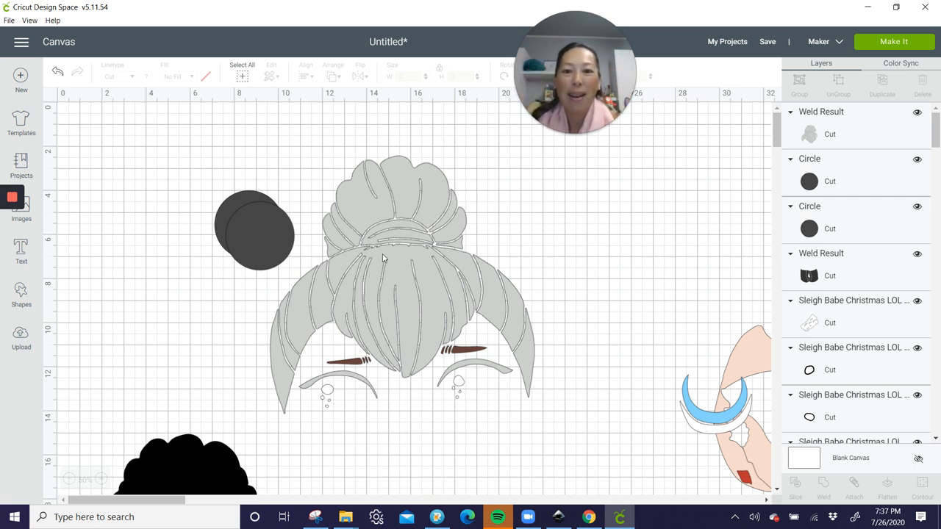
mouse_move(467, 318)
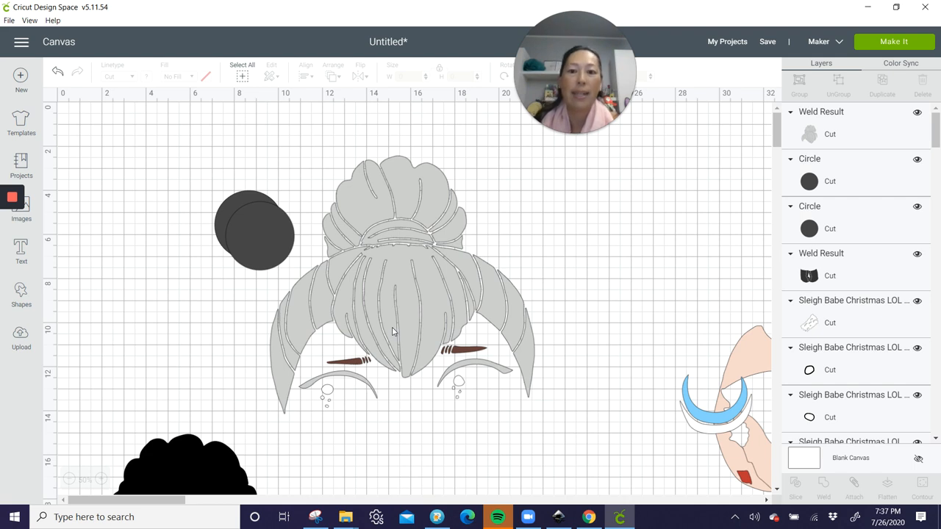
mouse_move(399, 311)
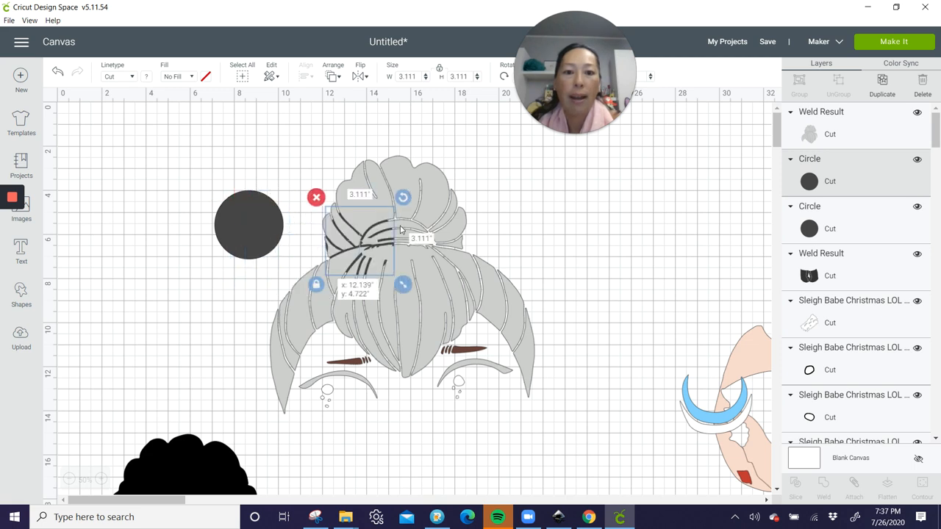
Step: Shape a circle into a thin oval and tilt it diagonally across the bun
drag(360, 243, 558, 247)
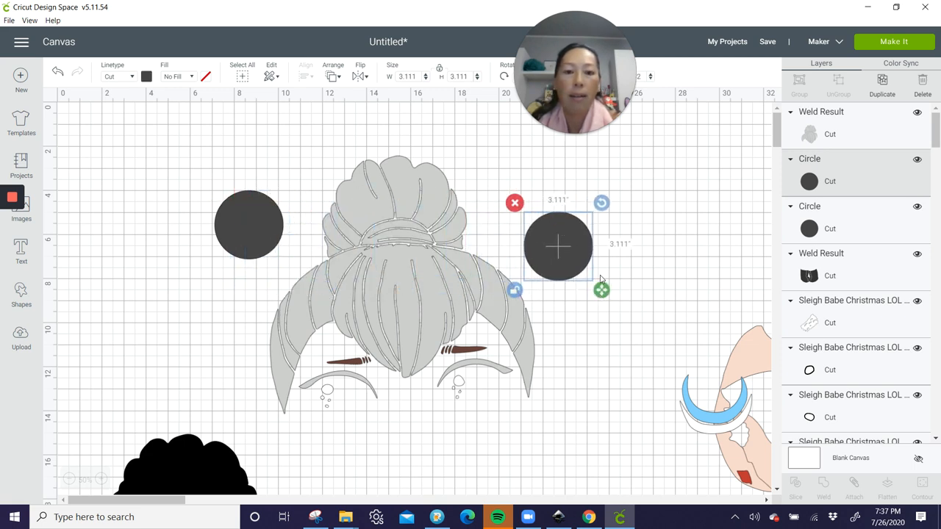
drag(602, 288, 632, 233)
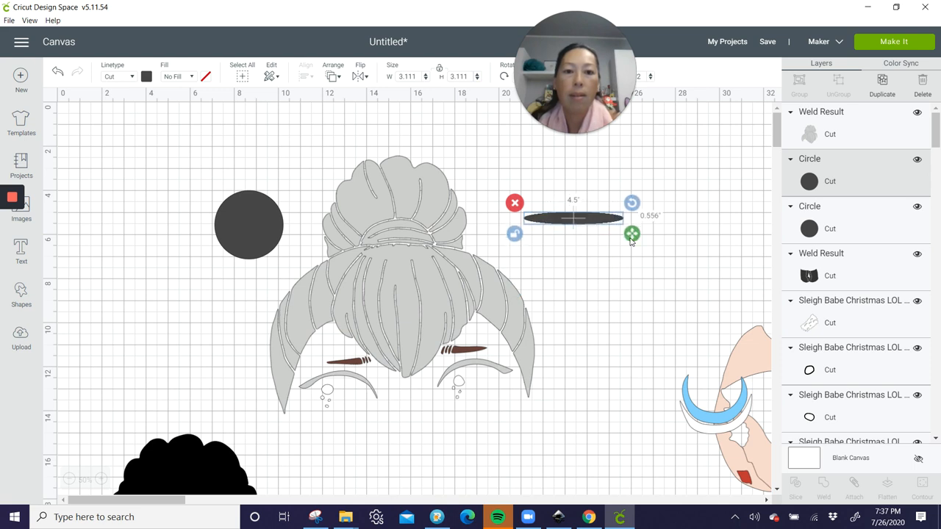
drag(632, 234, 615, 233)
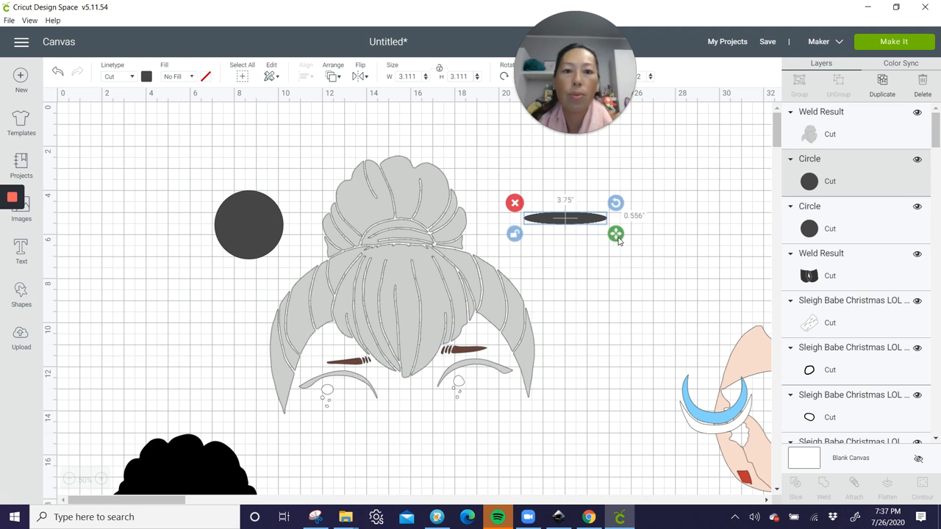
drag(616, 232, 651, 232)
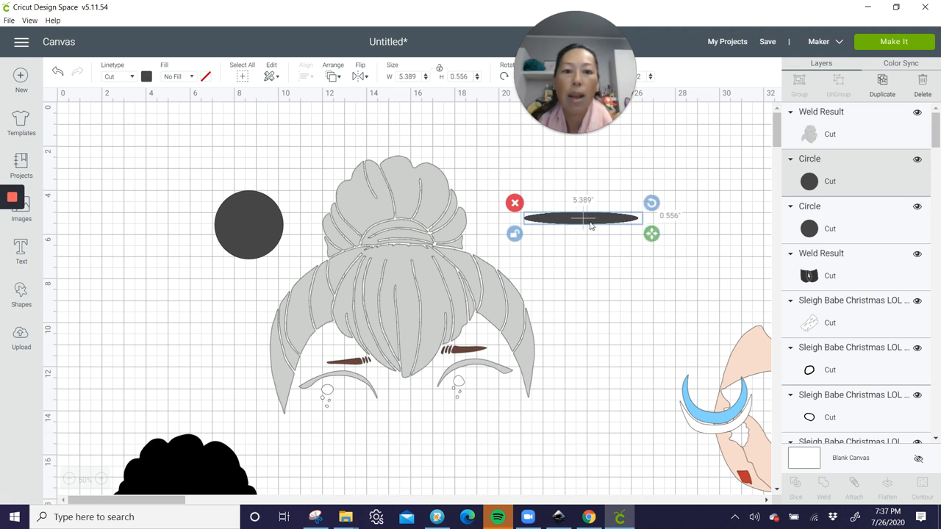
drag(582, 217, 309, 291)
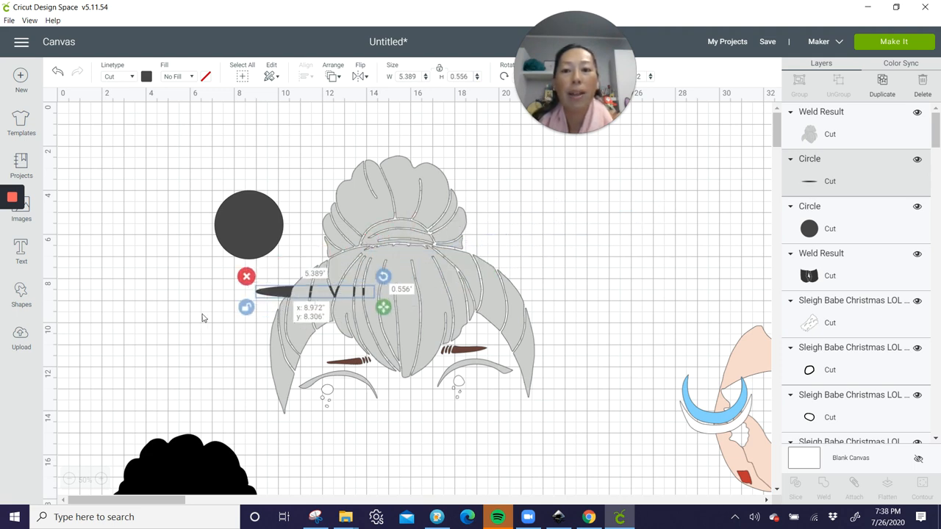
click(333, 76)
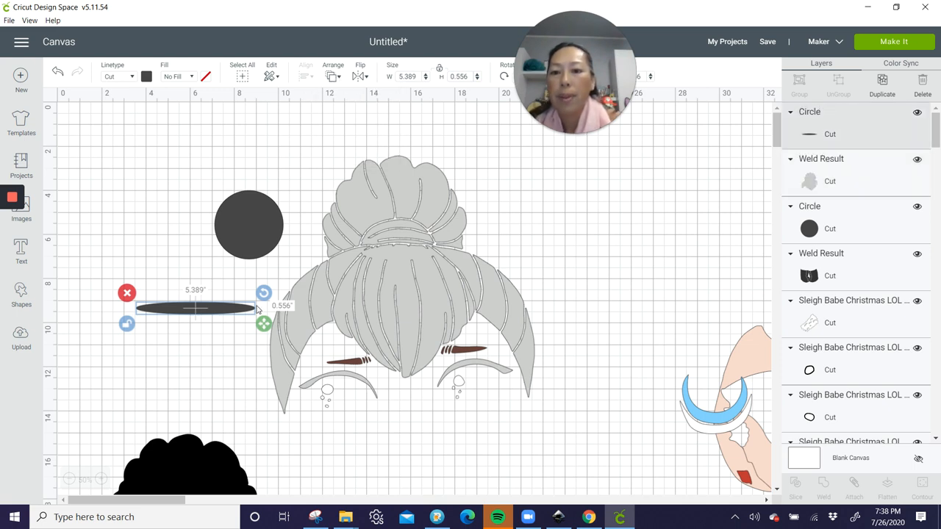
drag(194, 307, 338, 276)
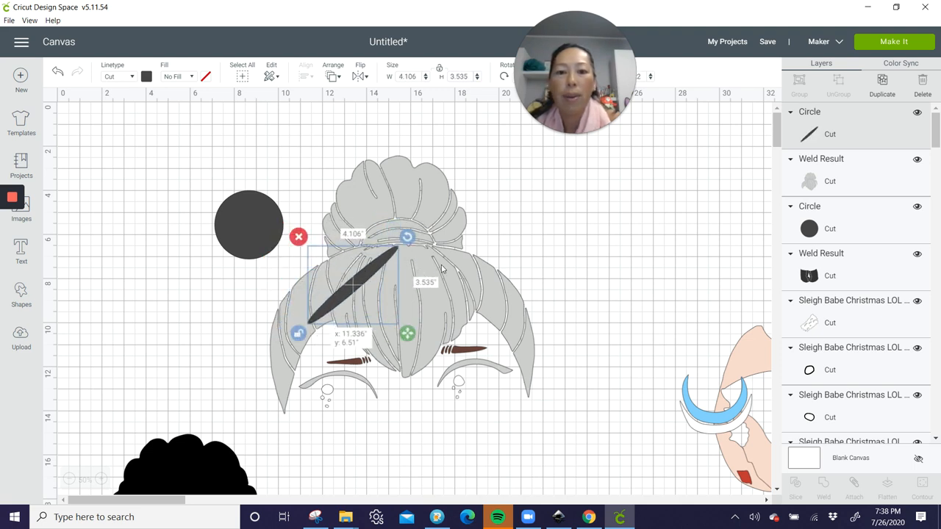
Step: Shrink the sliver into a small oval on the bun and select it with the hair to weld
drag(353, 287, 588, 214)
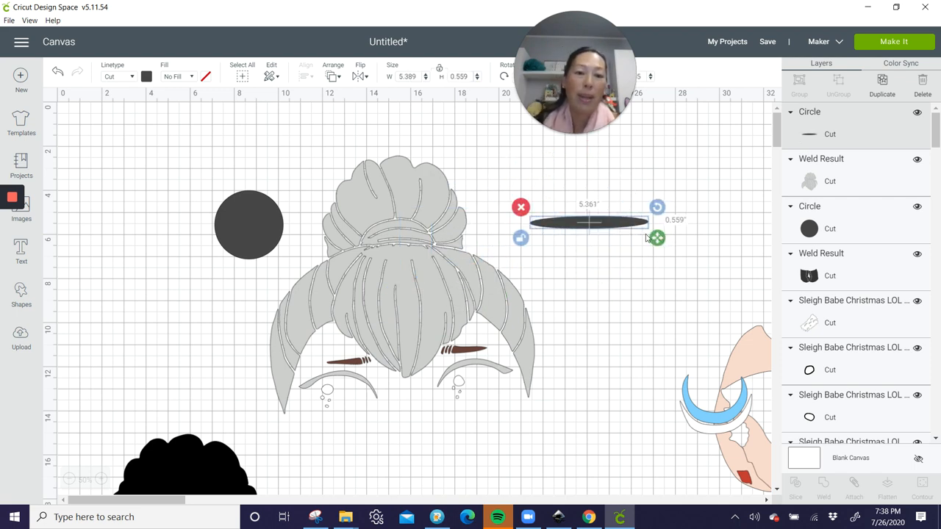
drag(656, 238, 562, 241)
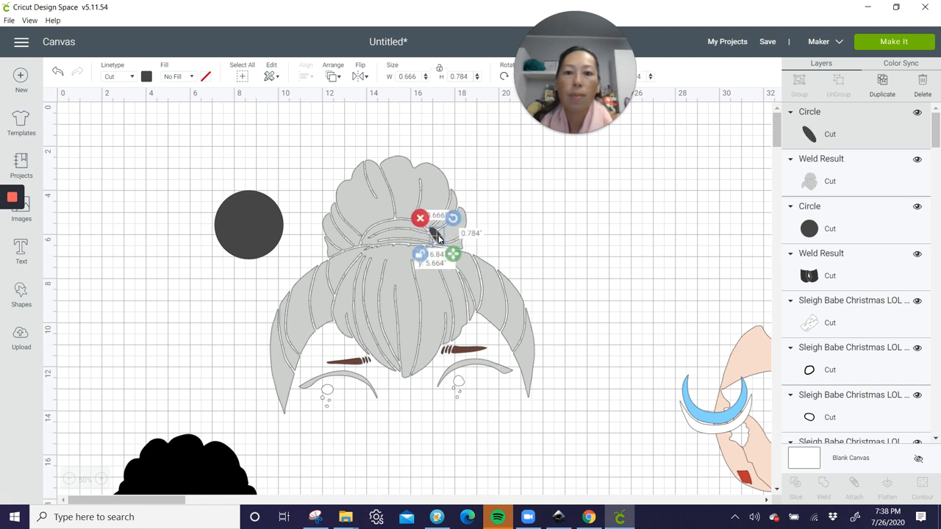
click(500, 233)
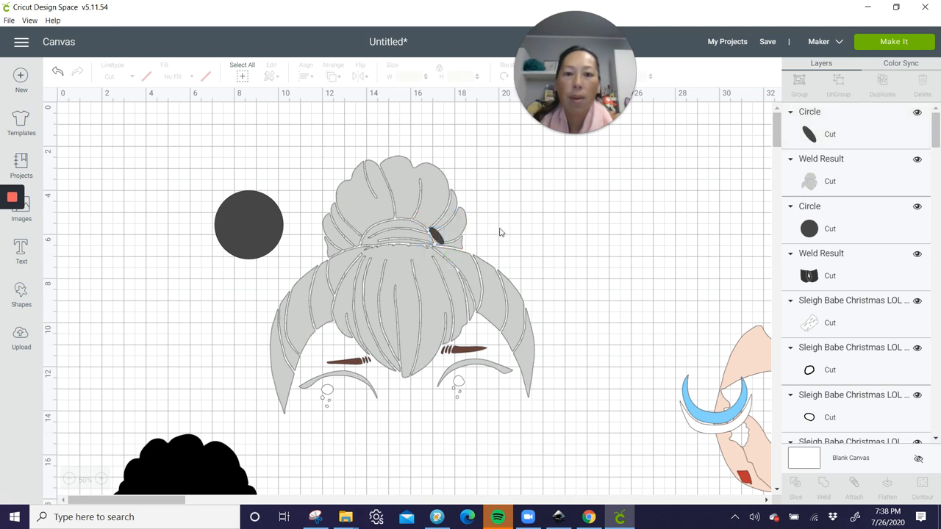
drag(375, 223, 515, 223)
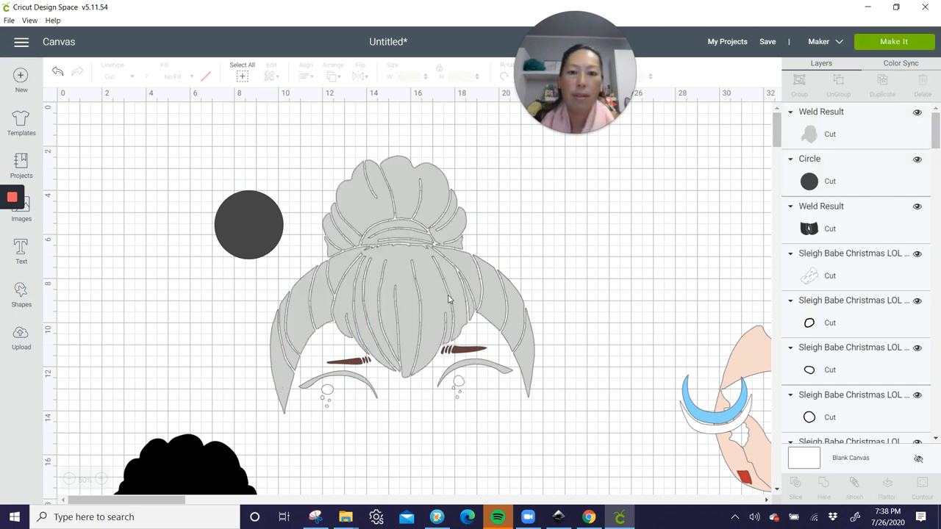
mouse_move(438, 220)
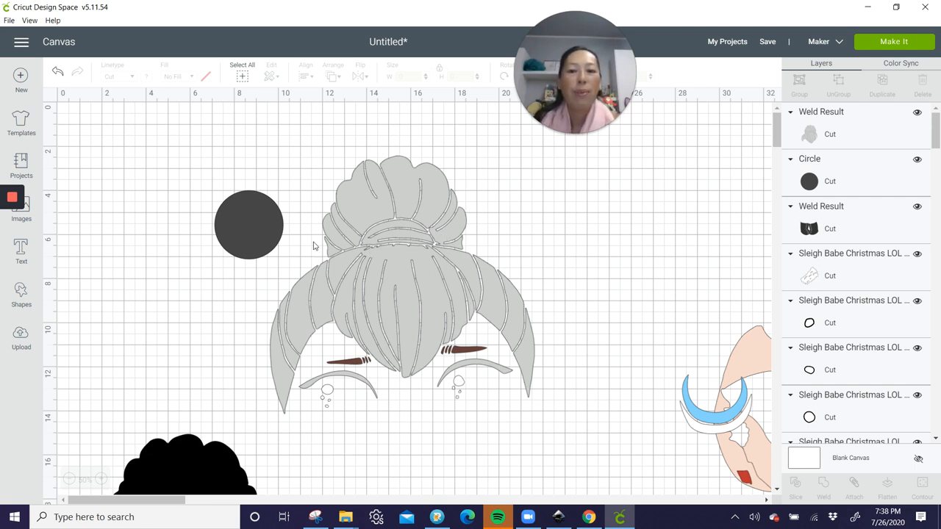
mouse_move(438, 233)
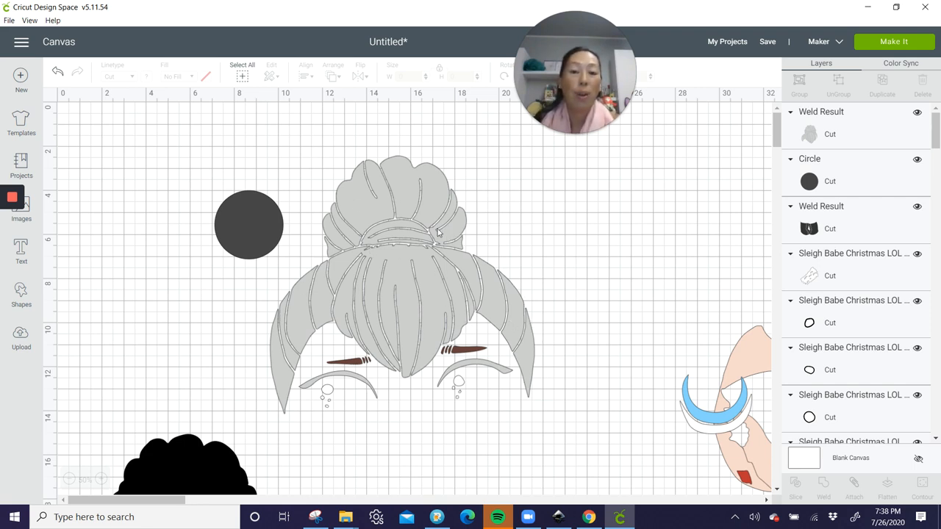
mouse_move(517, 329)
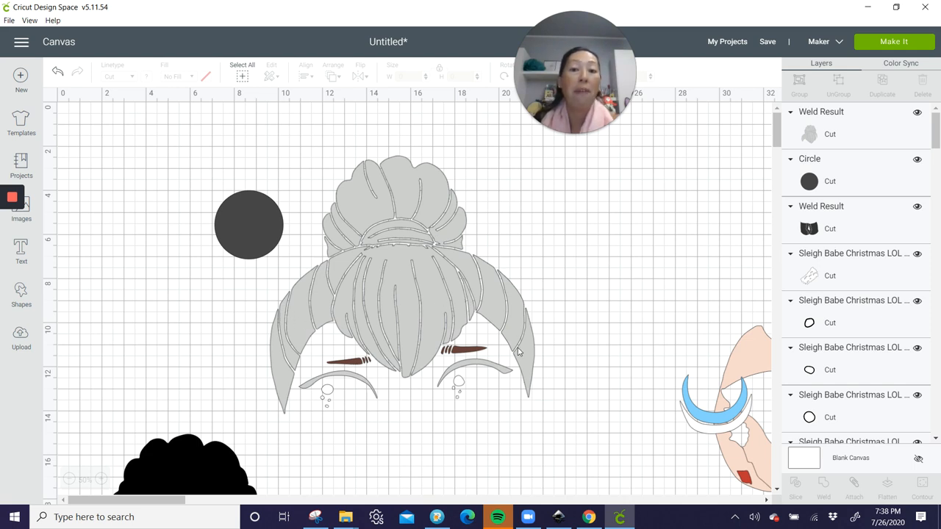
mouse_move(383, 225)
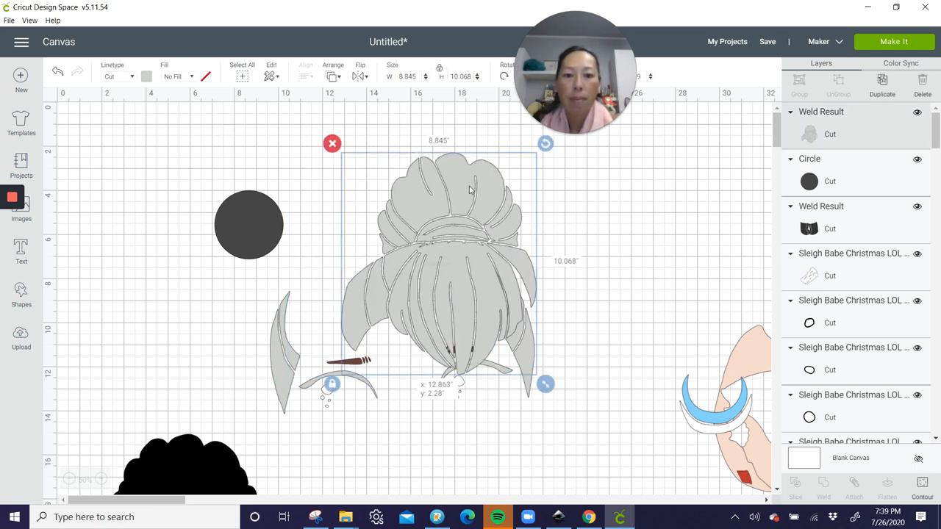
Step: Move the bun piece right, away from the side hair strand
drag(441, 257, 512, 257)
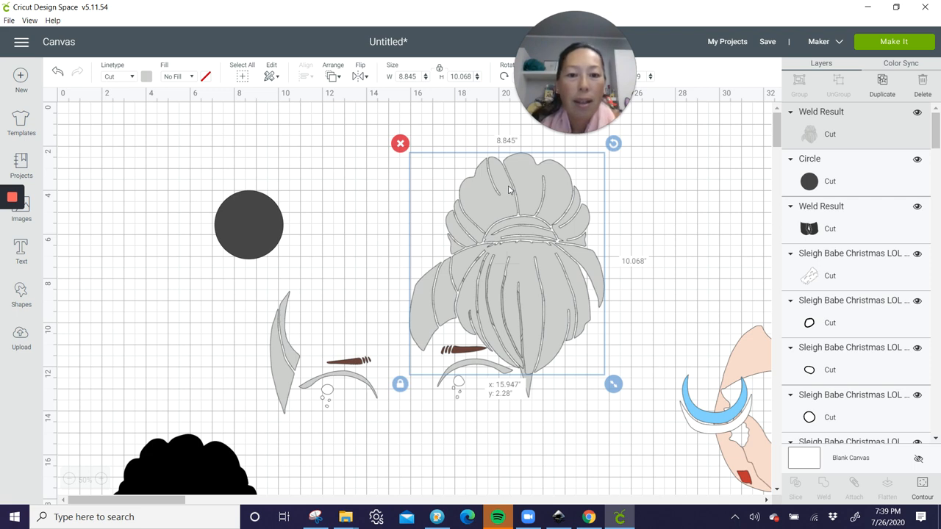
drag(507, 265, 615, 265)
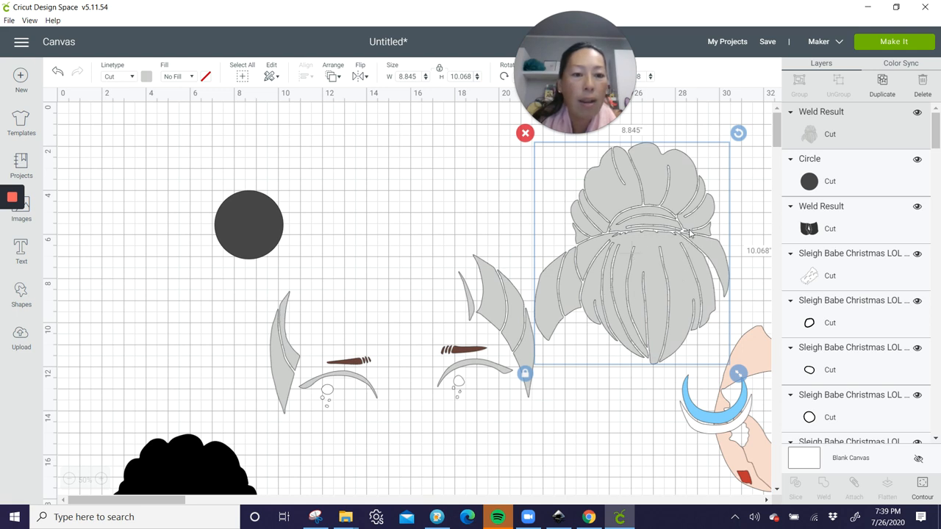
mouse_move(659, 194)
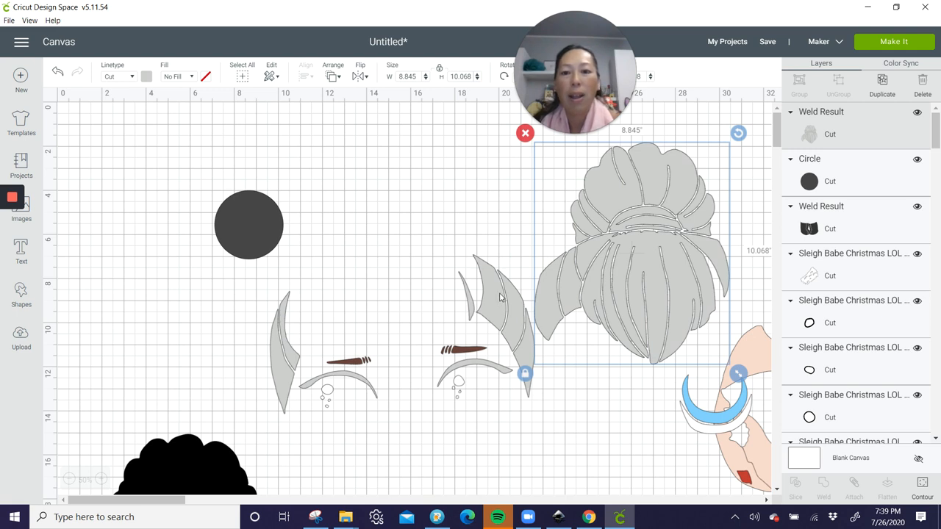
mouse_move(287, 329)
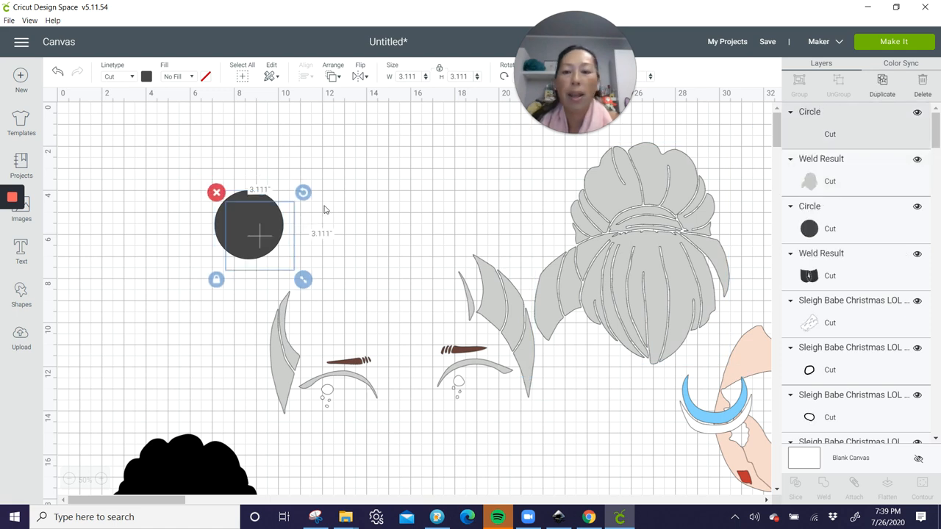
Step: Stretch a small circle into a thin oval on the curved strand, weld them and move the strand up beside the bun
drag(259, 227, 378, 294)
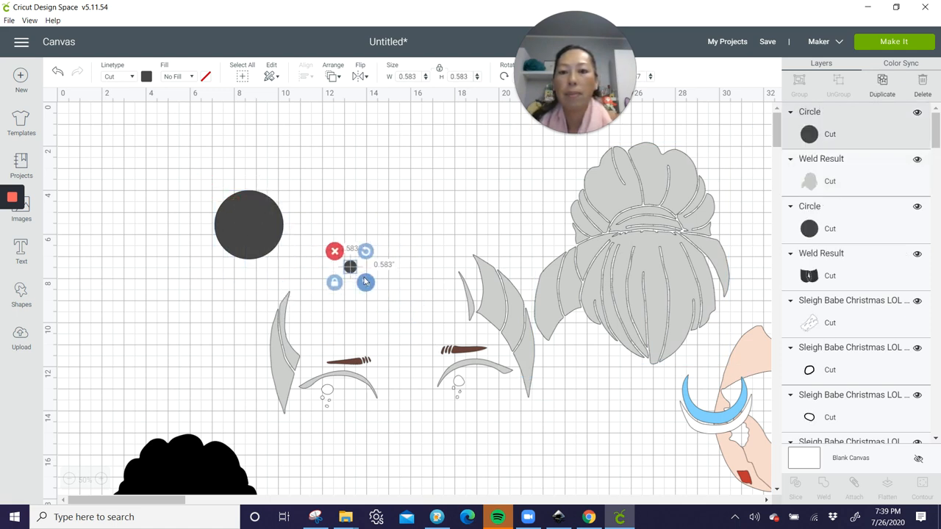
drag(349, 268, 282, 322)
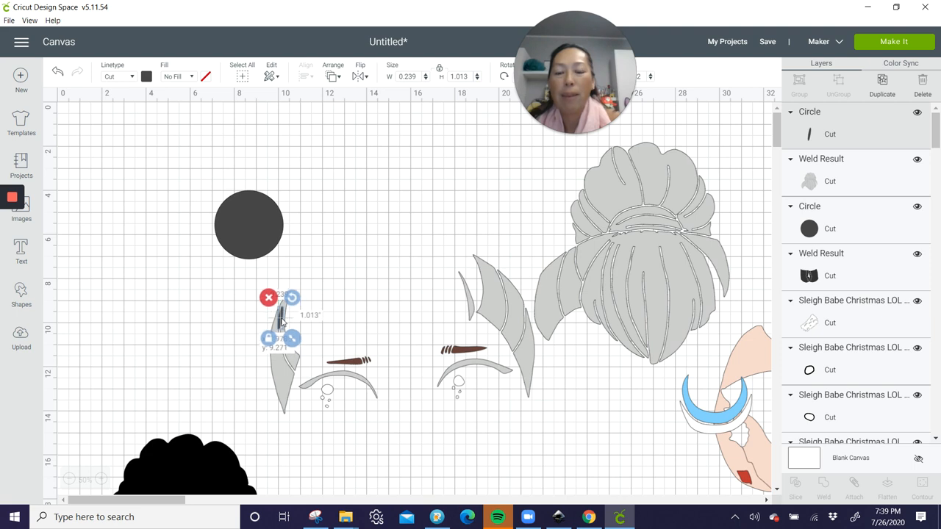
click(229, 315)
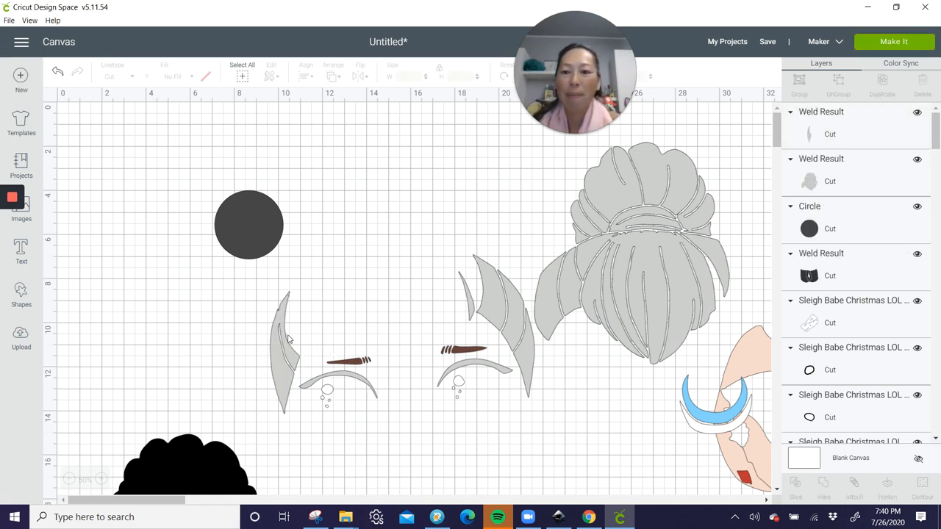
drag(287, 346, 453, 213)
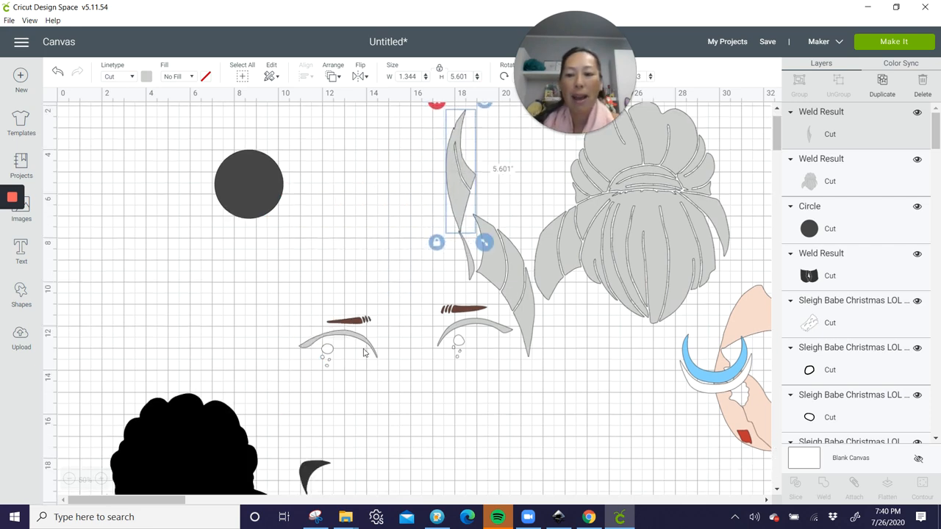
scroll(down, 3)
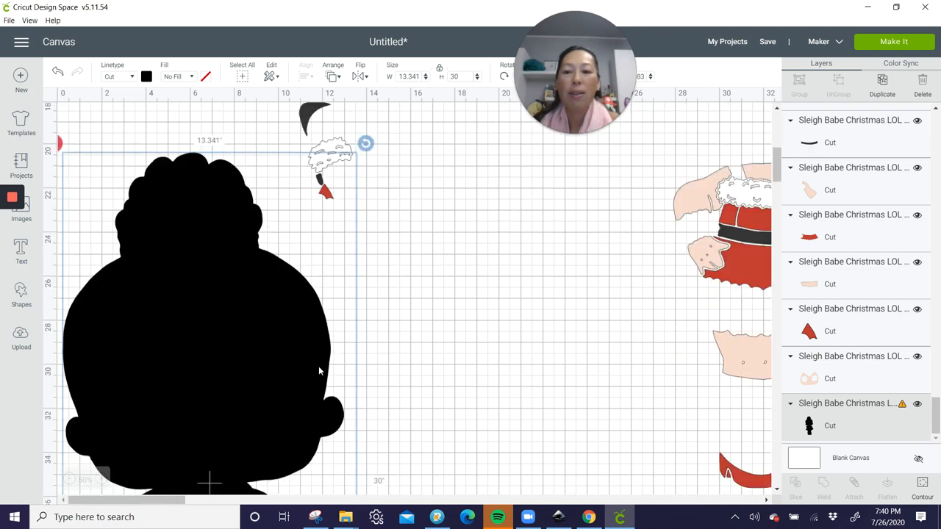
scroll(down, 3)
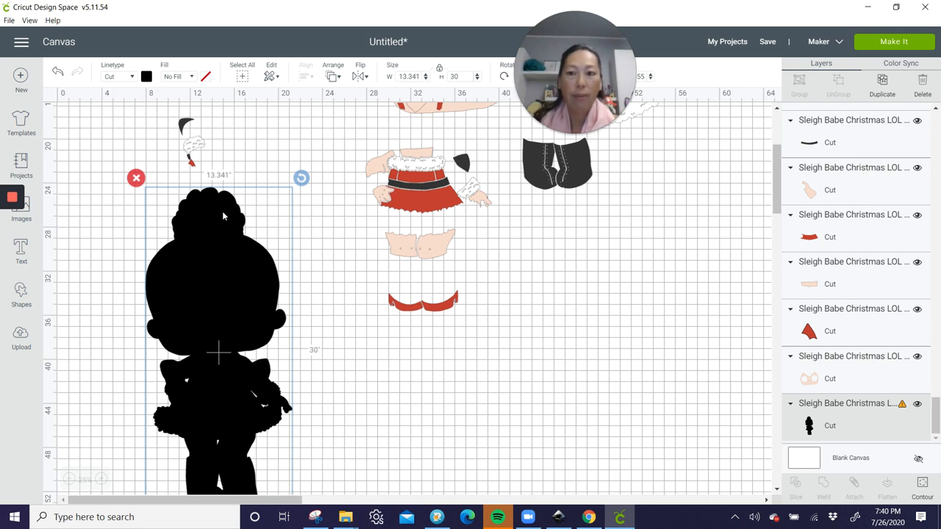
mouse_move(203, 203)
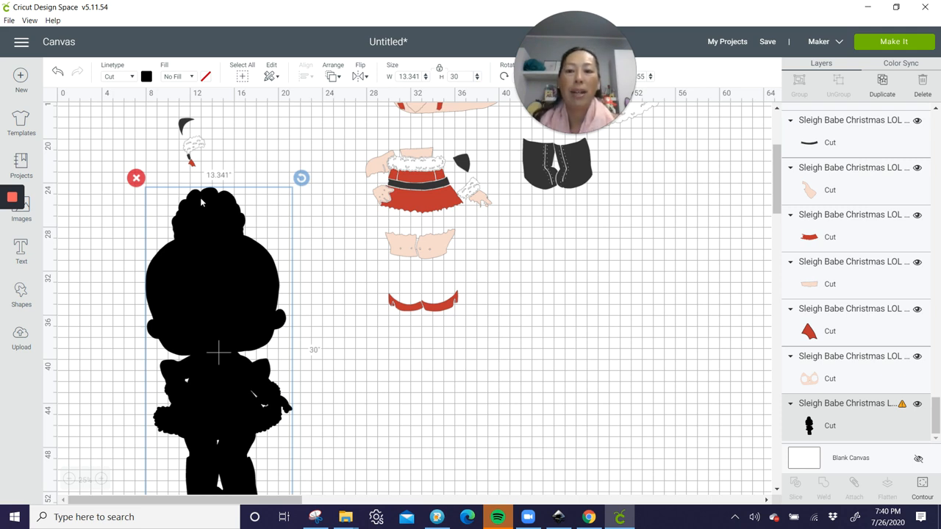
mouse_move(214, 288)
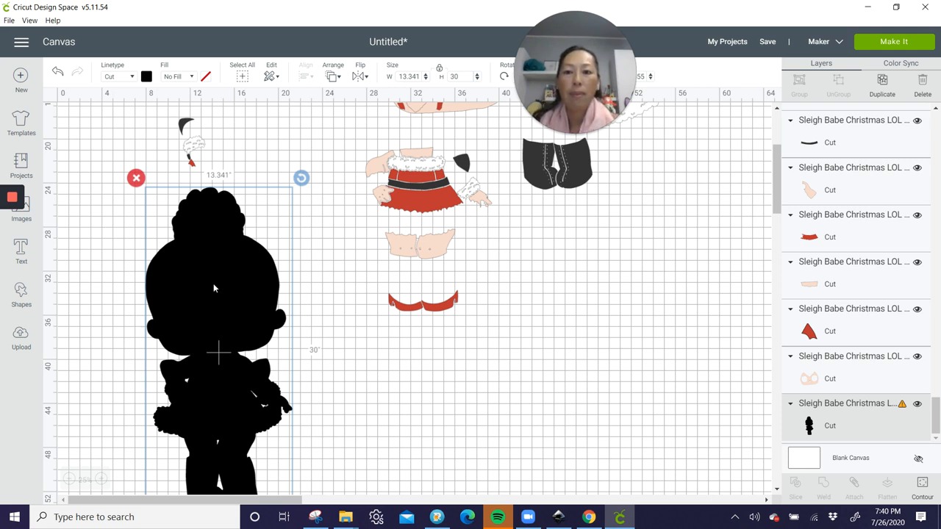
mouse_move(268, 335)
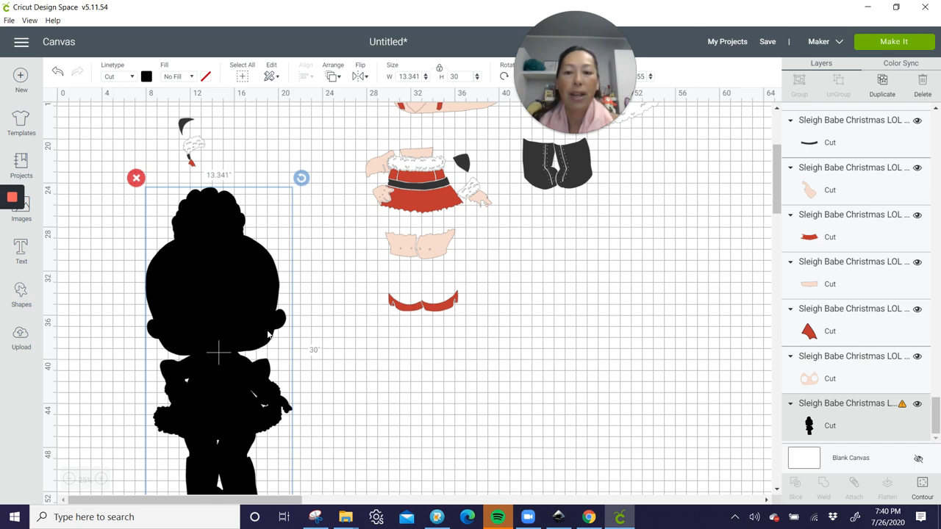
scroll(down, 3)
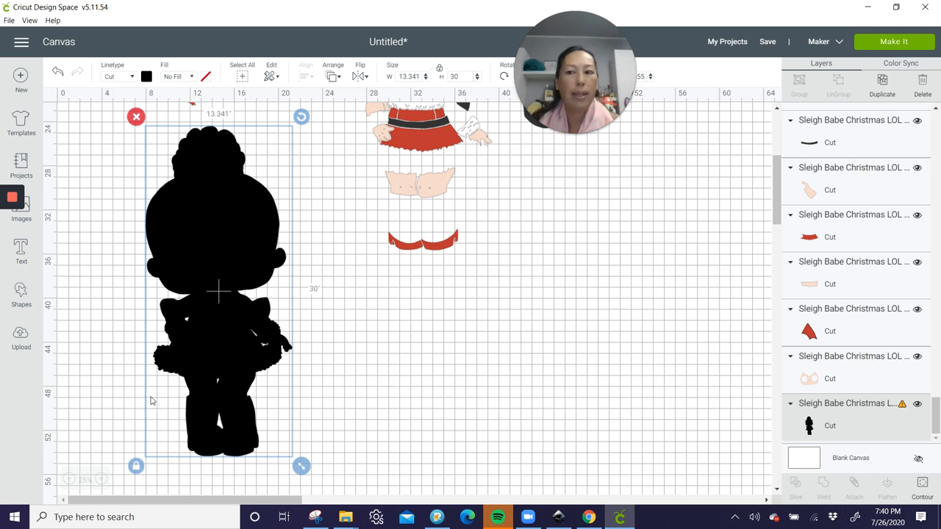
Step: Add a square shape from the Shapes panel over the black doll silhouette
click(21, 291)
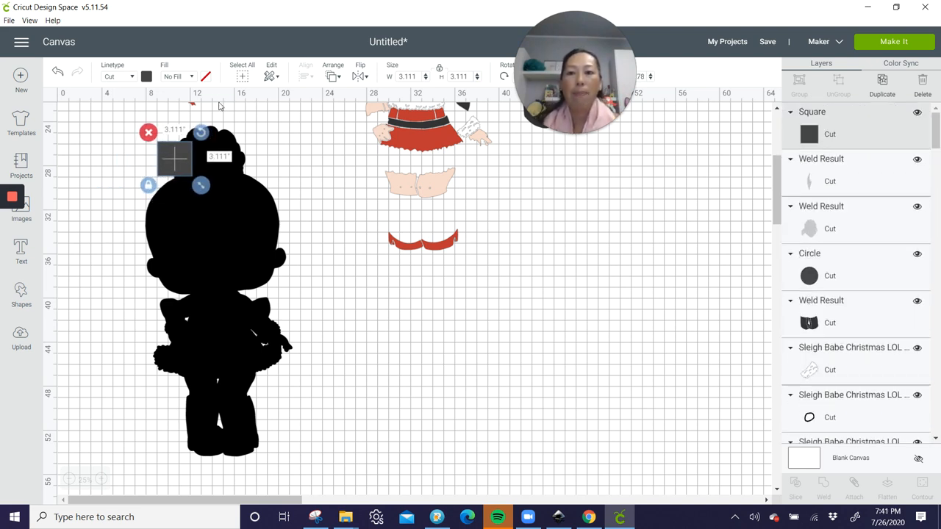
mouse_move(283, 309)
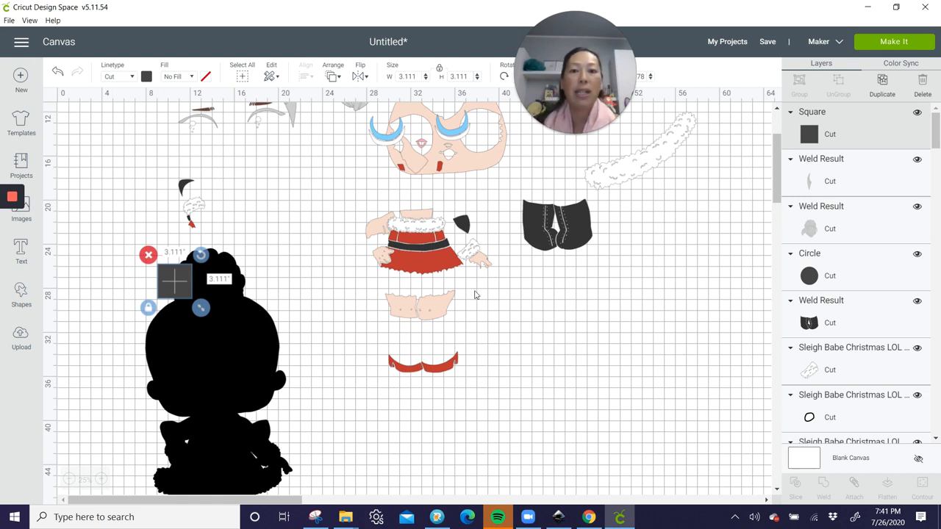
mouse_move(244, 328)
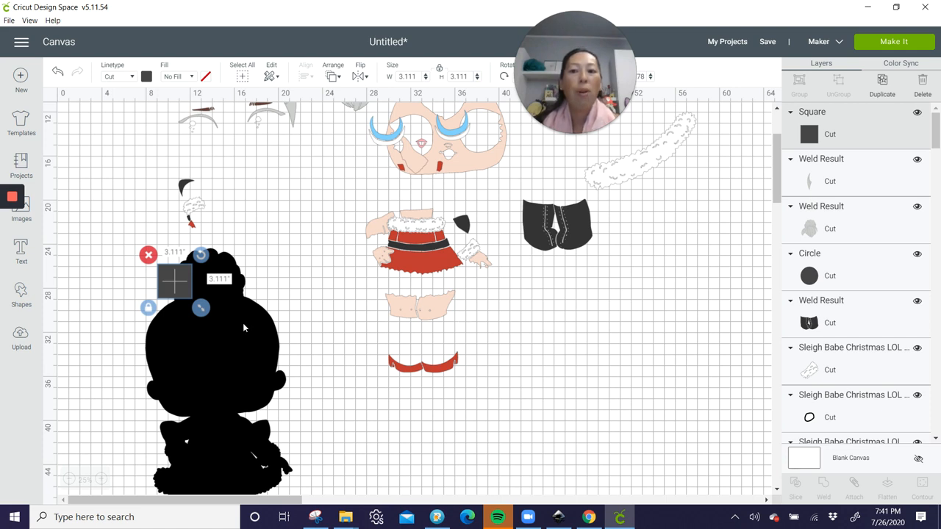
mouse_move(203, 441)
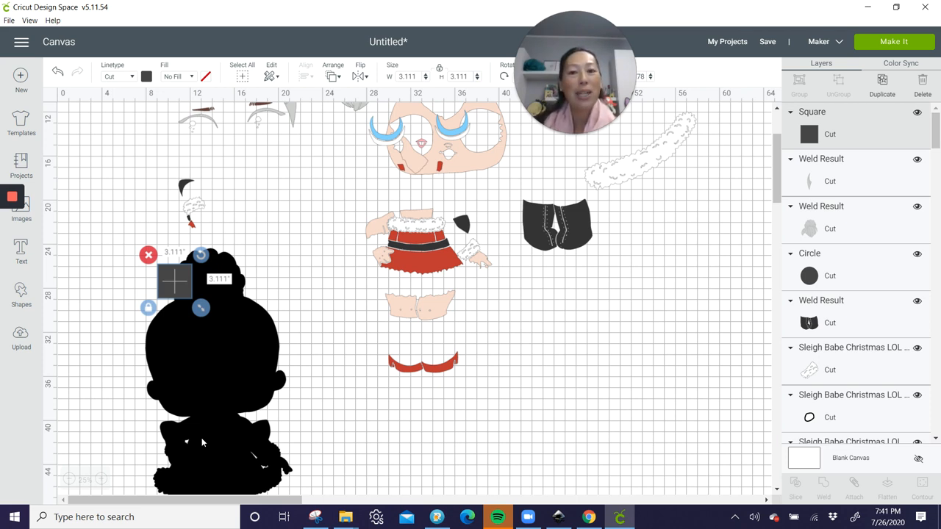
mouse_move(418, 329)
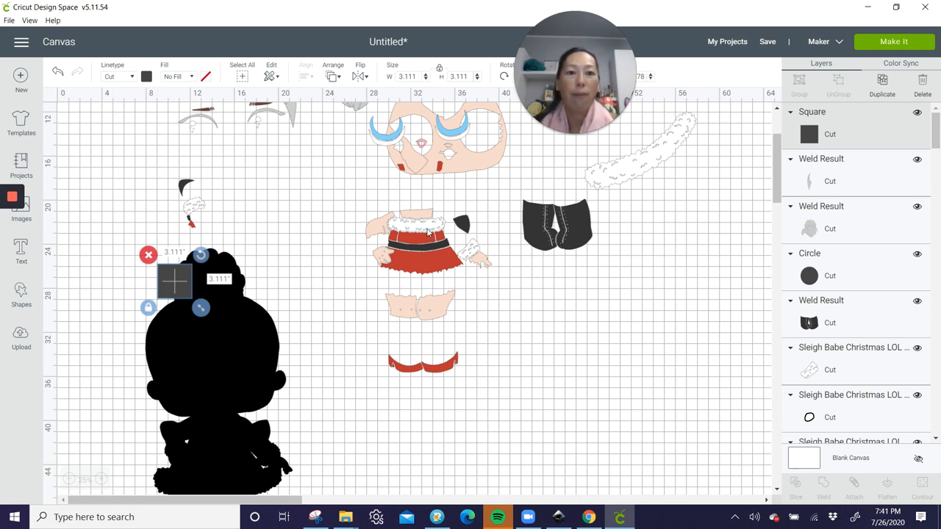
mouse_move(423, 268)
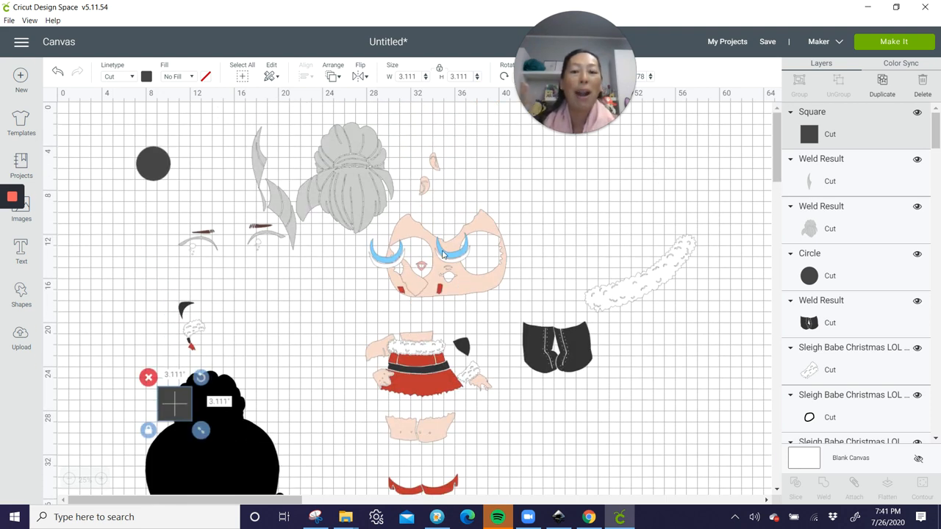
mouse_move(364, 199)
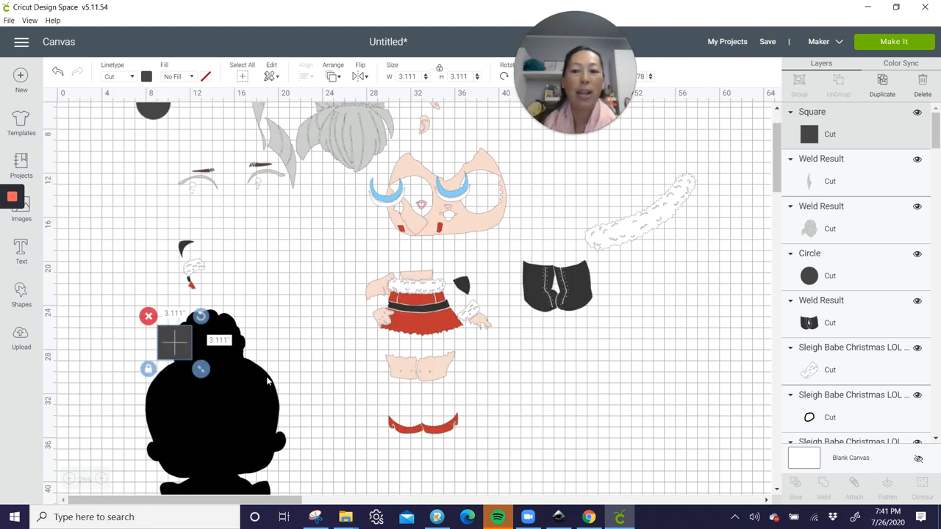
mouse_move(256, 435)
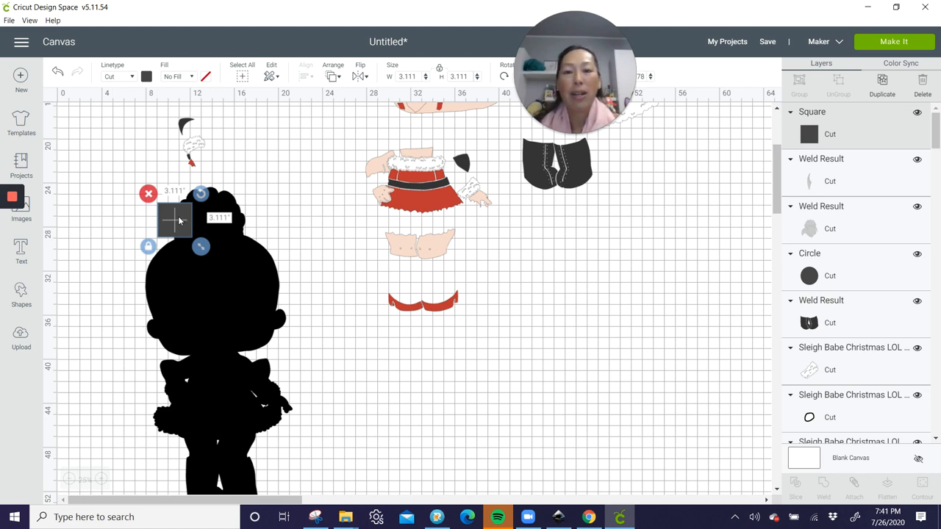
mouse_move(282, 484)
text(4)
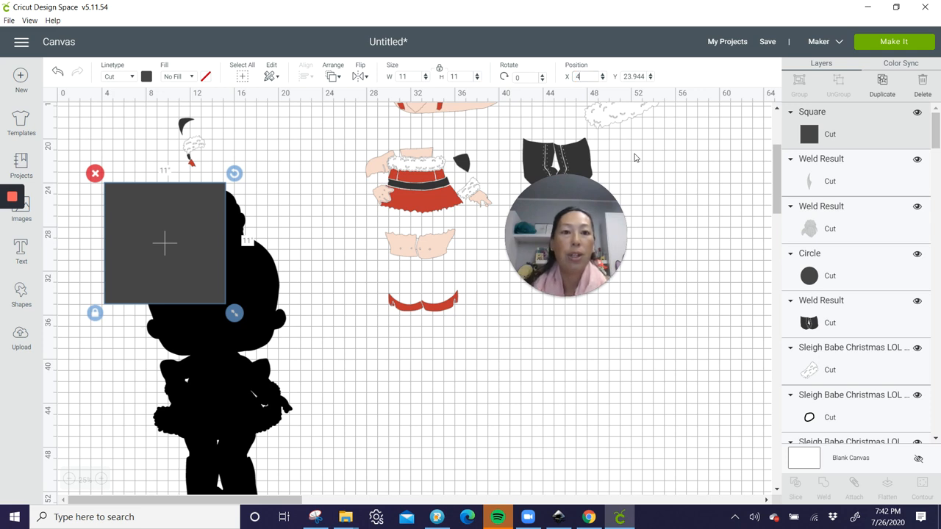
Step: Duplicate the 11-inch square and place the copy beside the first at X 15
click(633, 77)
text(24)
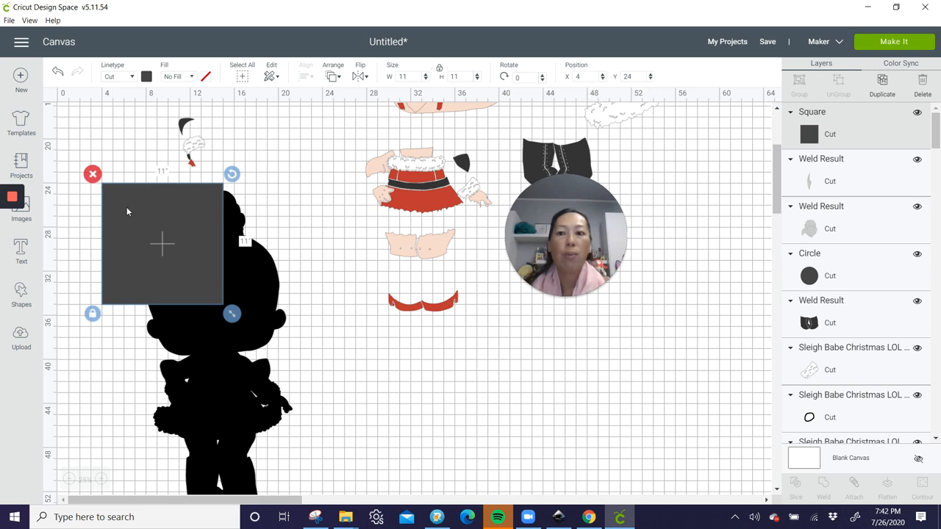
mouse_move(104, 106)
text(15)
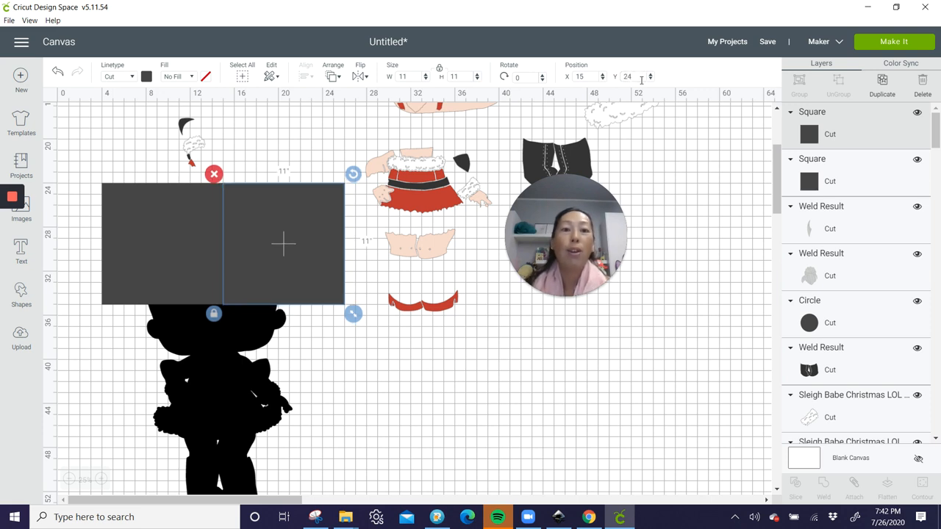
drag(282, 244, 161, 244)
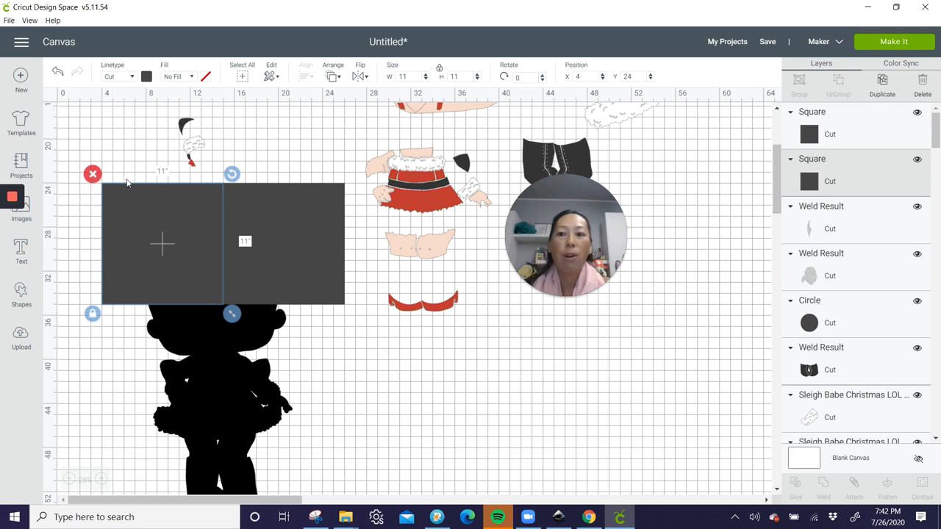
mouse_move(221, 191)
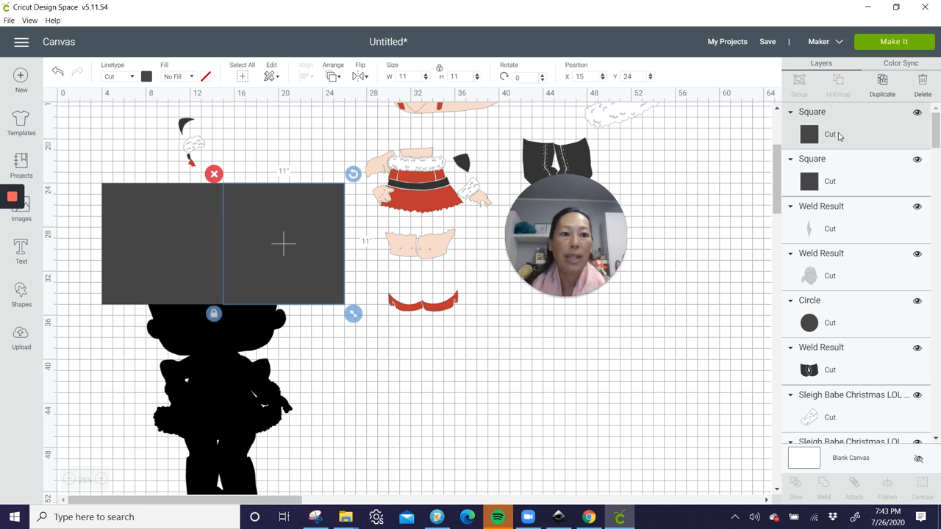
mouse_move(835, 179)
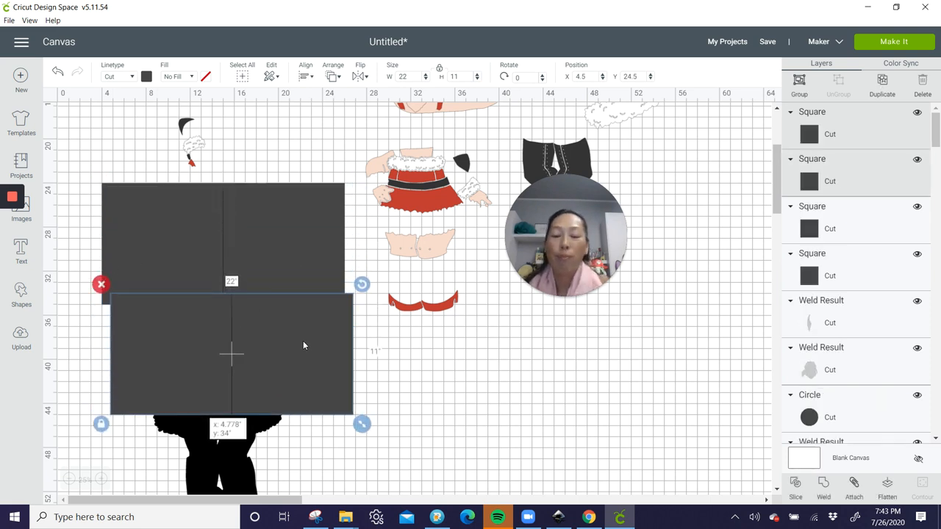
Step: Move the duplicated pair of squares below and line it up flush under the top row
drag(232, 353, 227, 367)
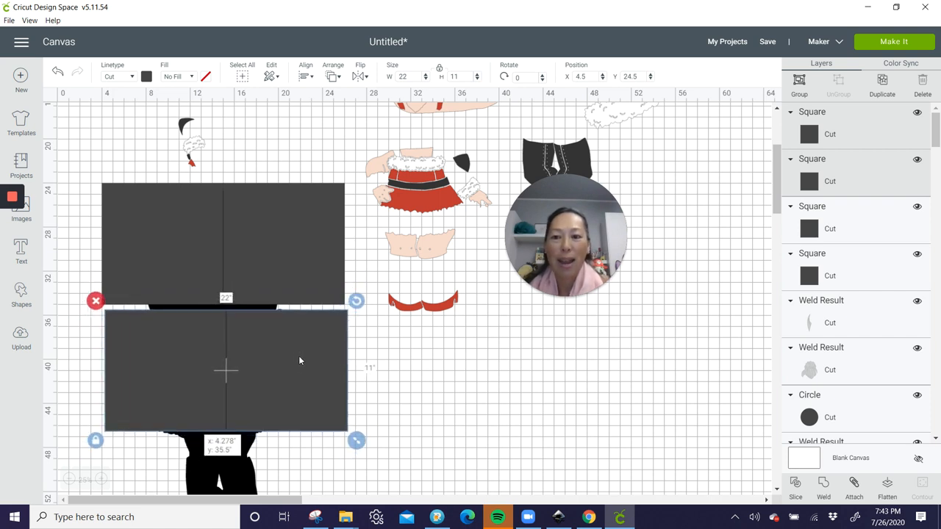
drag(300, 370, 293, 357)
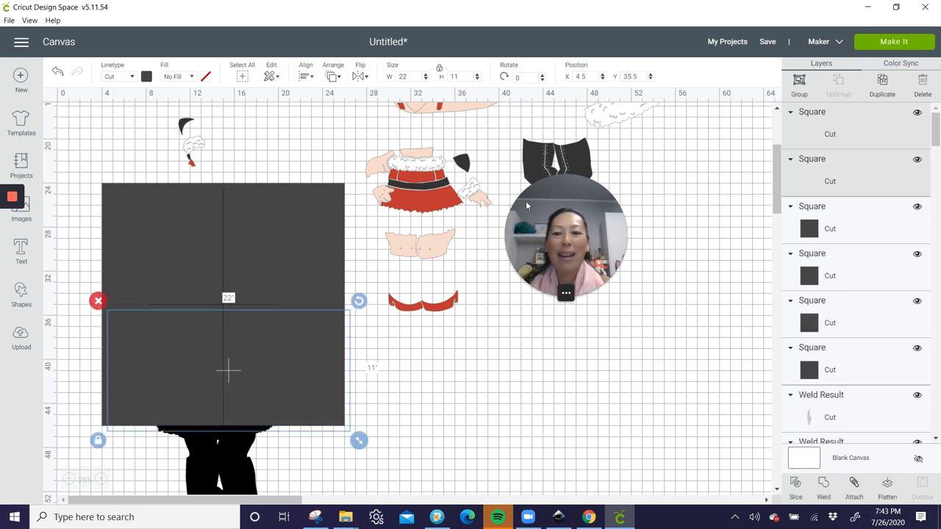
scroll(down, 3)
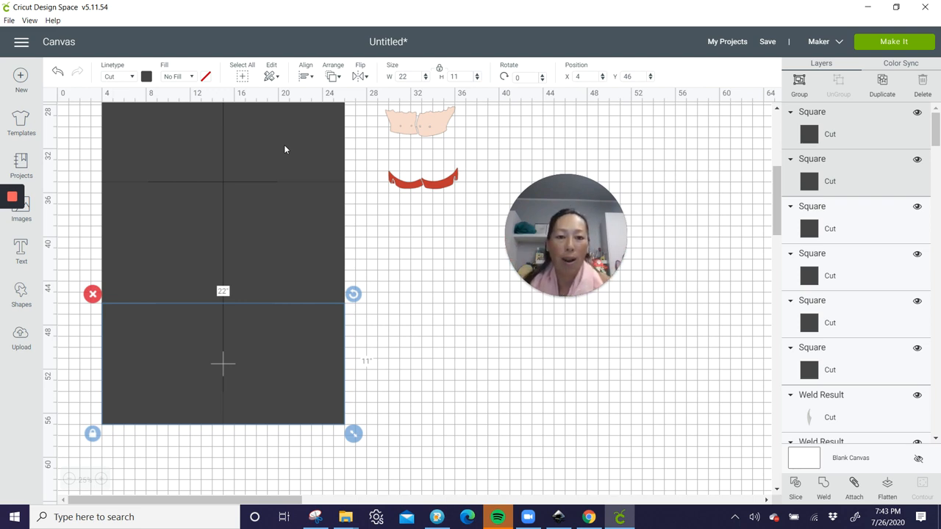
mouse_move(190, 145)
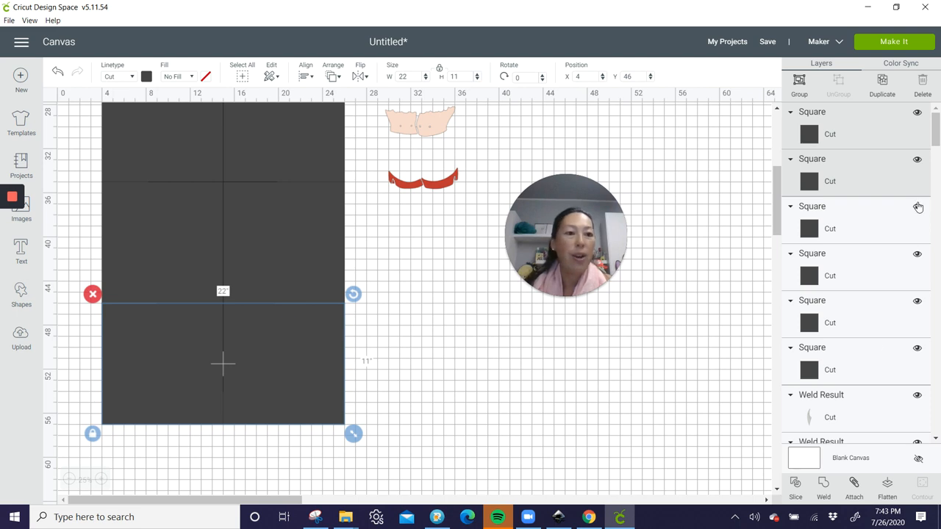
Step: Bring the black doll silhouette to the front with Arrange > Send to Front
scroll(down, 3)
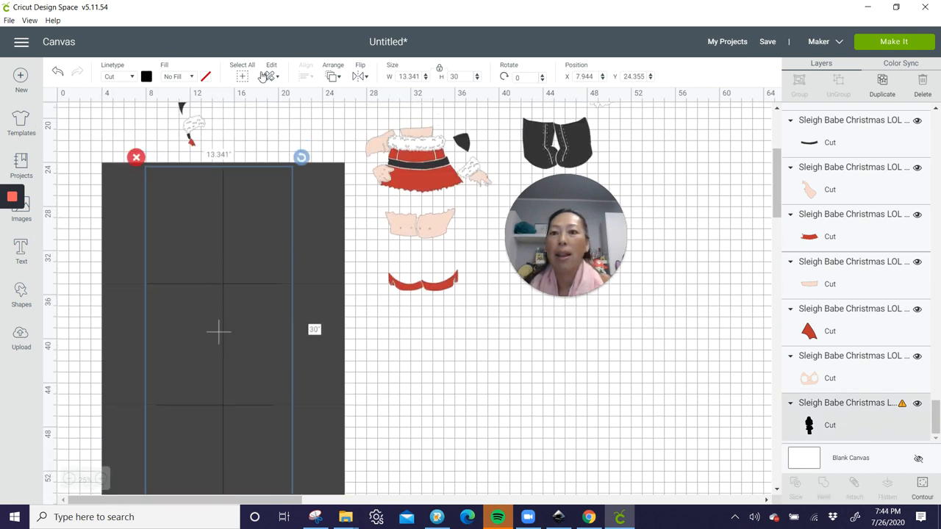
click(332, 71)
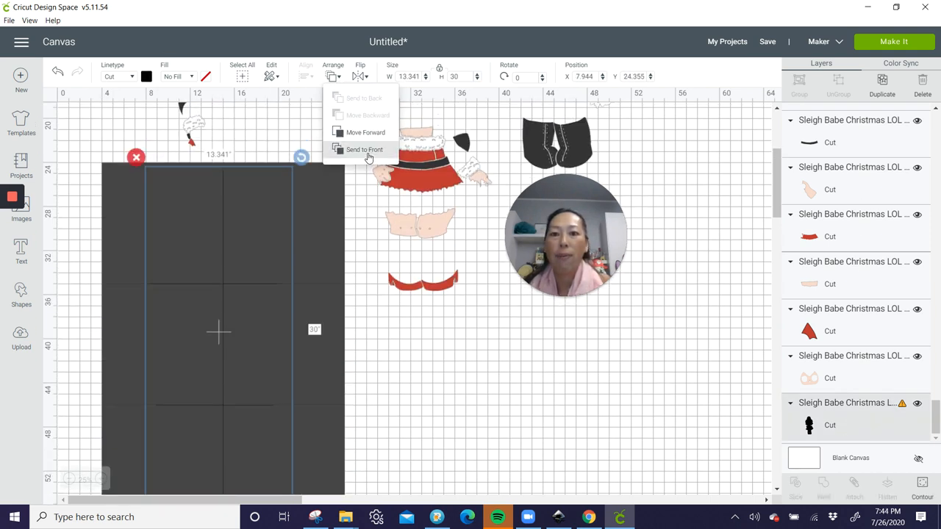
click(364, 150)
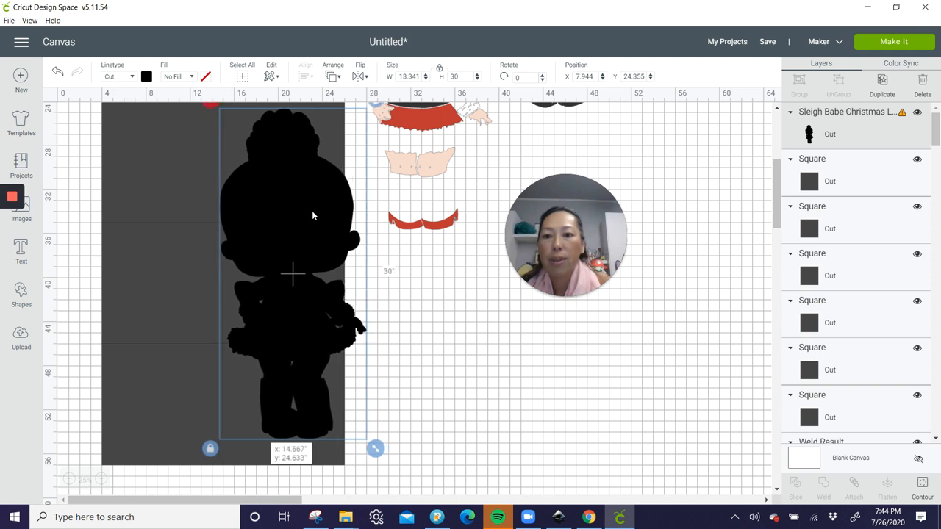
click(200, 261)
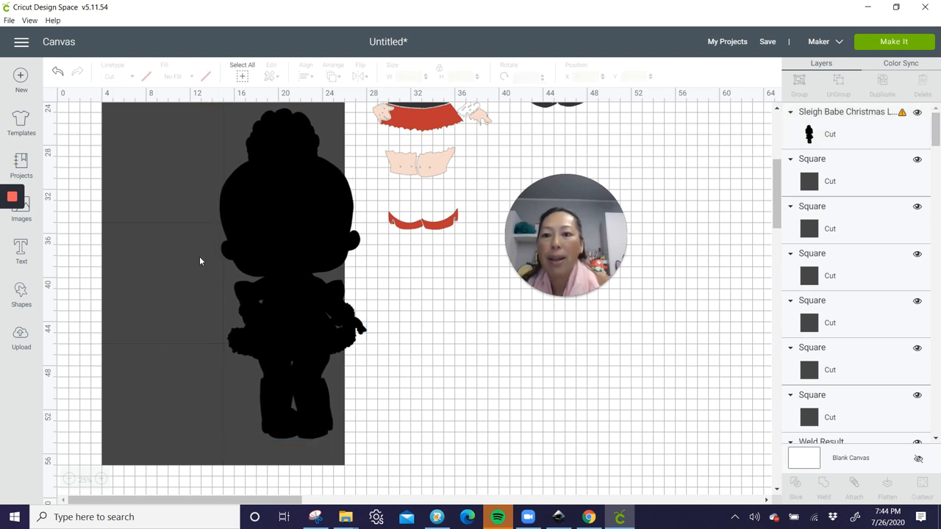
mouse_move(224, 257)
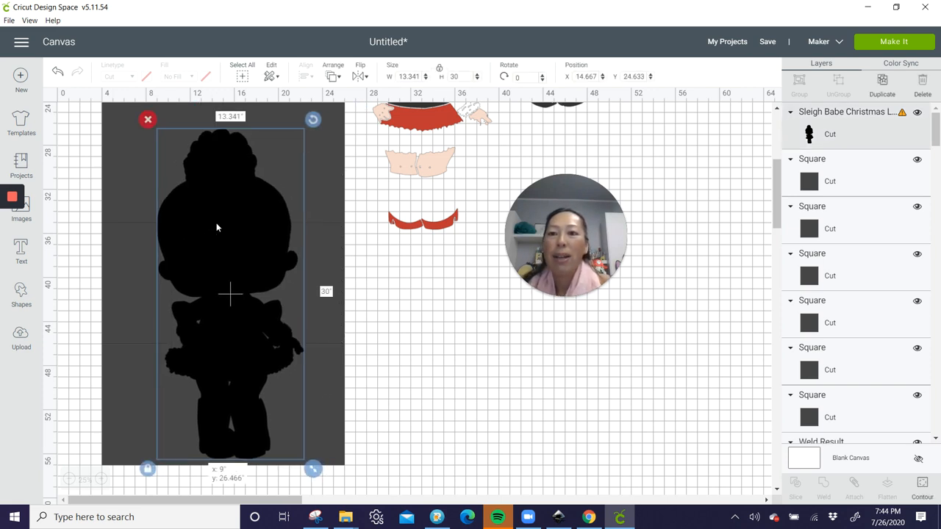
Step: Position the silhouette over the left side of the square grid
drag(232, 294, 223, 287)
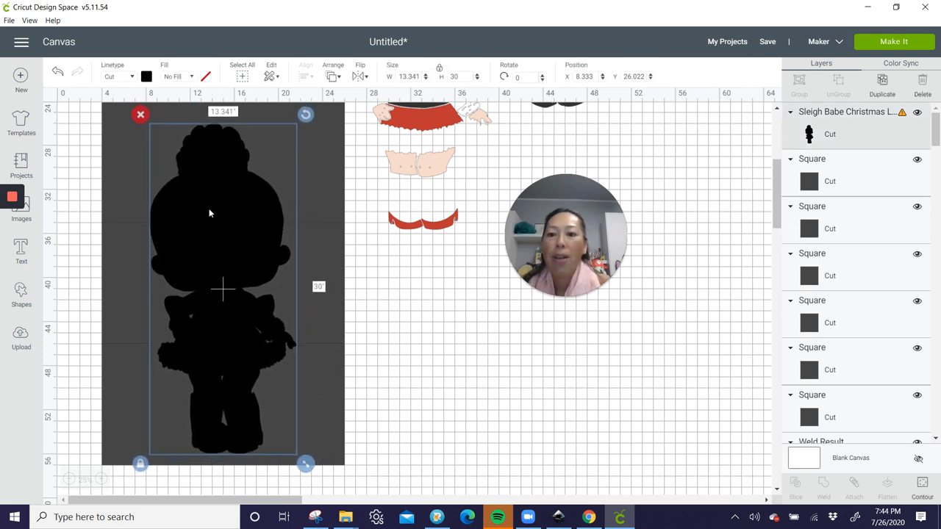
drag(220, 213, 224, 241)
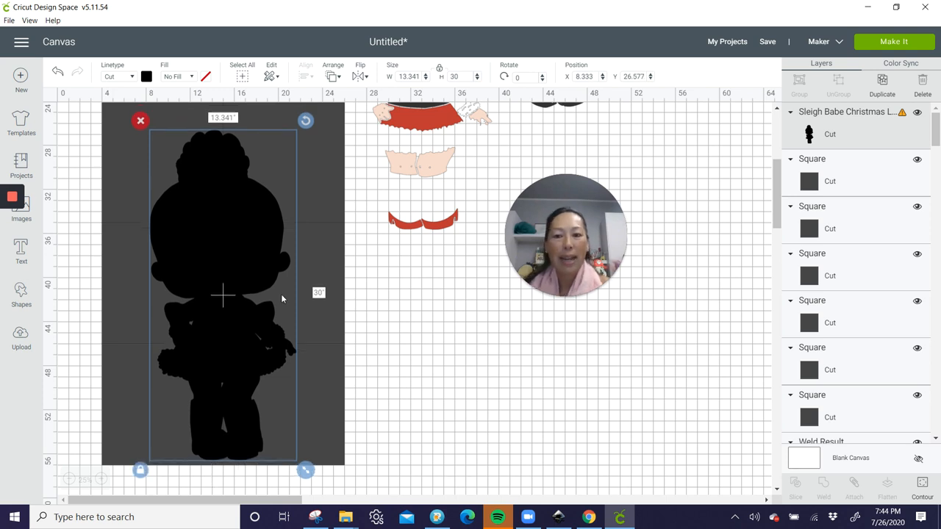
mouse_move(370, 289)
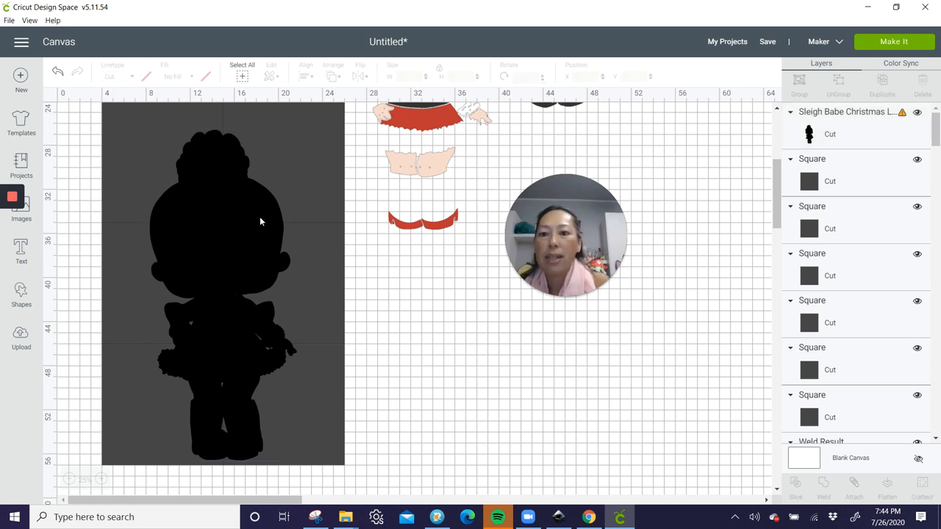
mouse_move(197, 377)
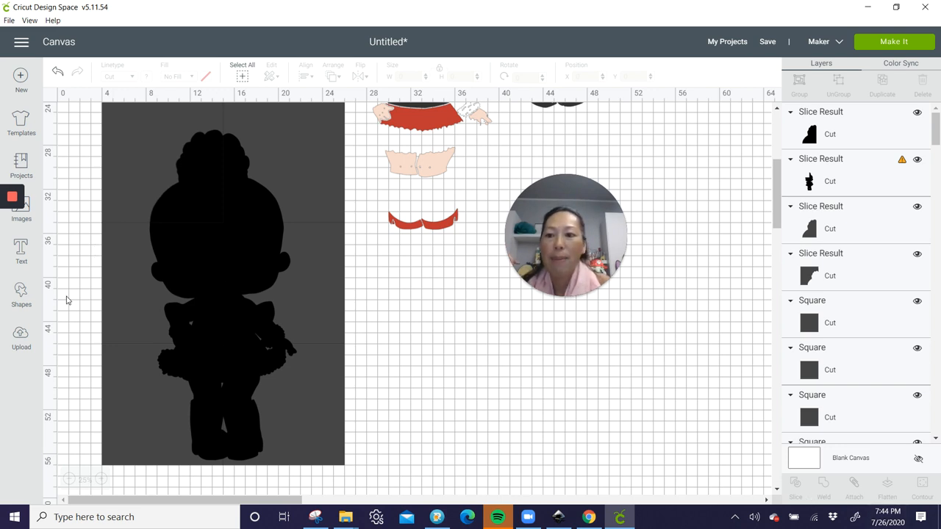
Step: Slice the silhouette with an overlapping square and pull a sliced piece off the grid
drag(74, 320, 121, 342)
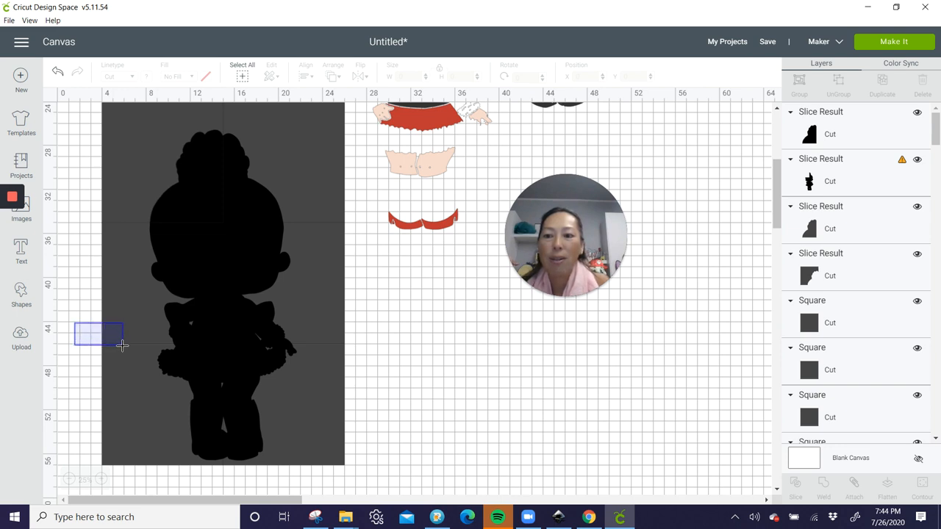
drag(120, 345, 176, 346)
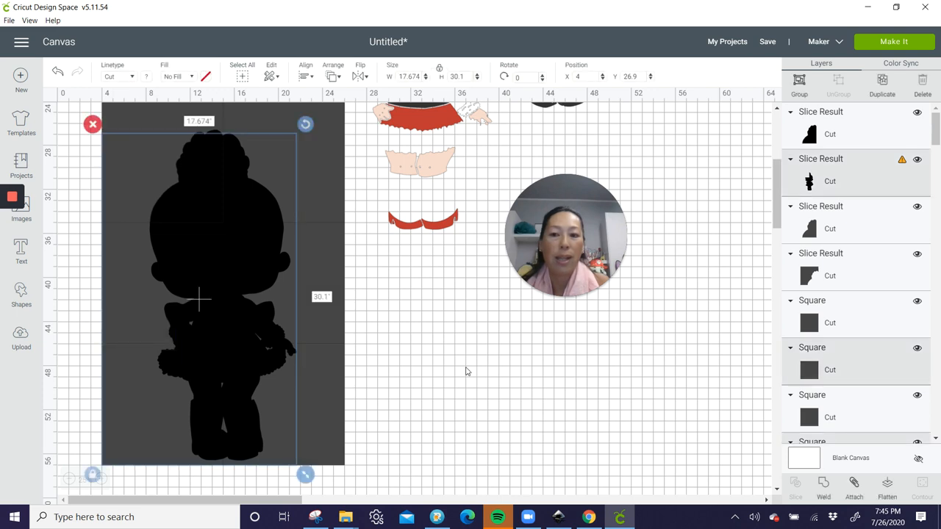
mouse_move(67, 272)
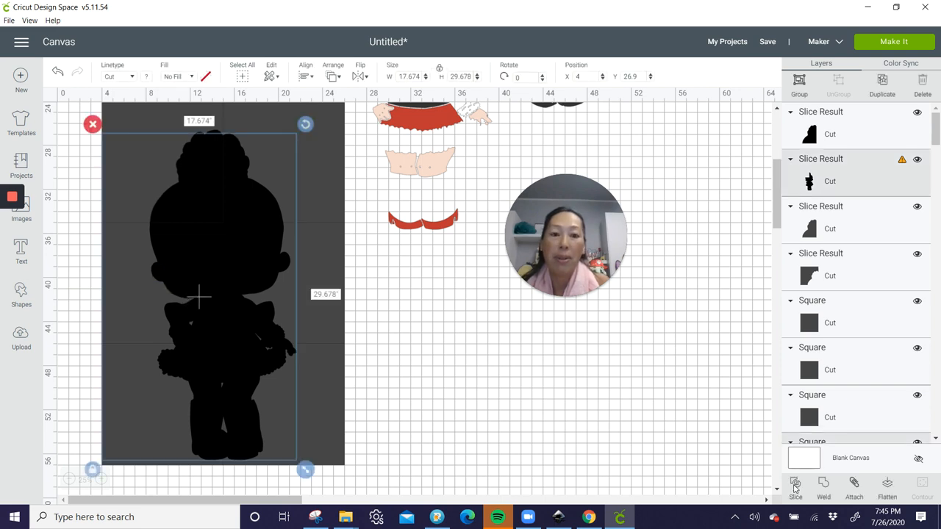
click(795, 487)
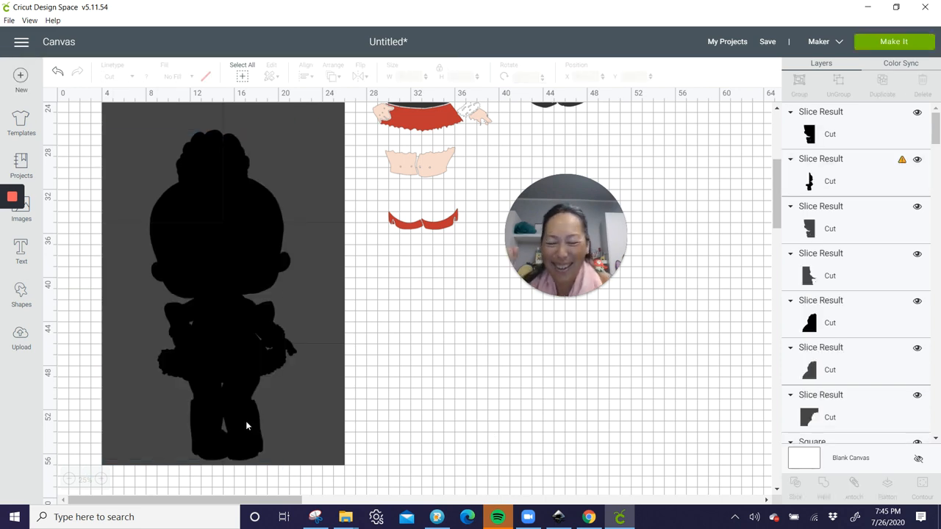
drag(82, 383, 188, 415)
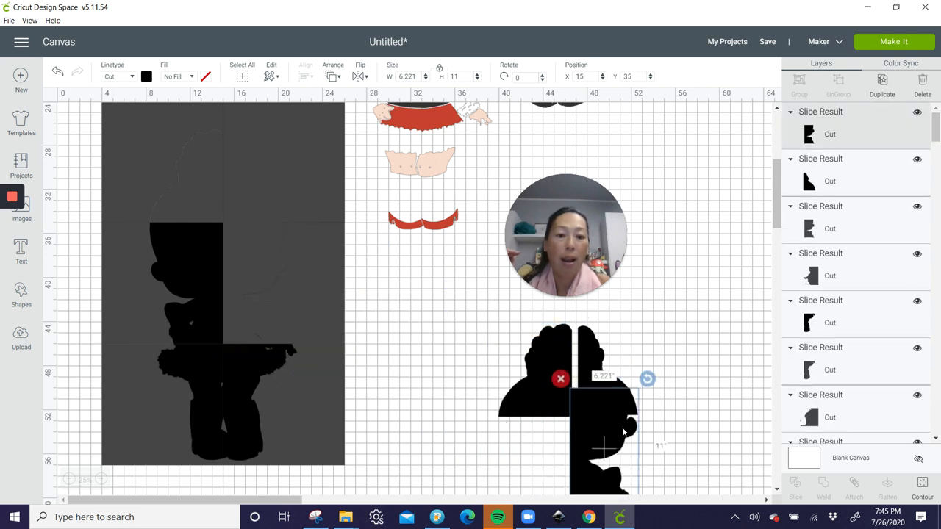
Step: Drag the Slice Result pieces off the grid to the right side of the canvas
drag(625, 434, 616, 409)
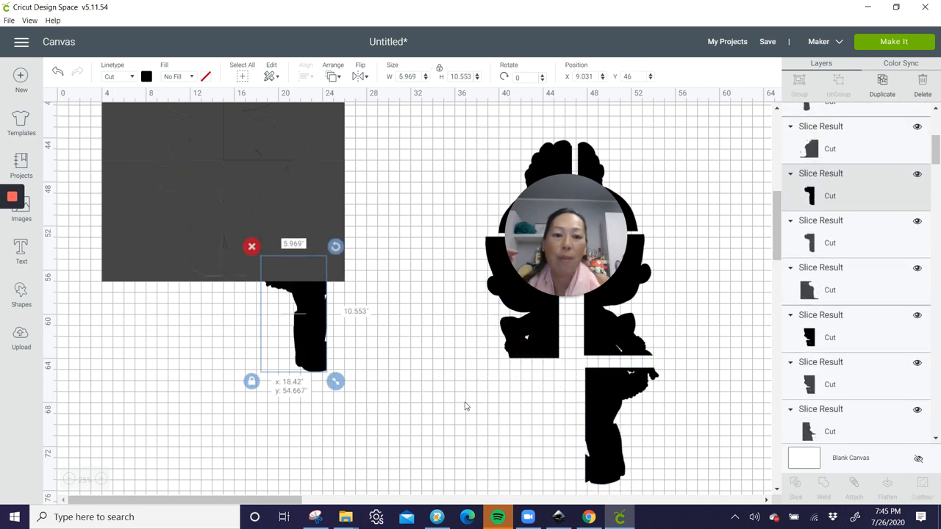
drag(294, 323, 515, 429)
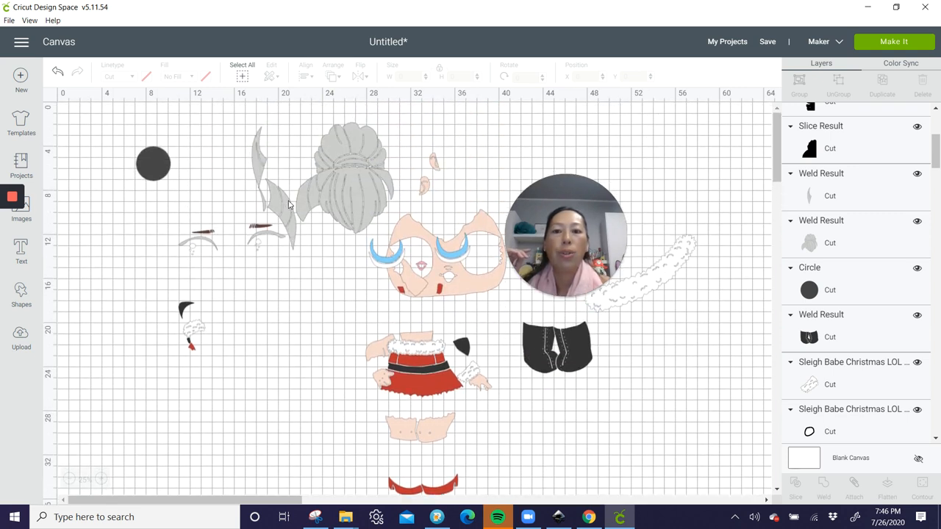
mouse_move(278, 204)
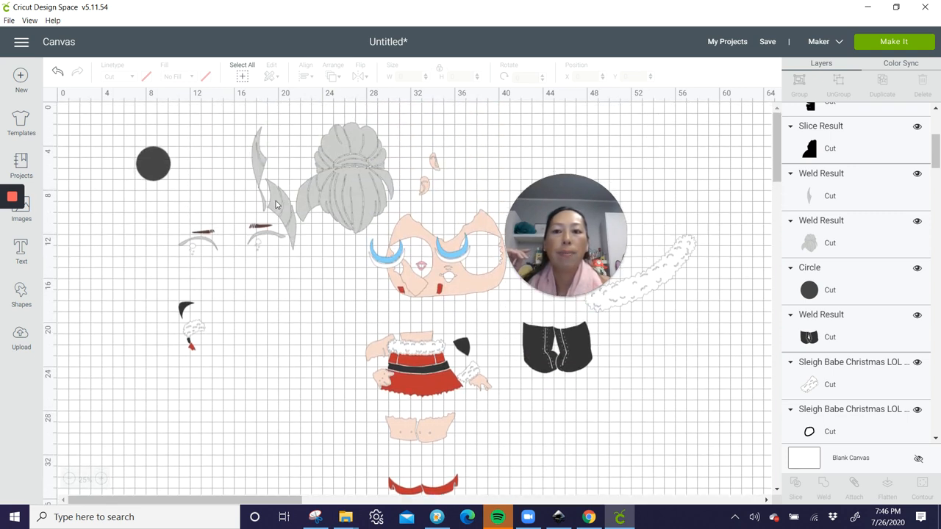
Step: Delete the stray black circle and send the project to Make It
click(153, 163)
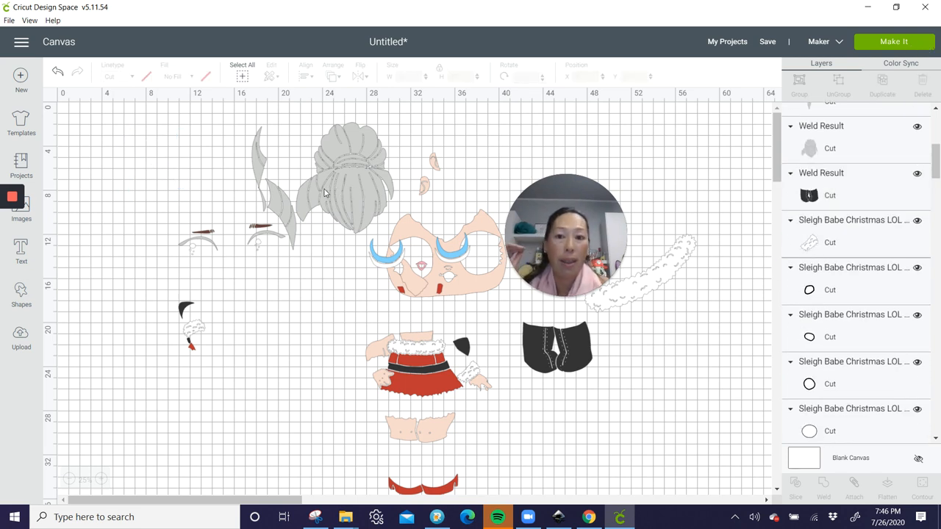
mouse_move(329, 201)
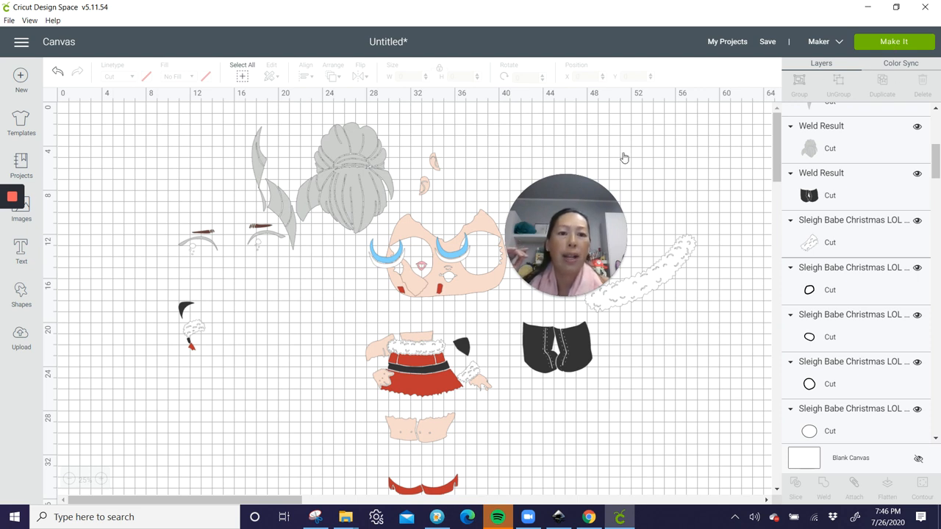
click(894, 41)
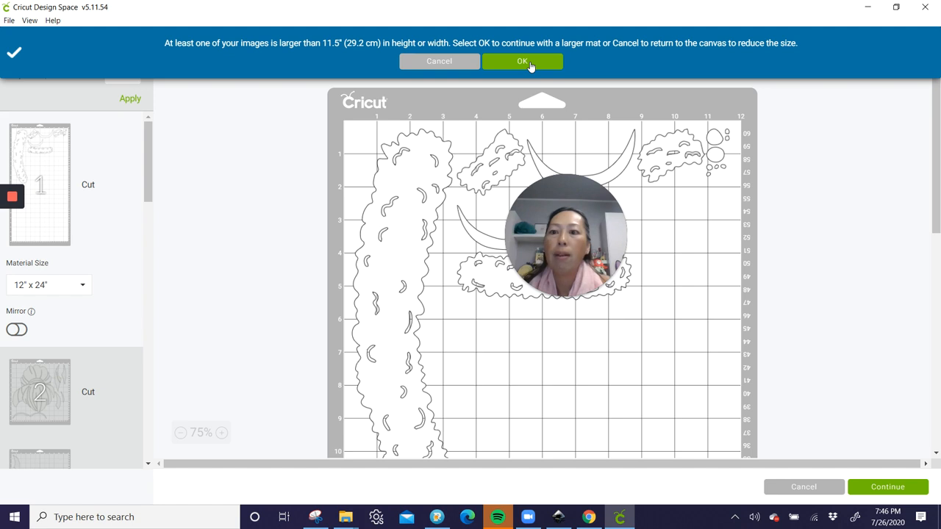
Step: Accept the larger 12 by 24 mat and rotate the fuzzy trim diagonally to fit mat 1
click(522, 62)
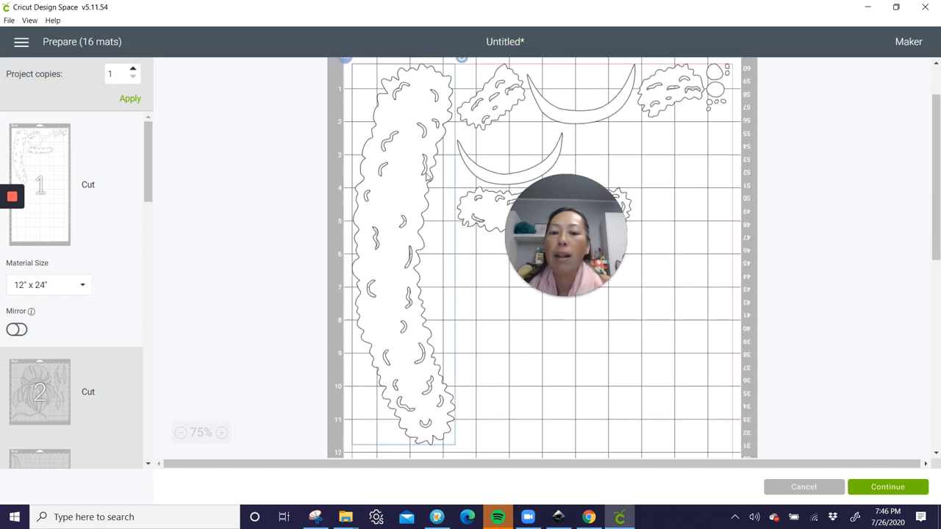
scroll(down, 3)
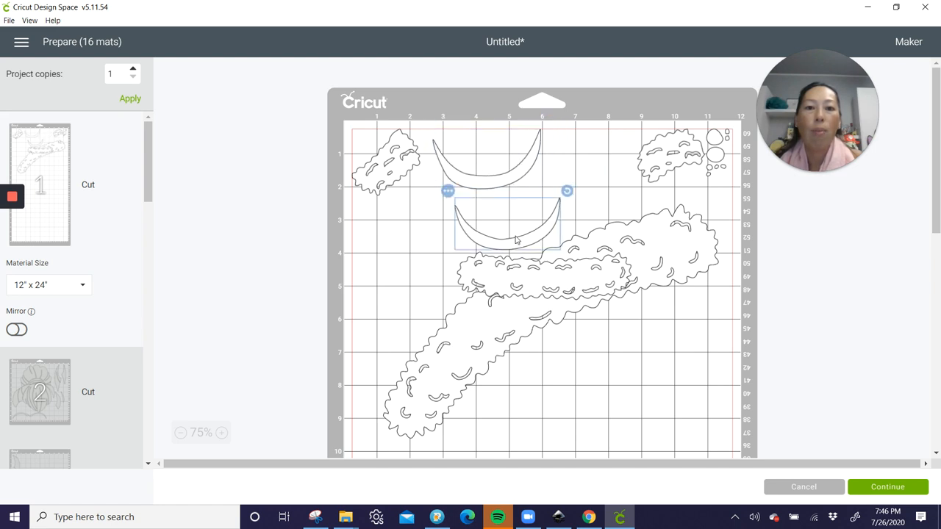
drag(507, 228, 488, 184)
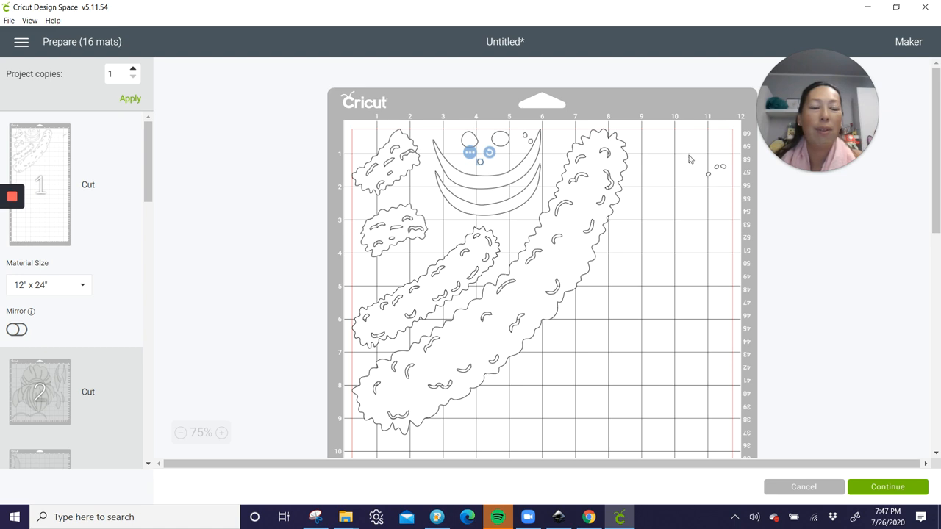
mouse_move(648, 199)
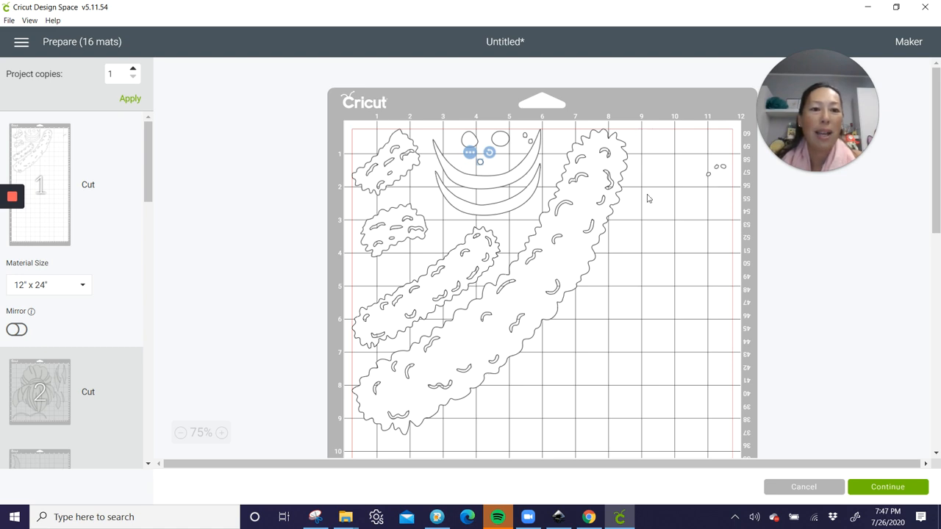
mouse_move(733, 212)
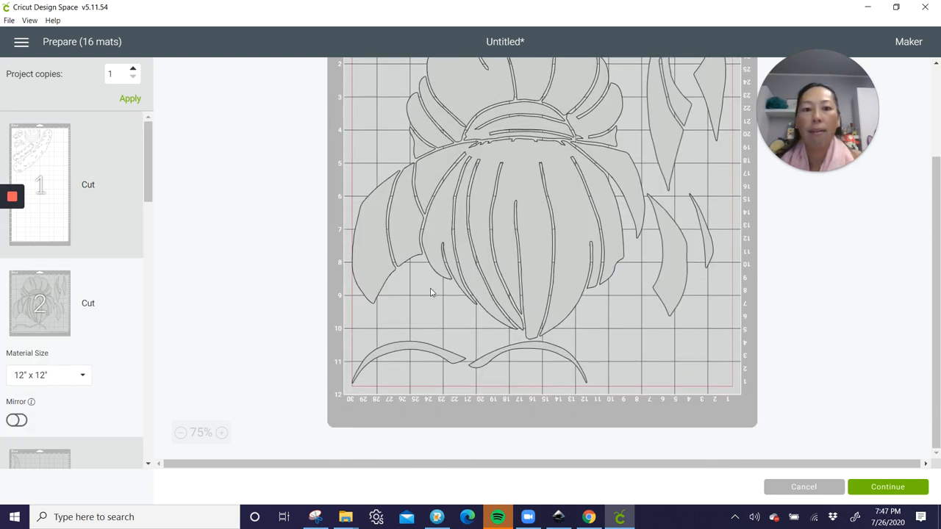
Step: Move the crescent piece to an existing black mat via Move object
scroll(down, 3)
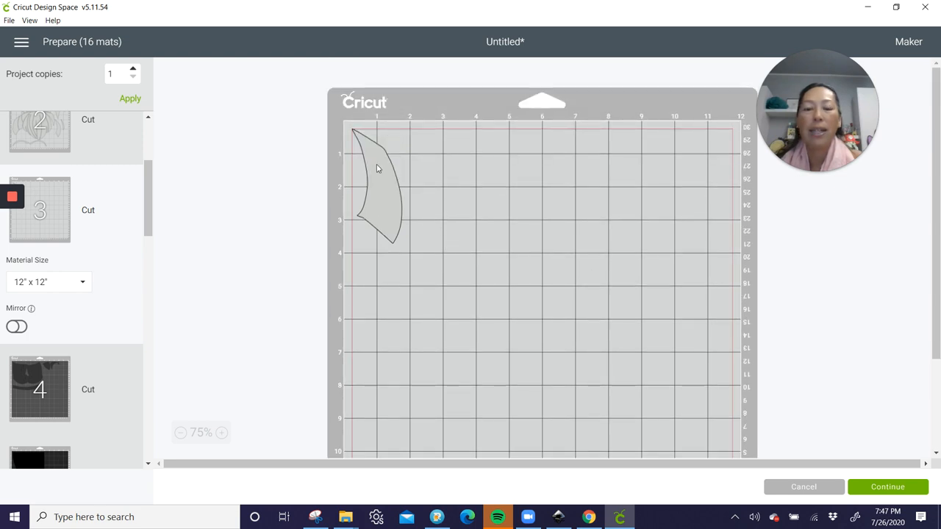
click(377, 188)
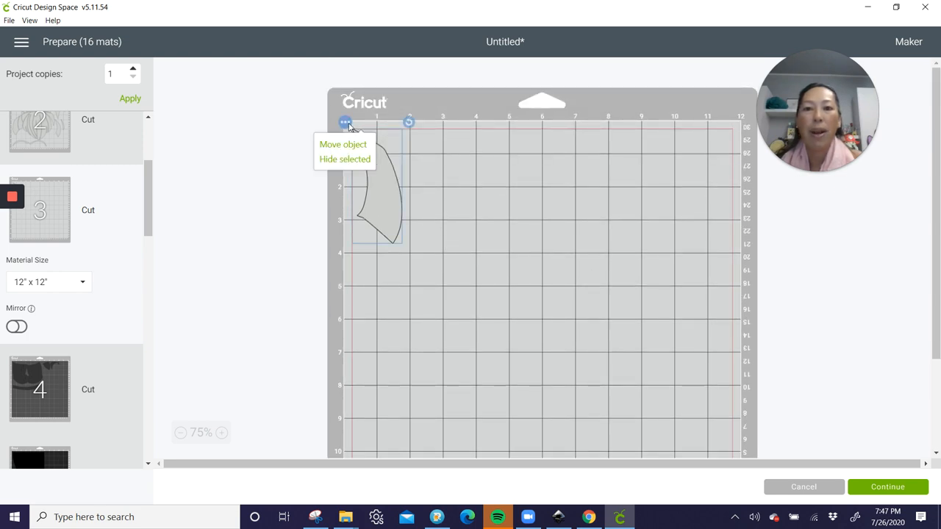
mouse_move(350, 149)
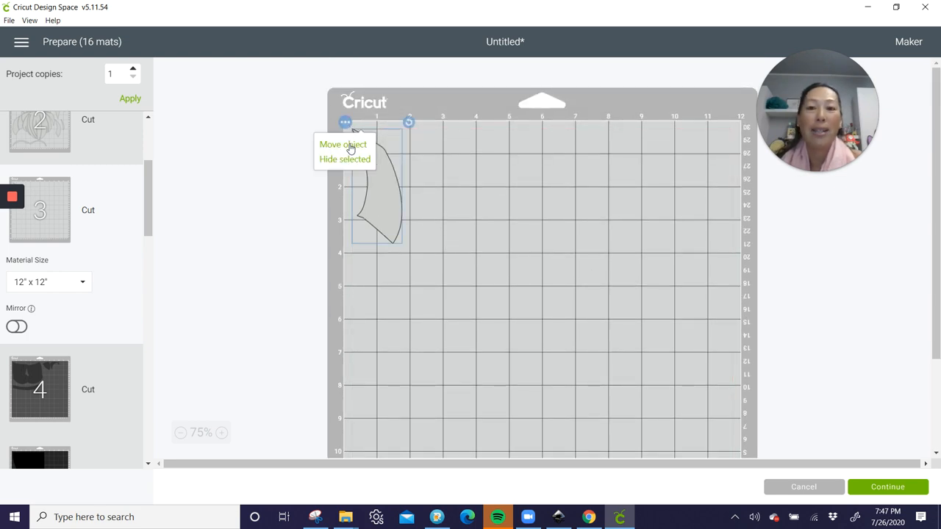
click(342, 145)
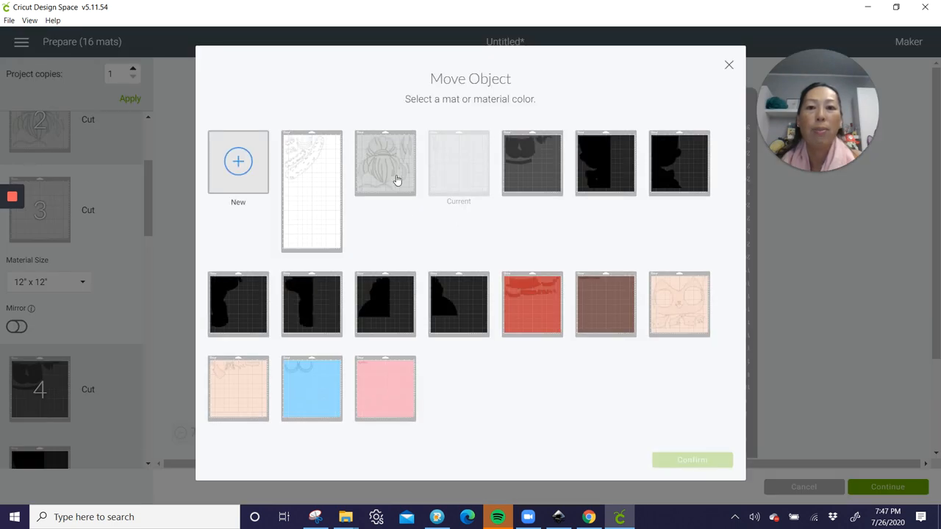
click(385, 162)
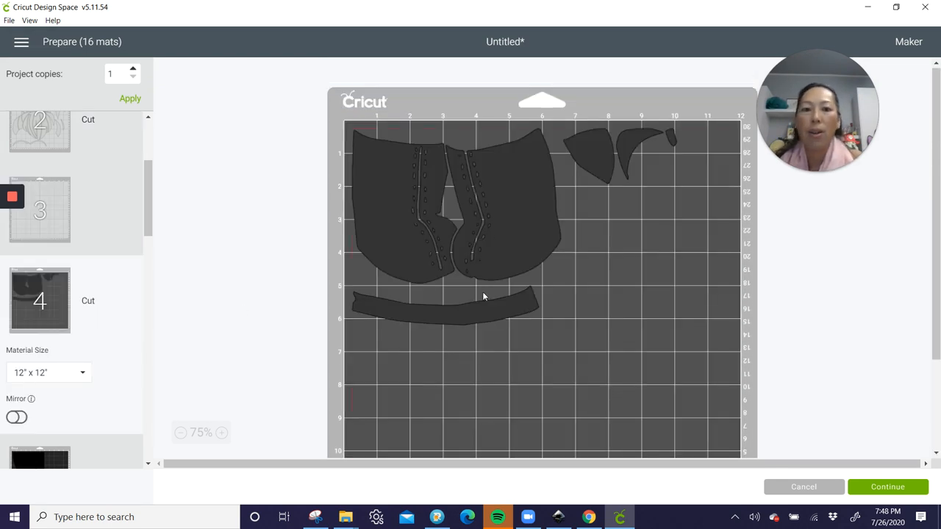
Step: Tuck the small pointed black piece in beside the large boot-shaped pieces on mat 4
click(444, 303)
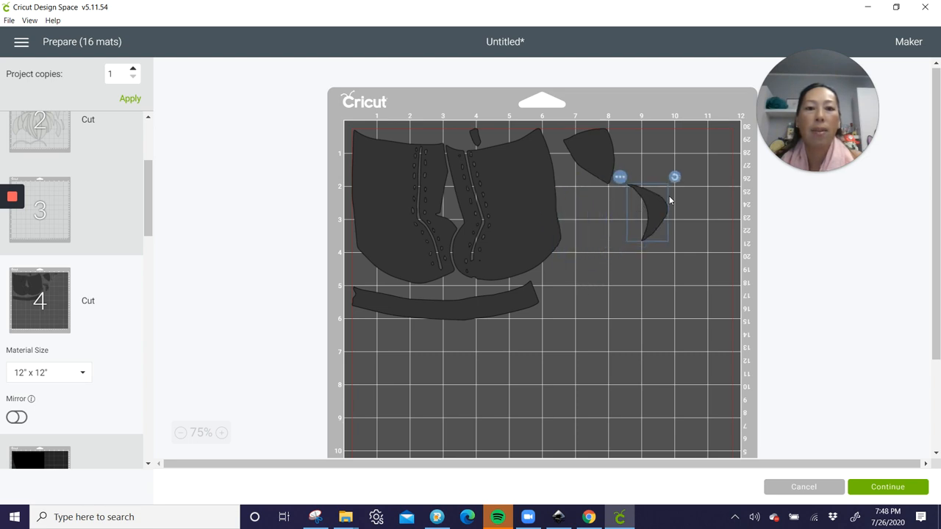
drag(647, 209, 570, 291)
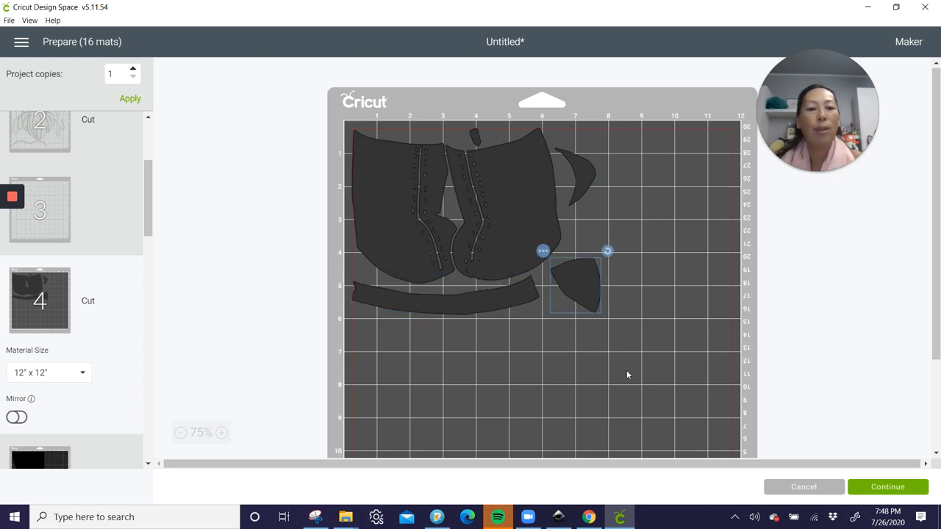
scroll(down, 3)
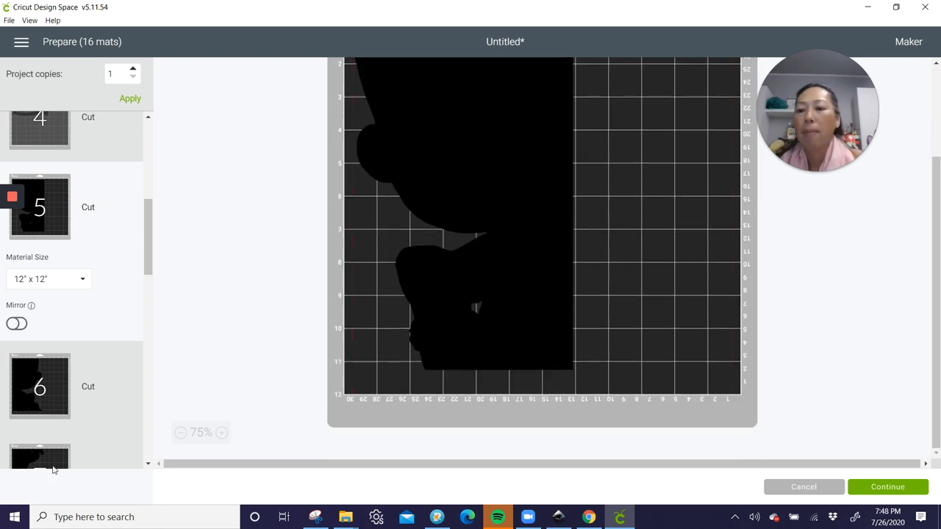
Step: Move the first large black piece onto the target black mat and confirm
scroll(down, 3)
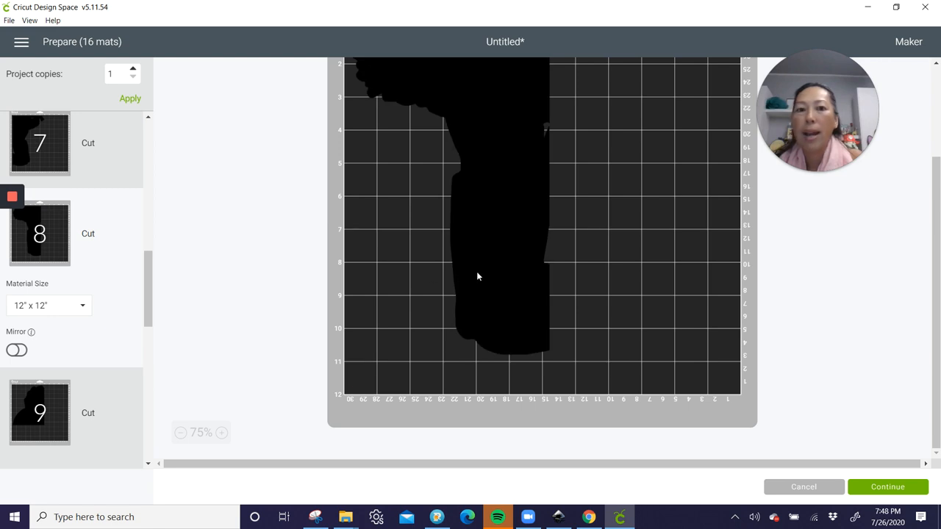
scroll(down, 3)
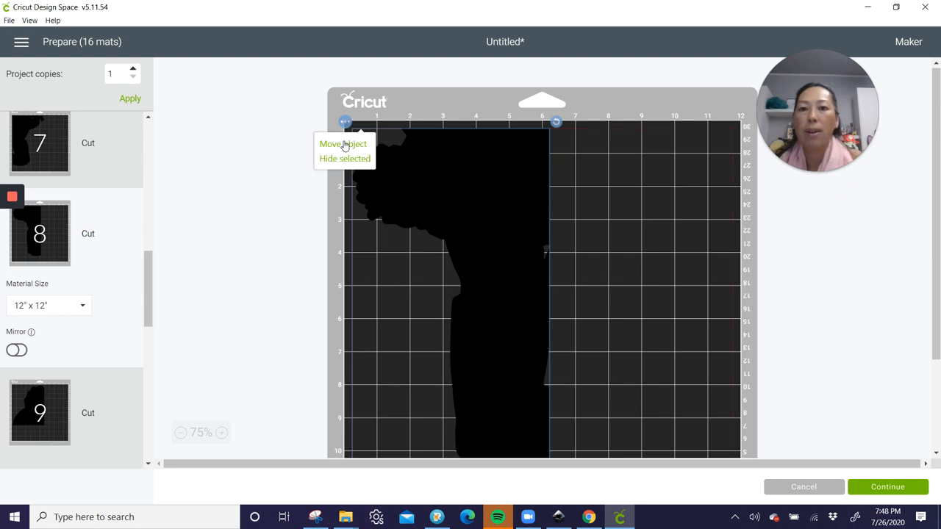
mouse_move(485, 250)
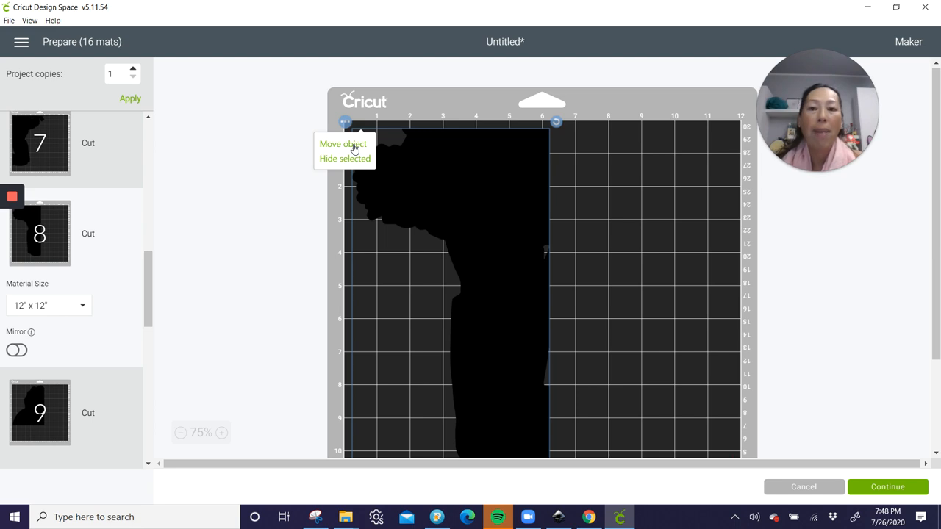
click(342, 144)
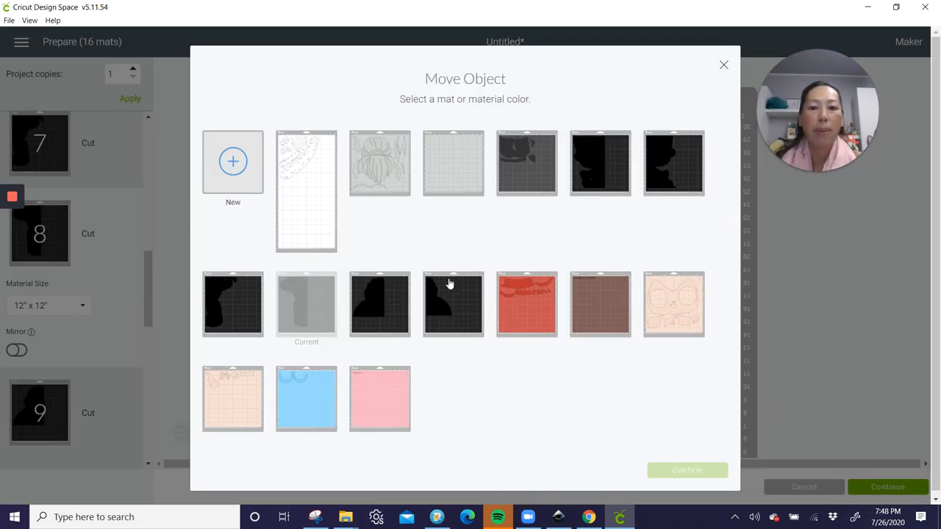
click(453, 304)
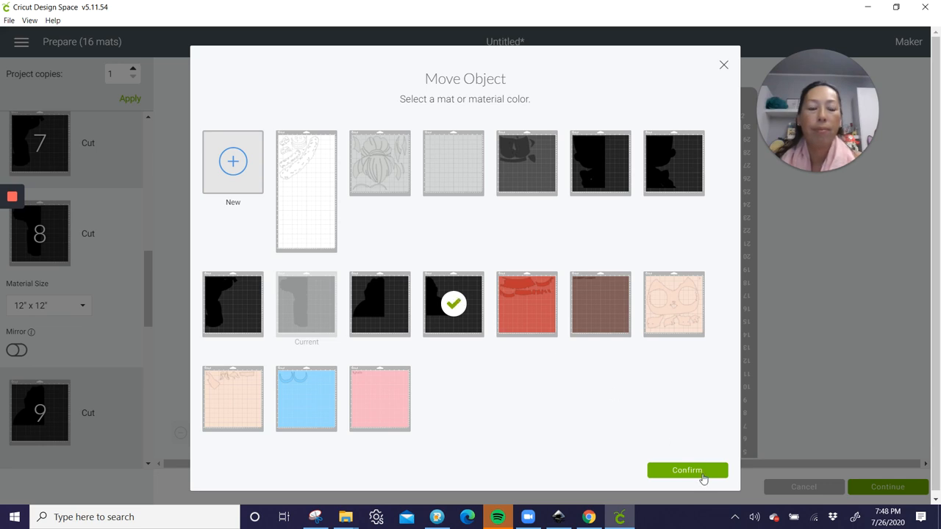
click(687, 471)
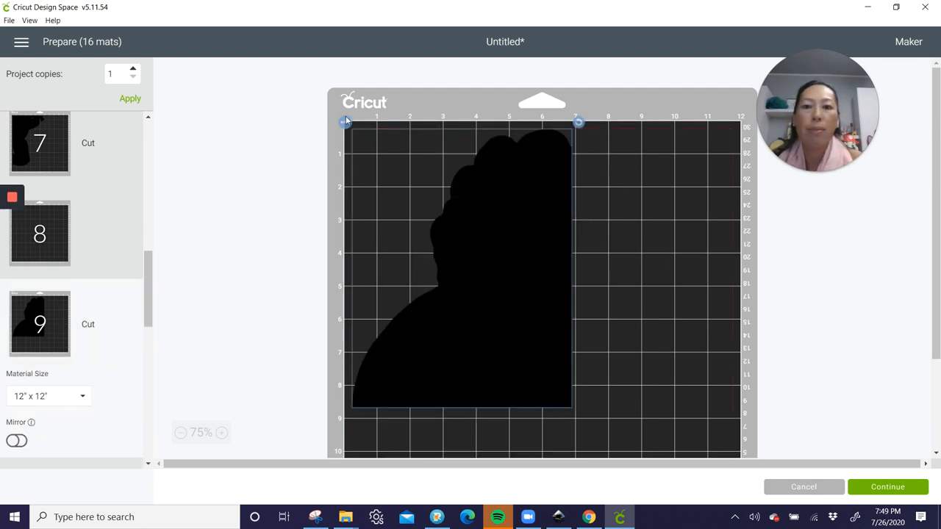
Step: Move the second large black shape onto the same black mat and confirm
click(347, 123)
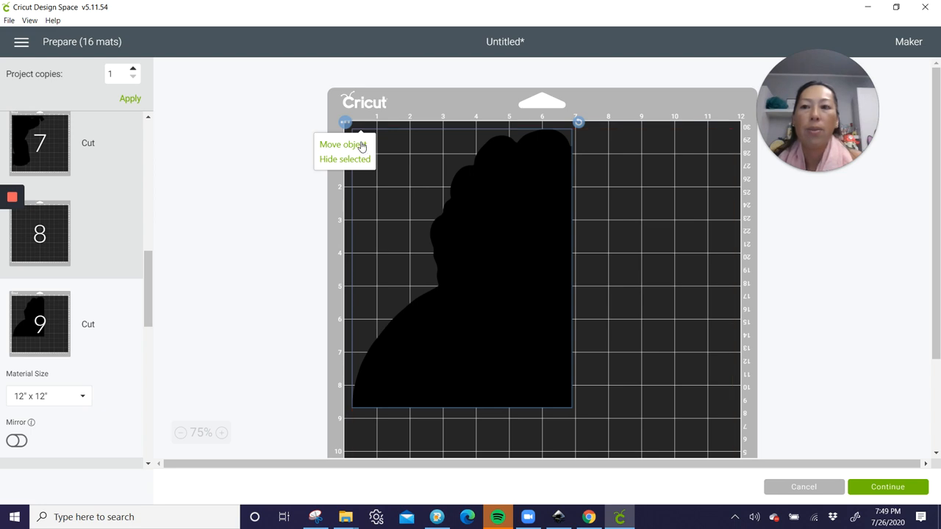
click(341, 144)
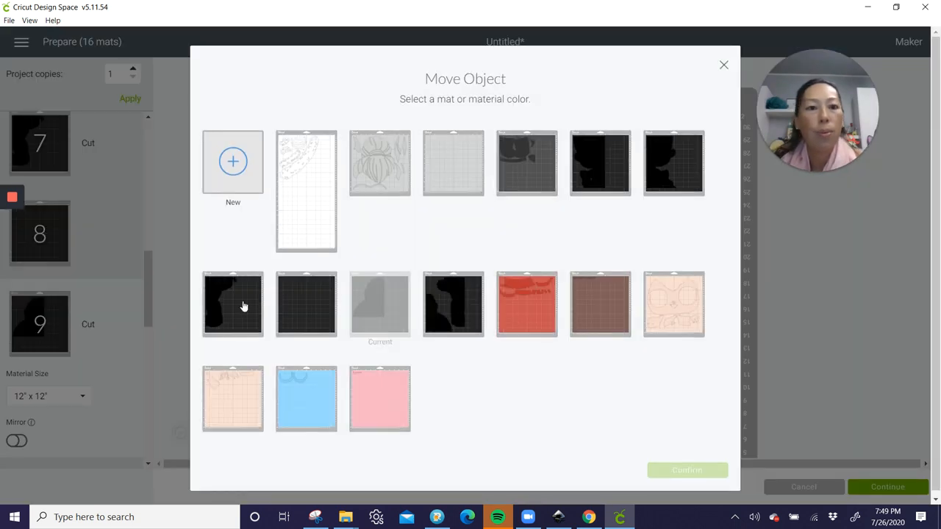
click(232, 303)
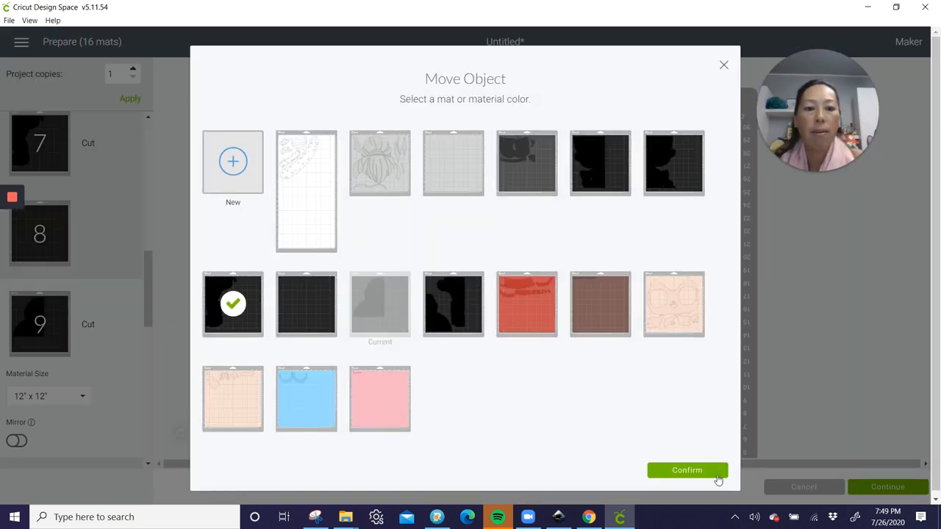
click(687, 471)
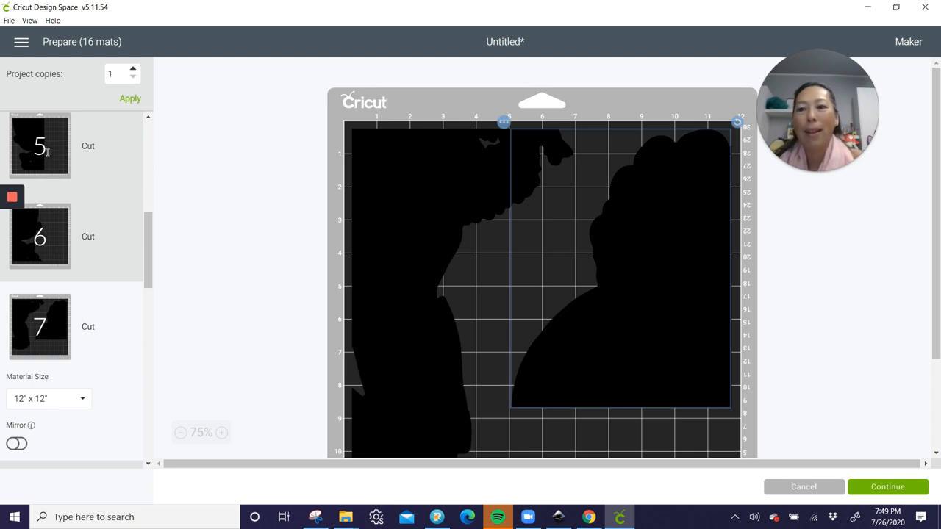
Step: Switch to the peach mat and shift a peach piece lower to free space near the face
scroll(down, 3)
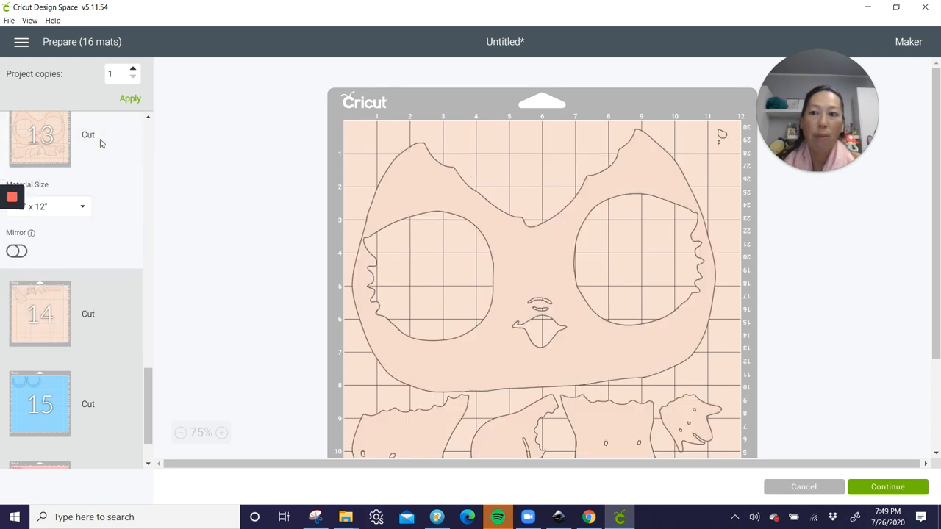
click(47, 206)
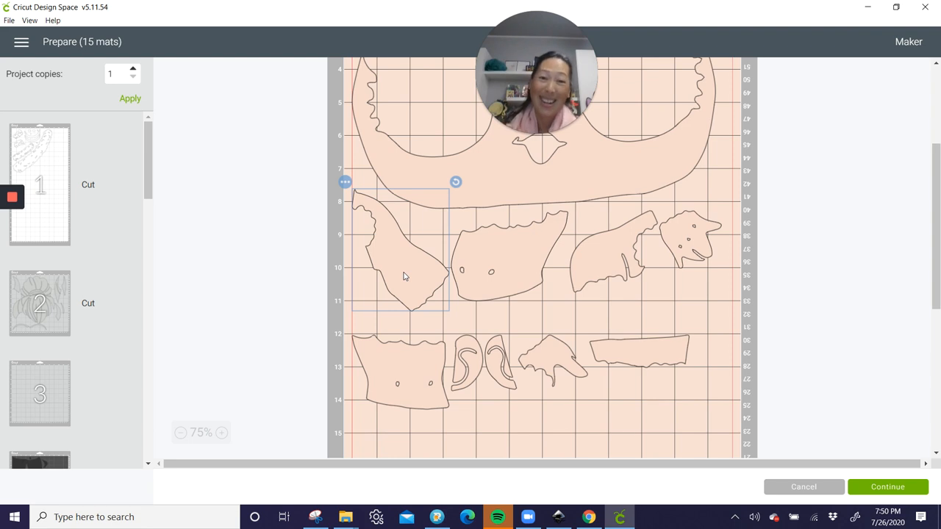
scroll(down, 3)
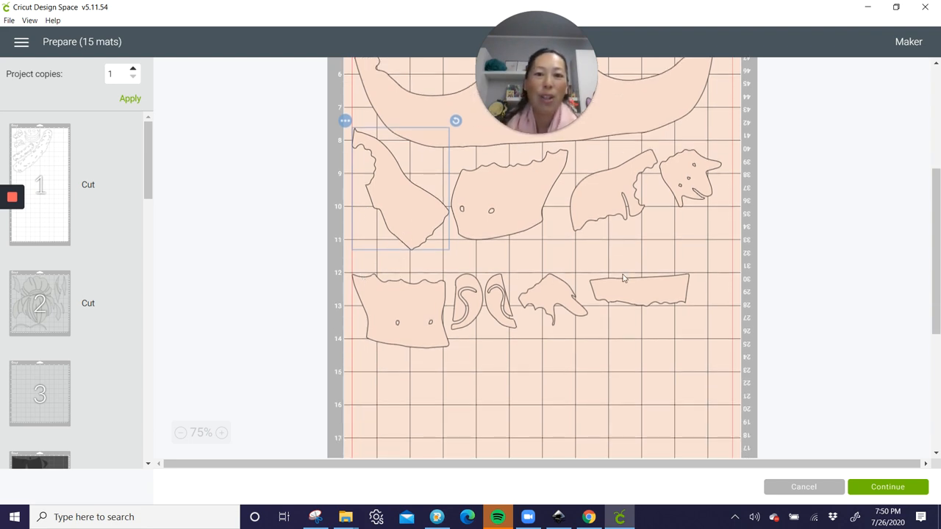
drag(400, 188, 400, 361)
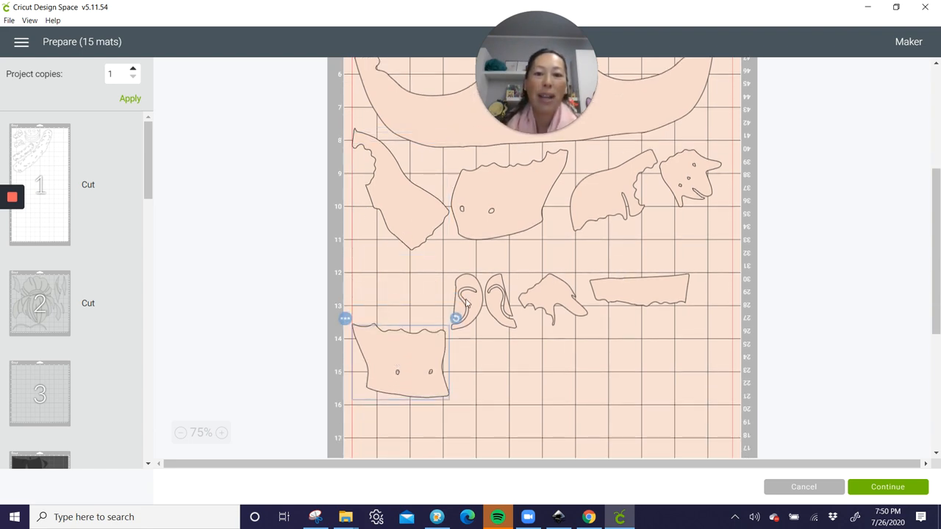
scroll(down, 3)
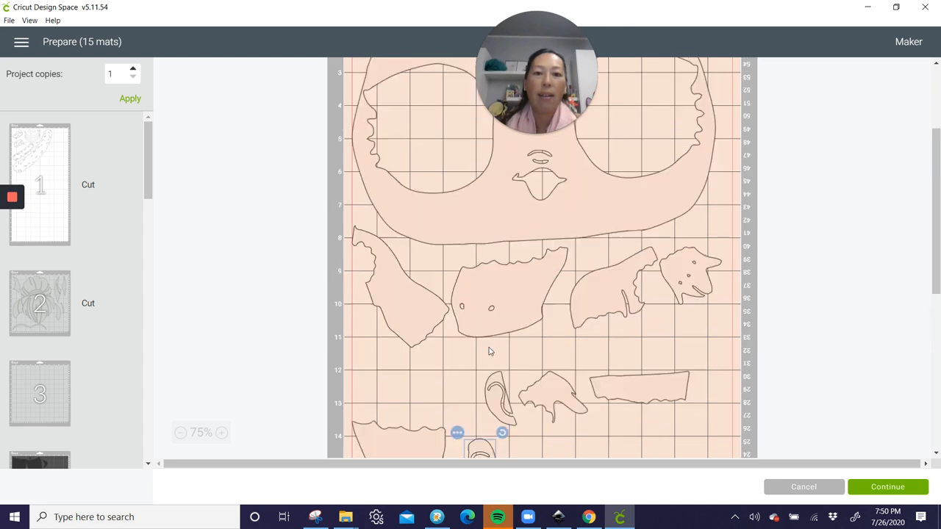
scroll(down, 3)
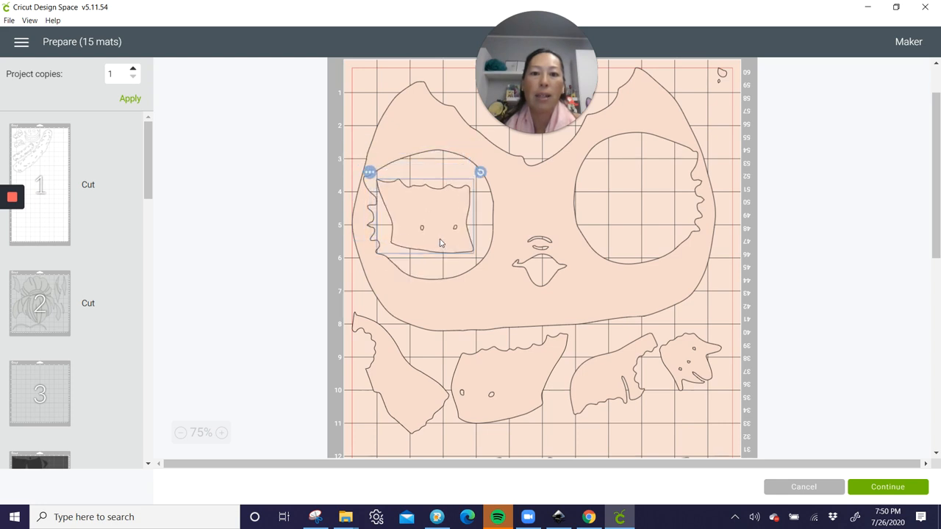
scroll(down, 3)
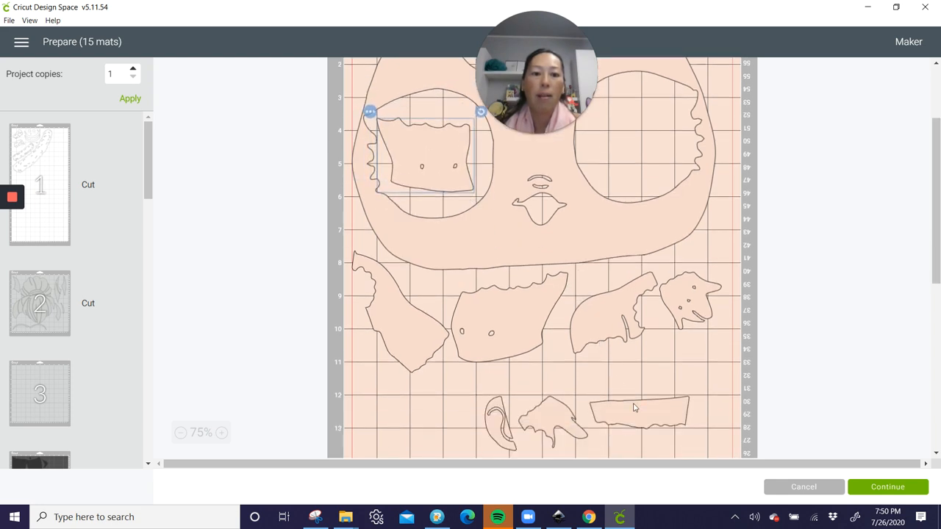
Step: Nest a peach piece in the right eye opening and park the curved ear piece at the right edge
drag(635, 409, 638, 121)
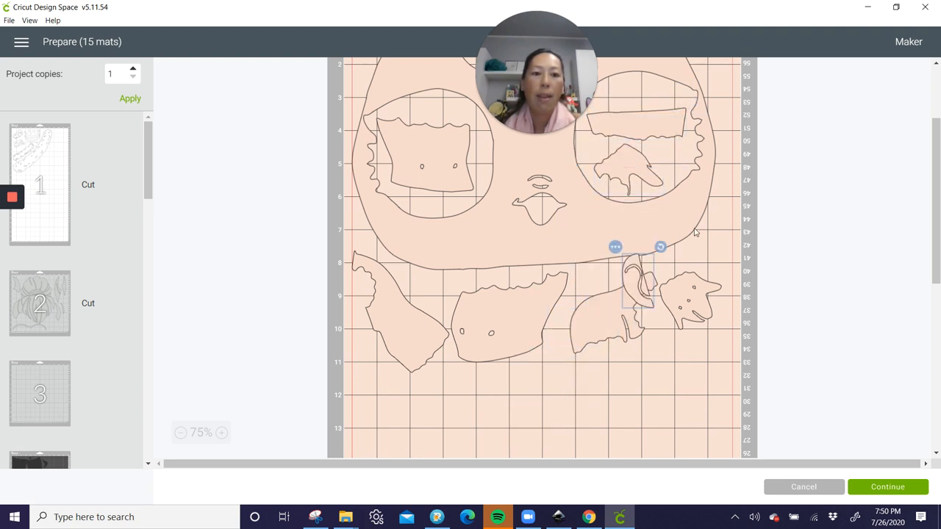
drag(644, 287, 717, 250)
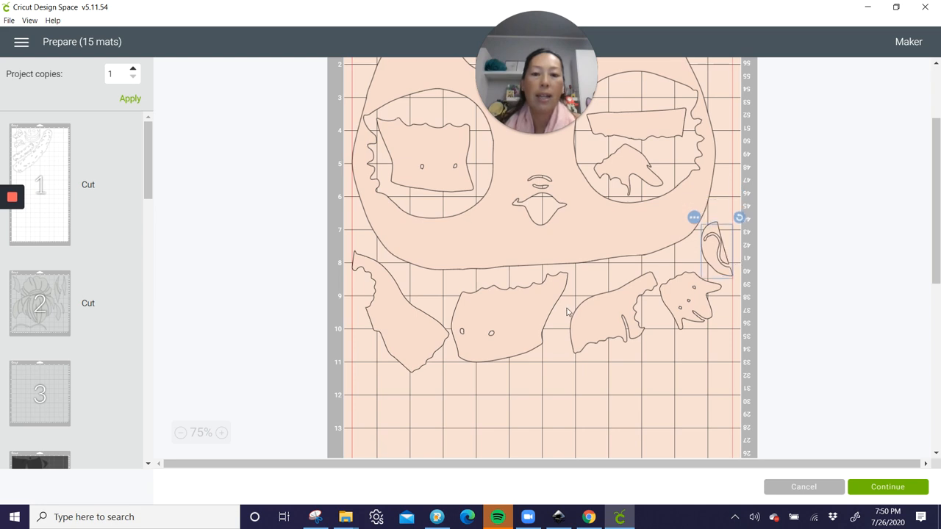
scroll(down, 3)
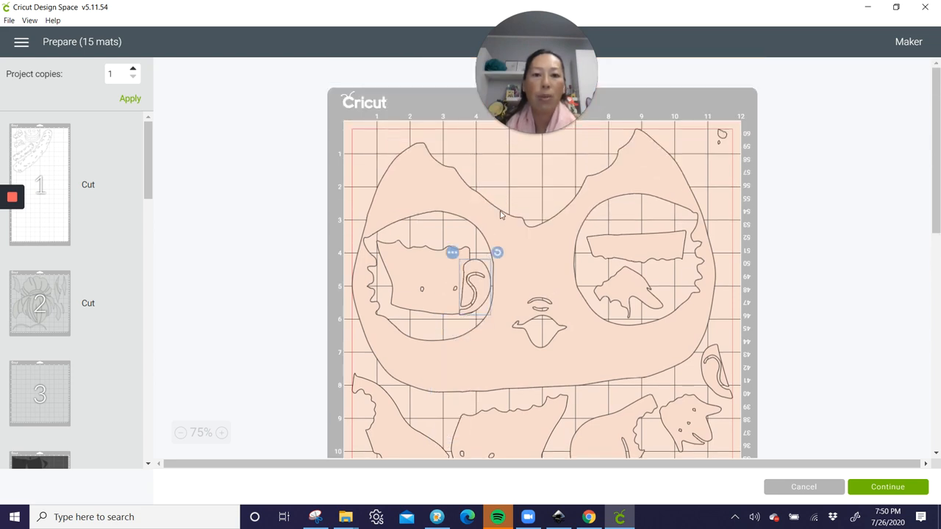
scroll(down, 3)
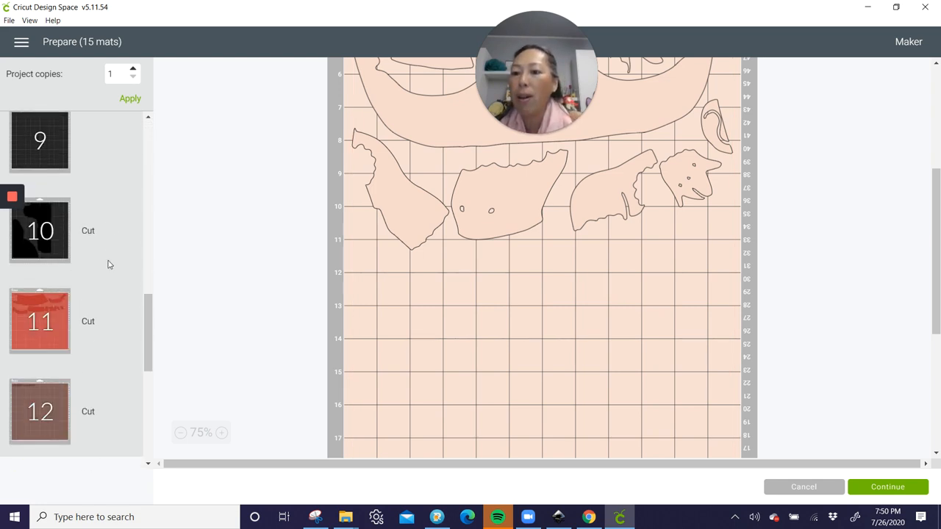
Step: Slide the second blue crescent beside the first at the top of mat 14
scroll(down, 3)
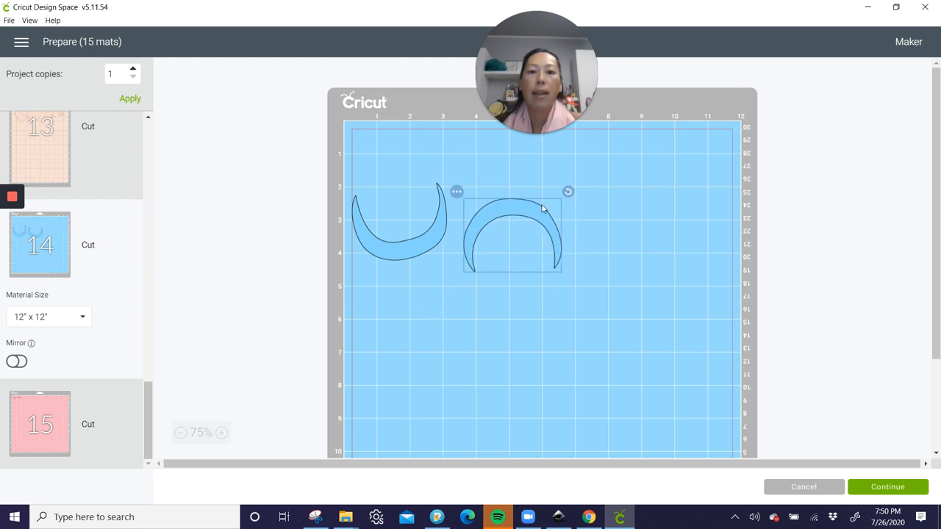
drag(512, 235, 400, 183)
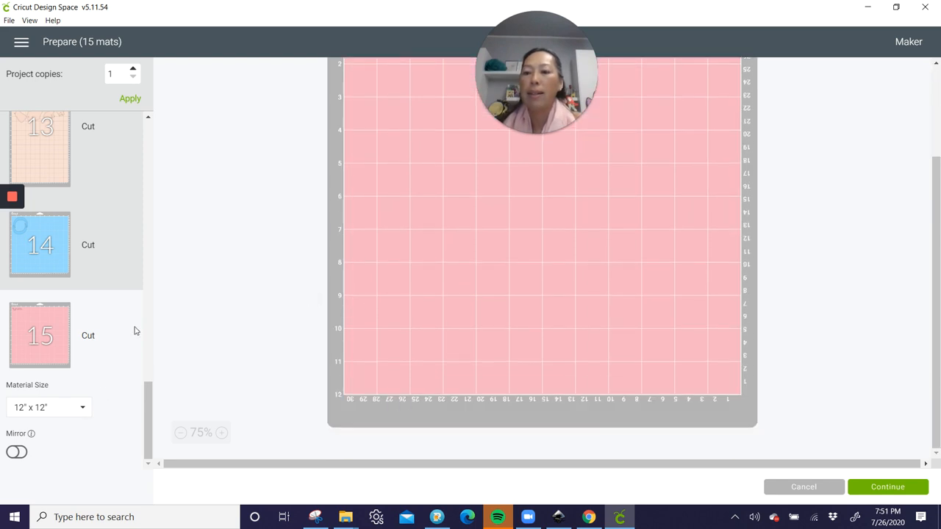
mouse_move(144, 309)
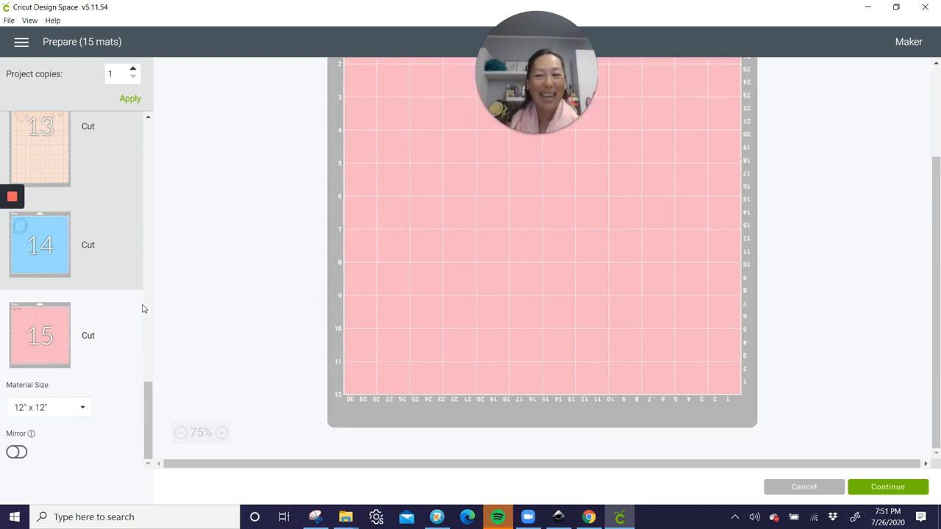